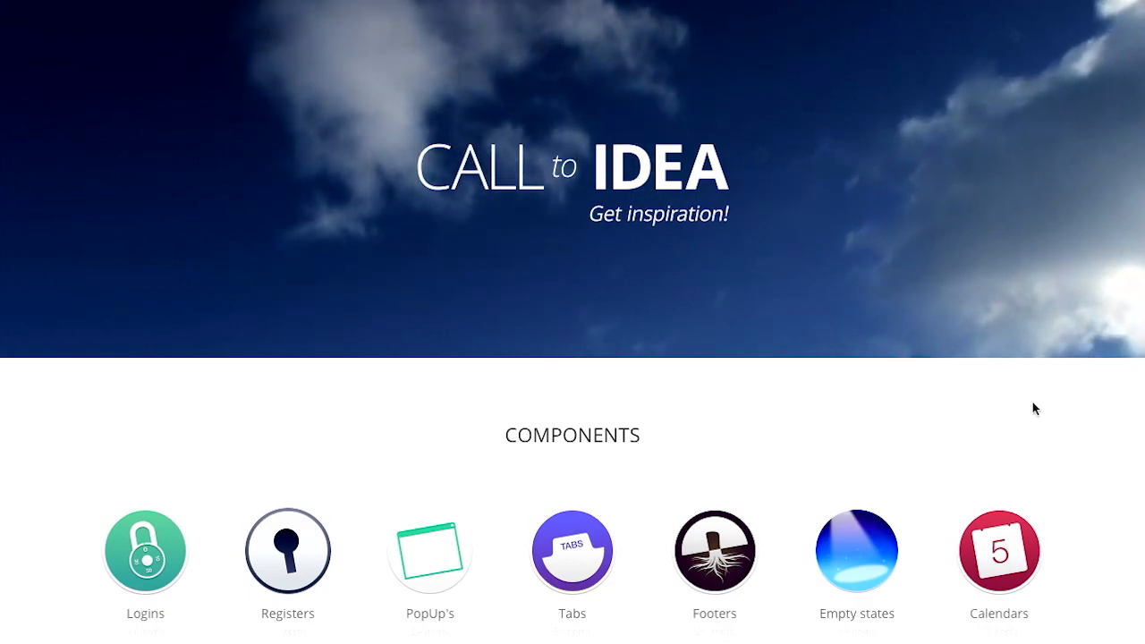
- Scroll the Call to Idea home page down to the Components grid with the Logins category
scroll(down, 3)
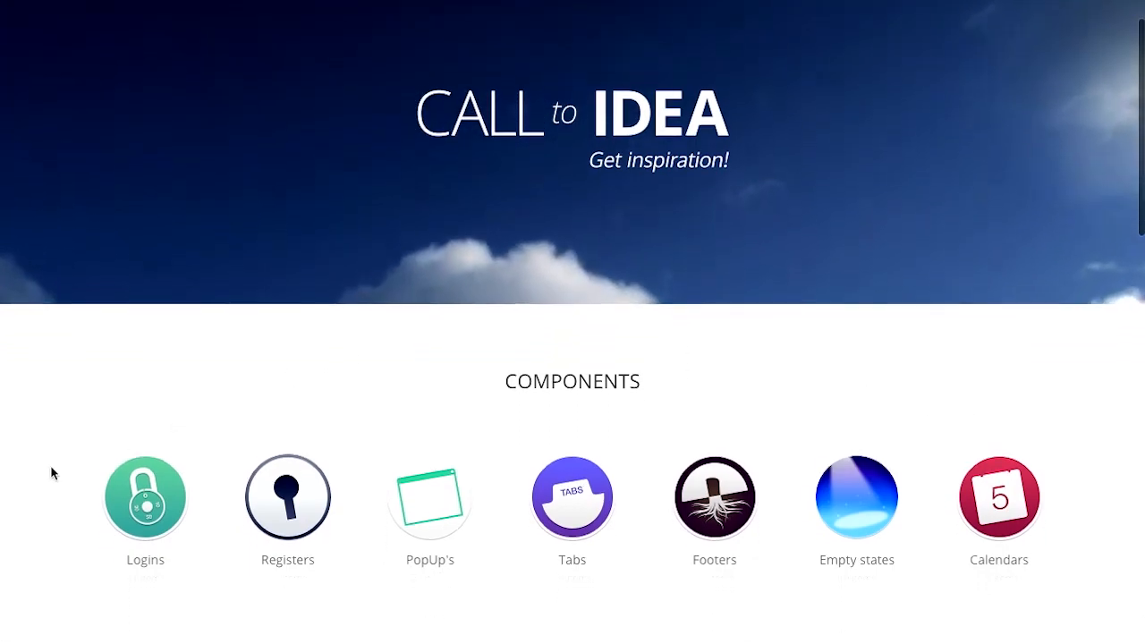
scroll(down, 3)
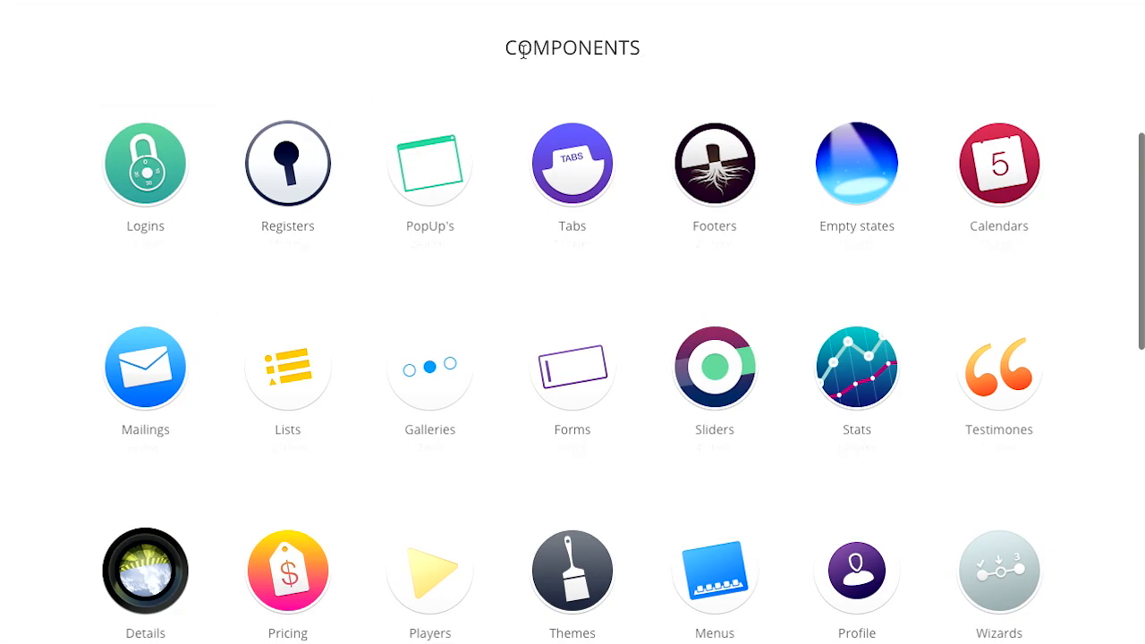
mouse_move(286, 163)
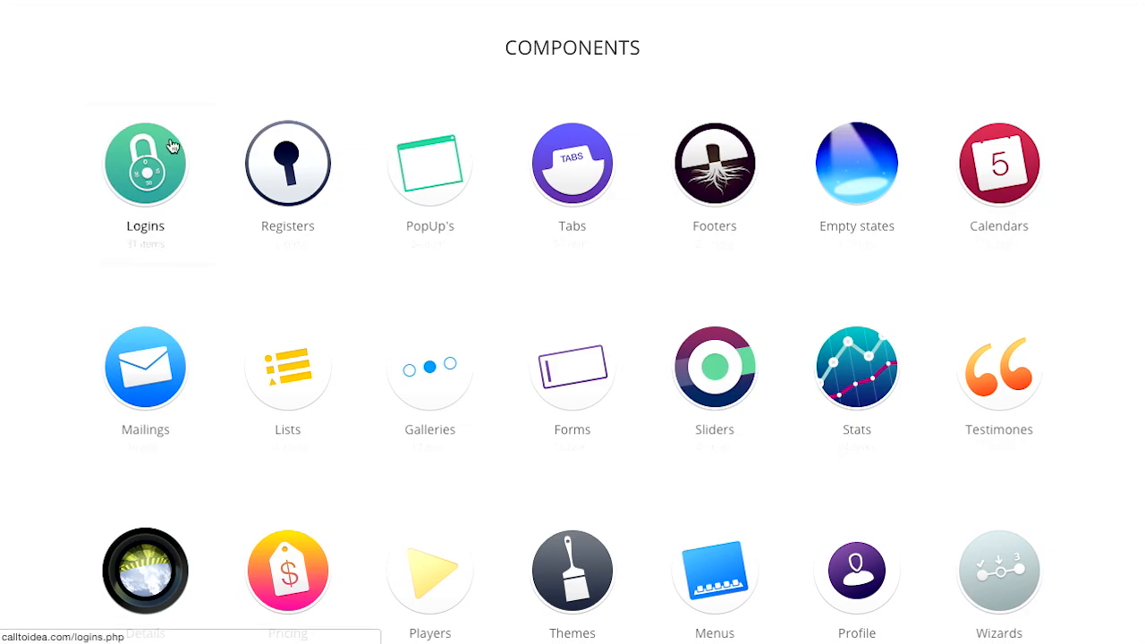
mouse_move(362, 54)
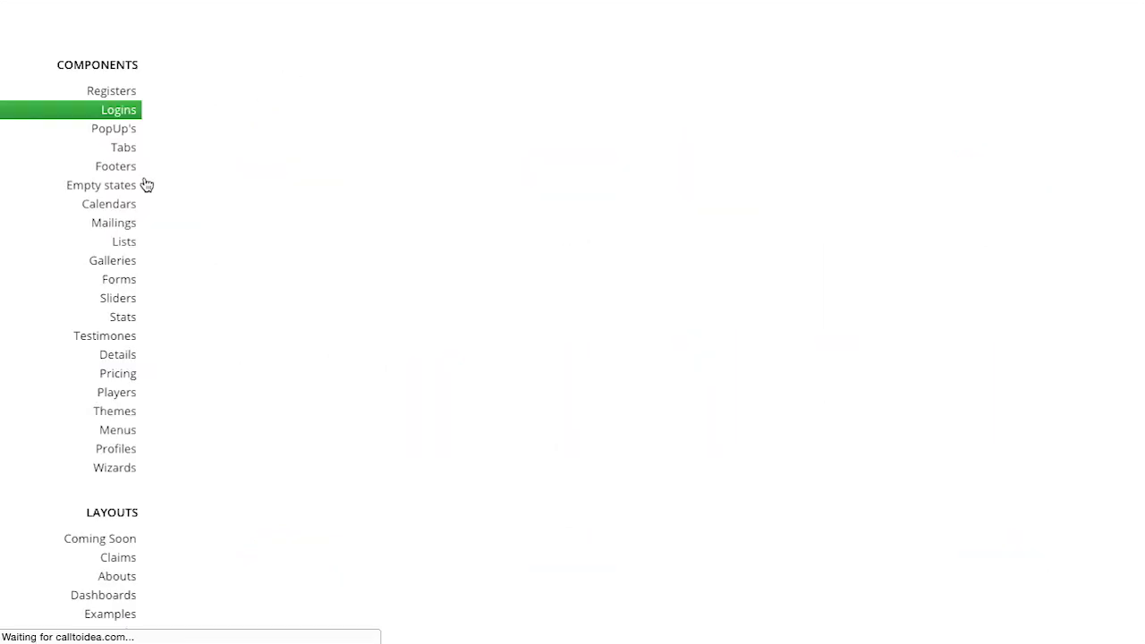
click(118, 110)
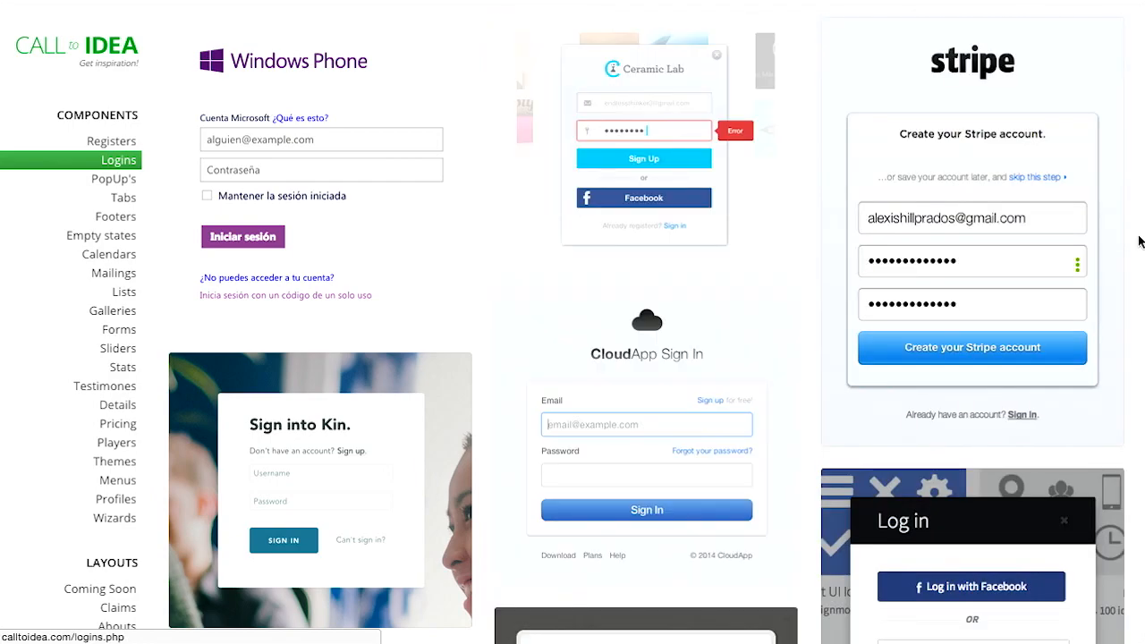
scroll(down, 3)
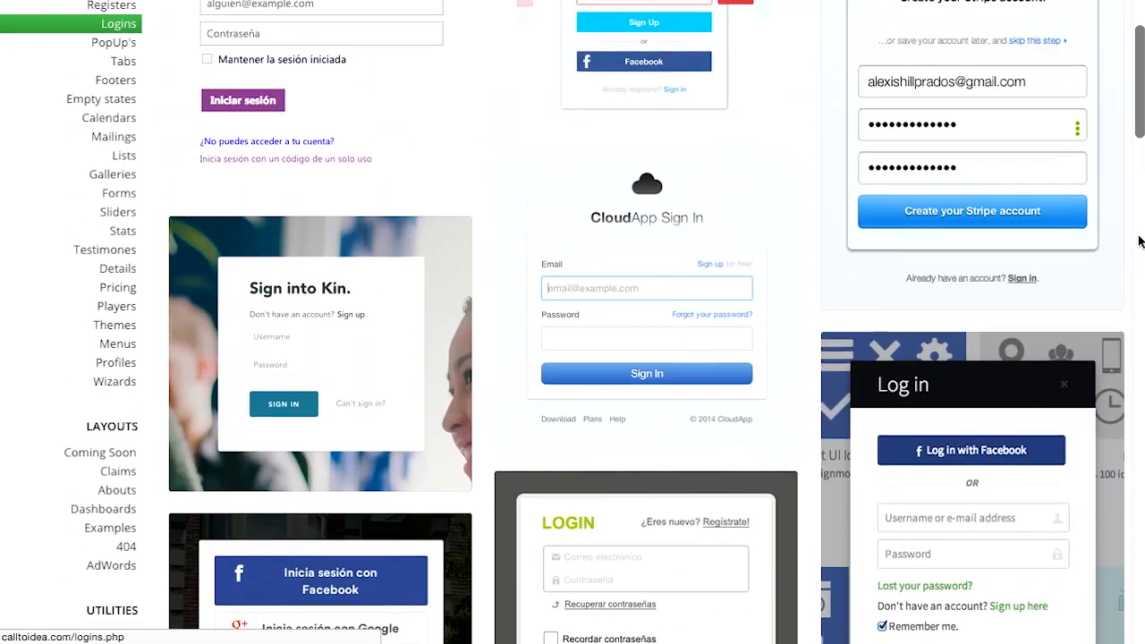
scroll(up, 3)
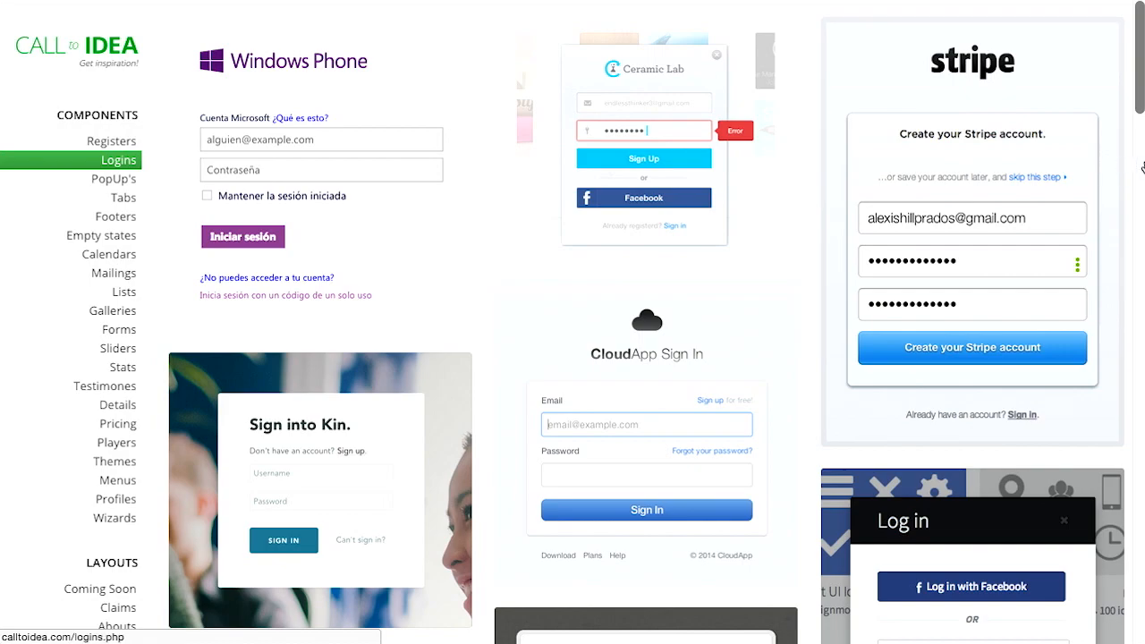
scroll(down, 3)
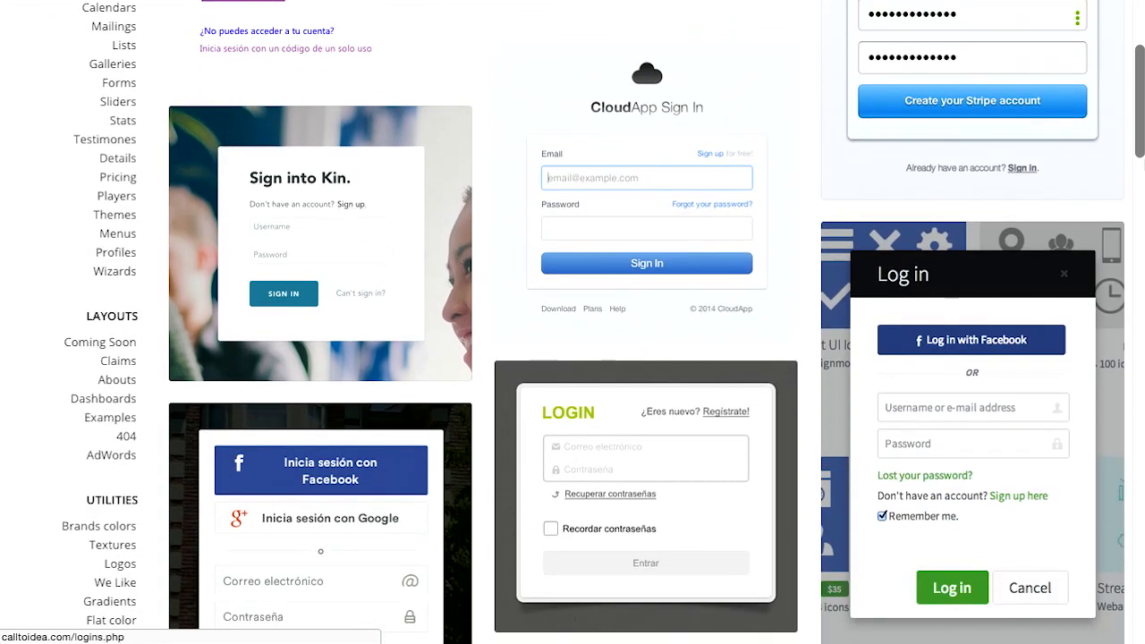
scroll(down, 3)
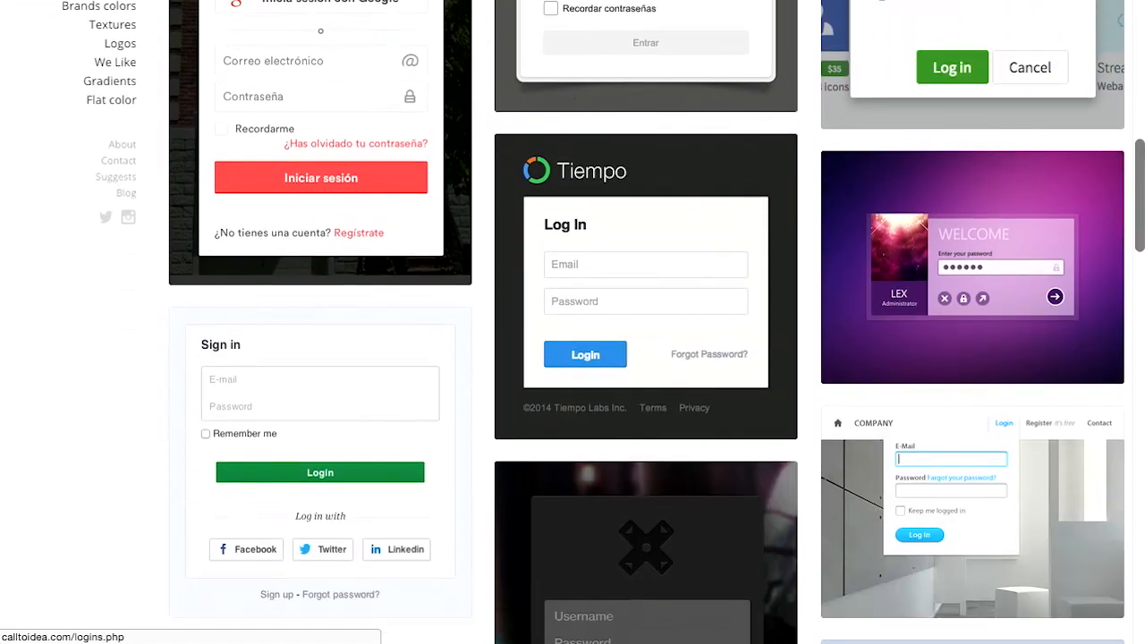
scroll(down, 3)
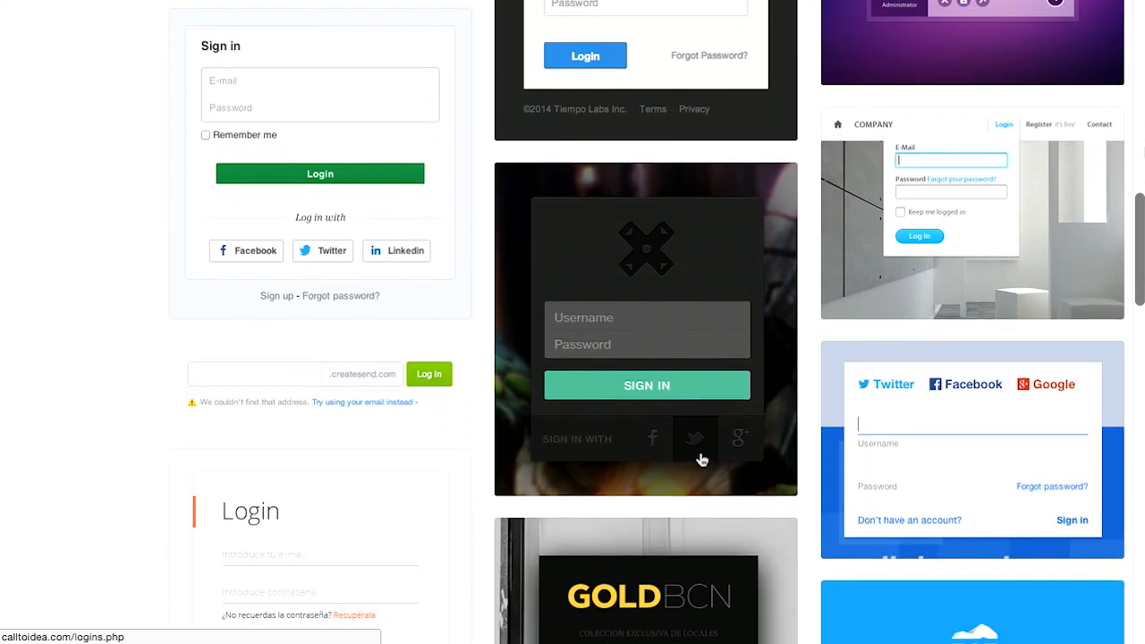
scroll(down, 3)
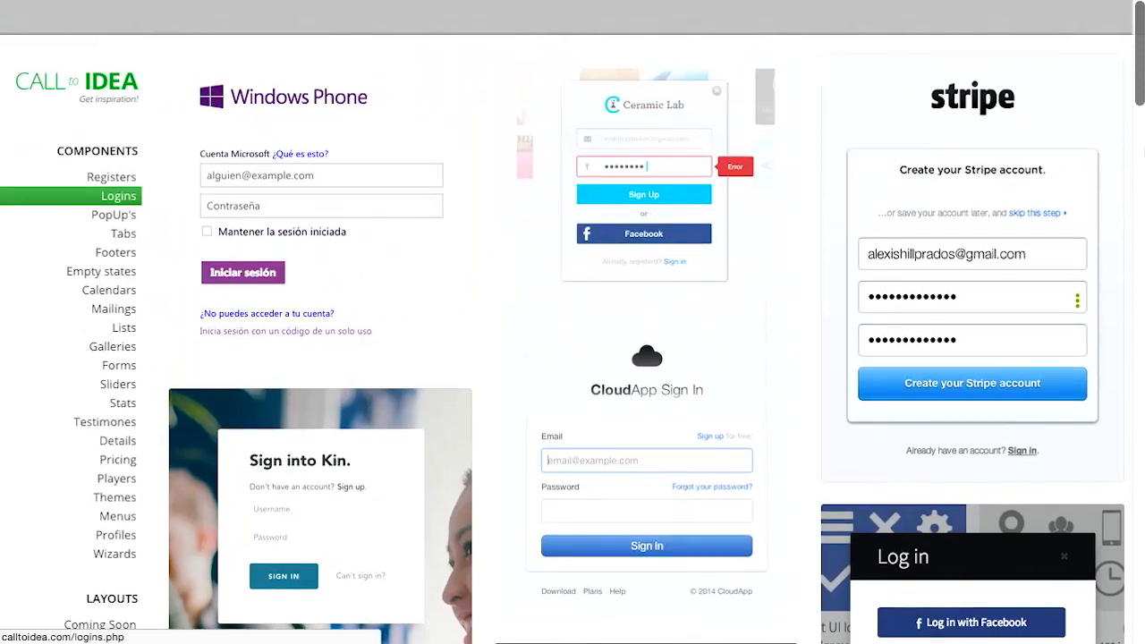
scroll(down, 3)
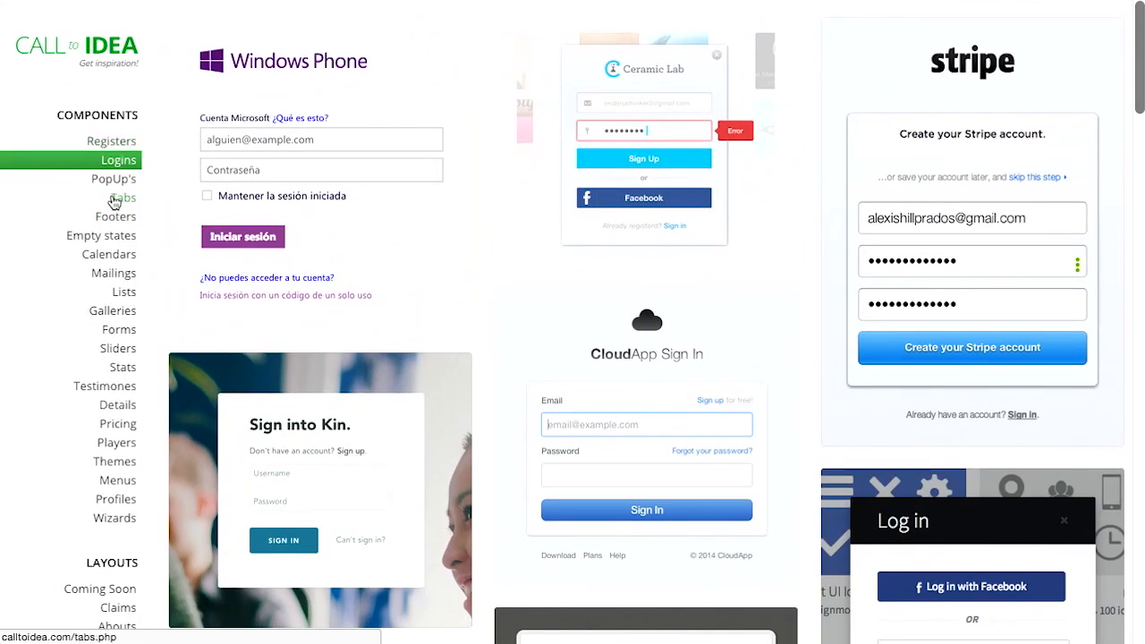
- Show the Tabs gallery from the sidebar and browse its tab design examples
click(118, 197)
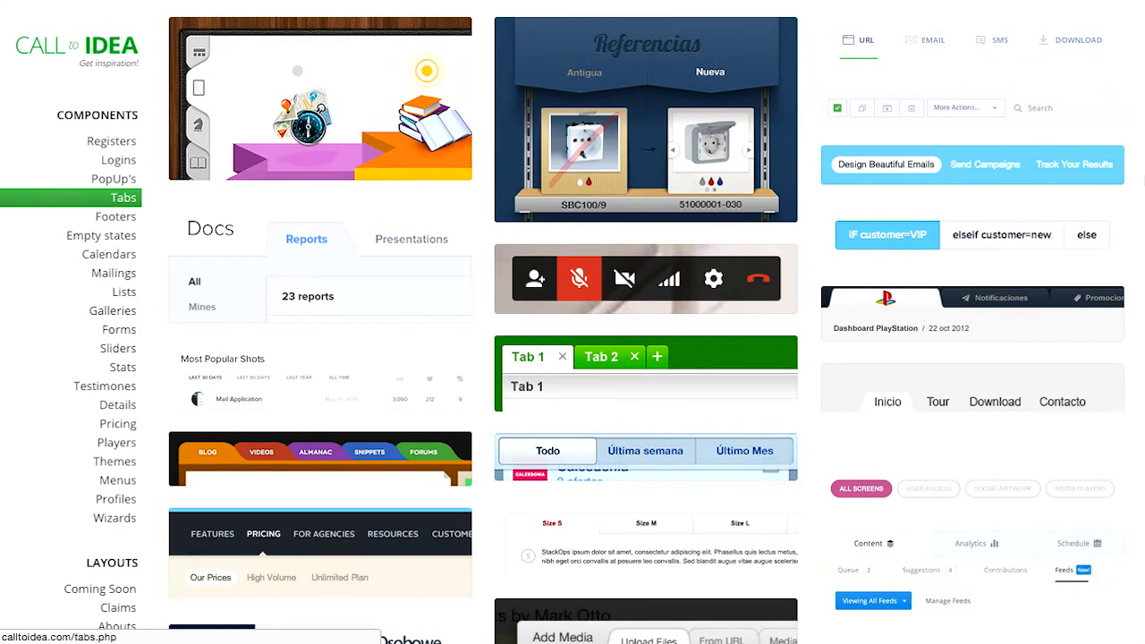
scroll(down, 3)
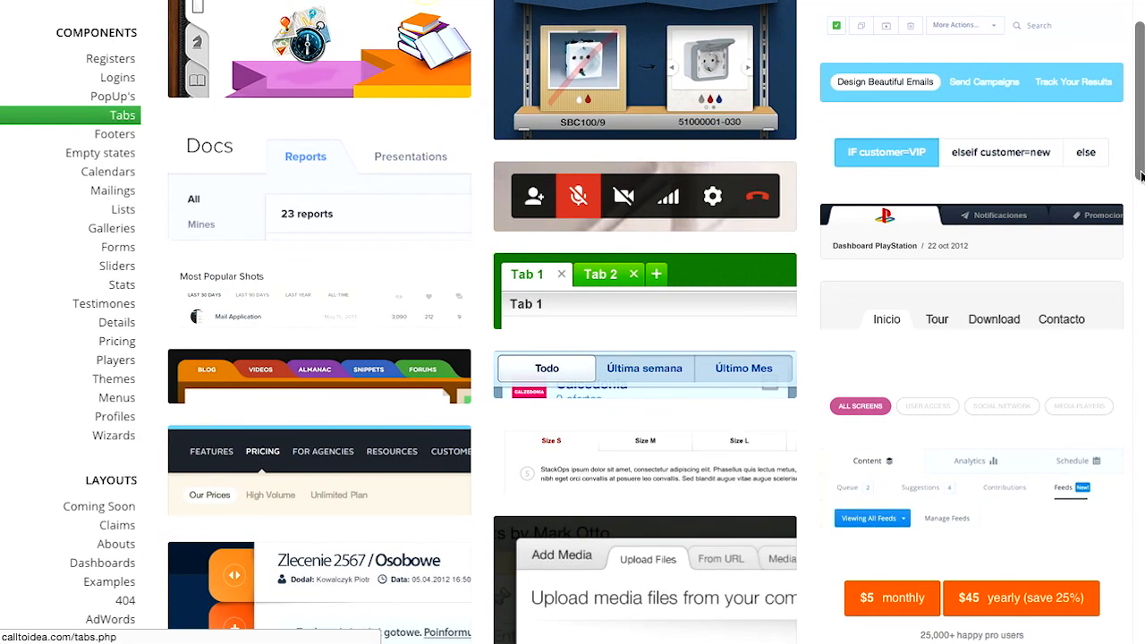
scroll(down, 3)
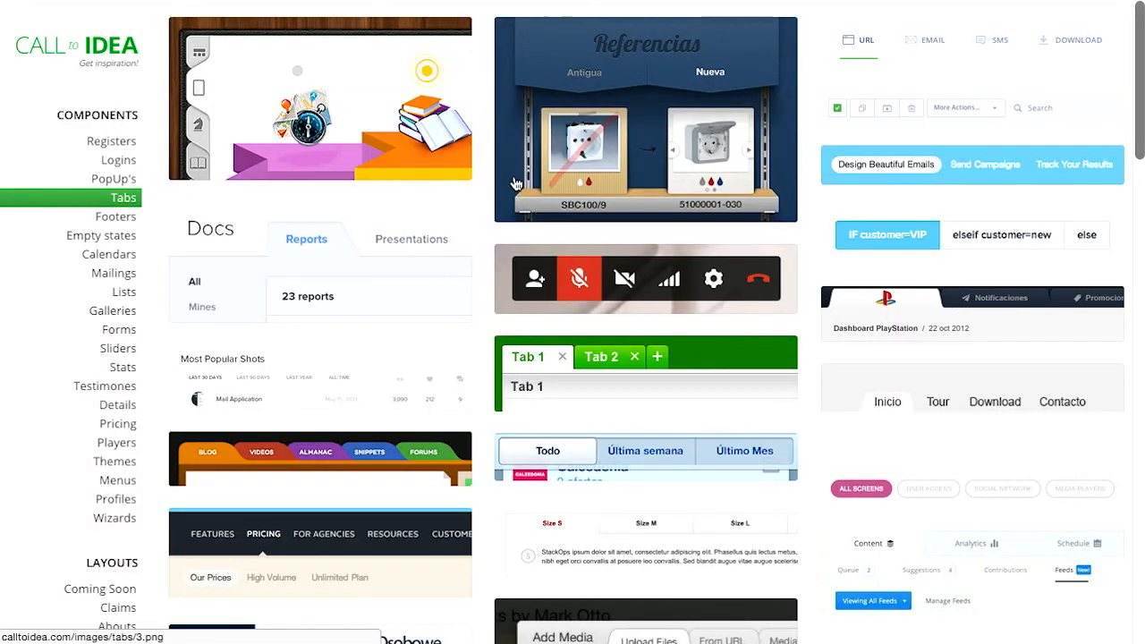
mouse_move(481, 184)
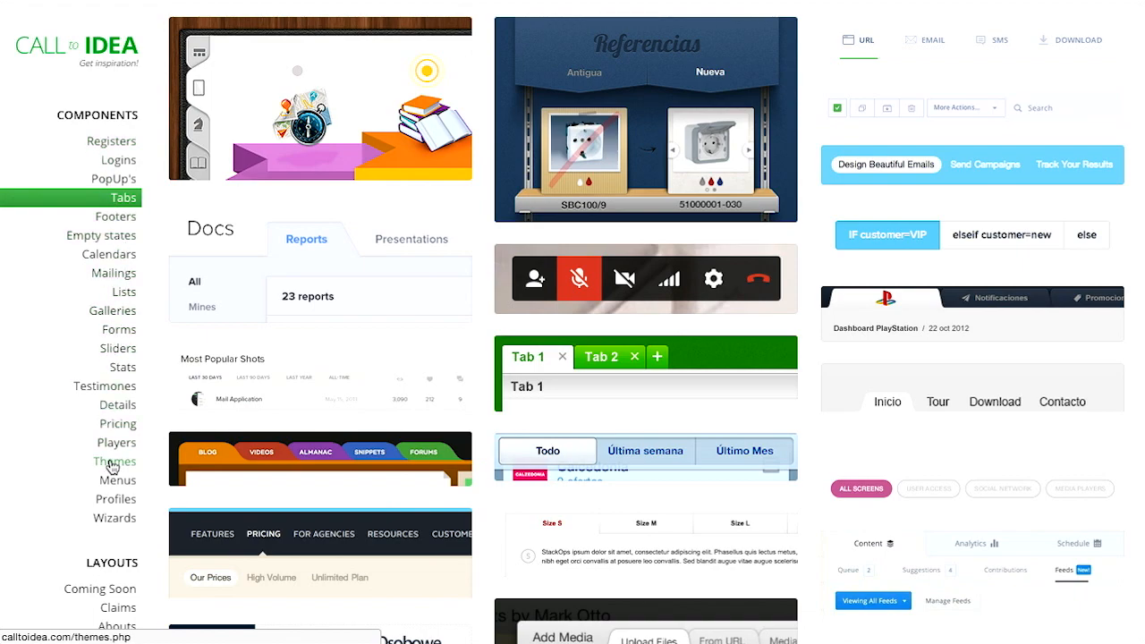
- Browse the Calendars, Wizards and Players galleries in turn, scrolling the player examples
click(117, 442)
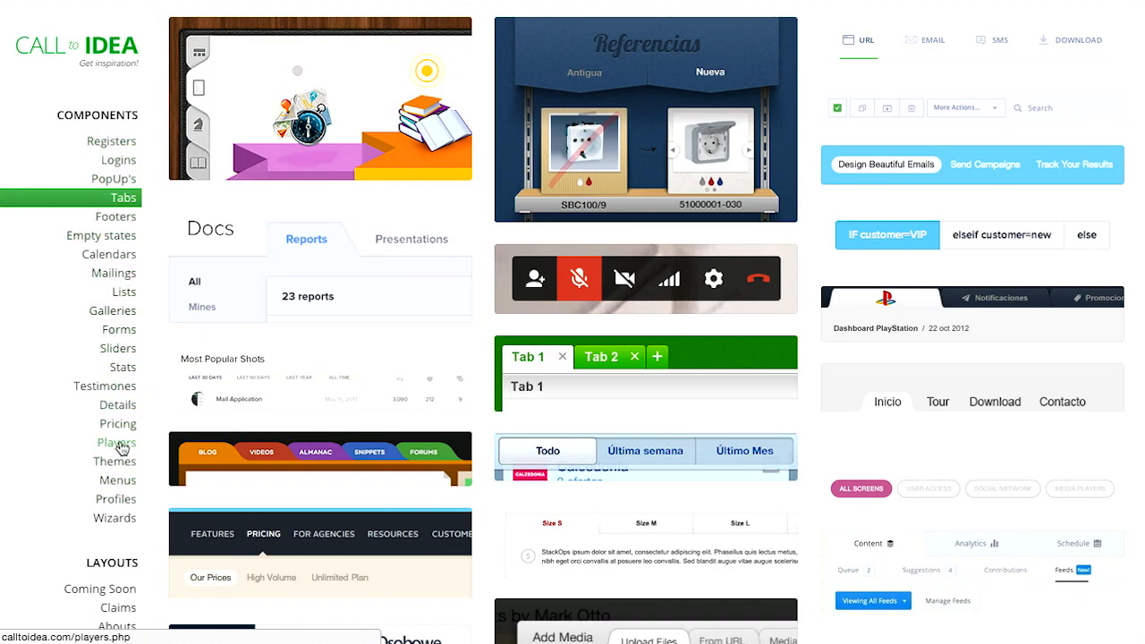
mouse_move(57, 451)
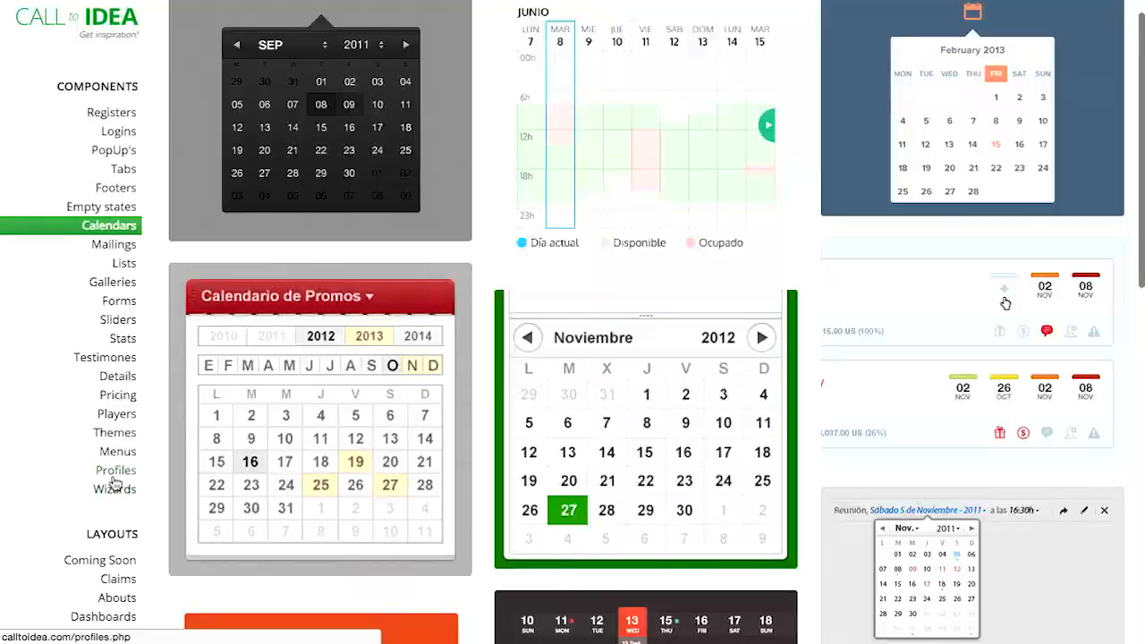
click(115, 490)
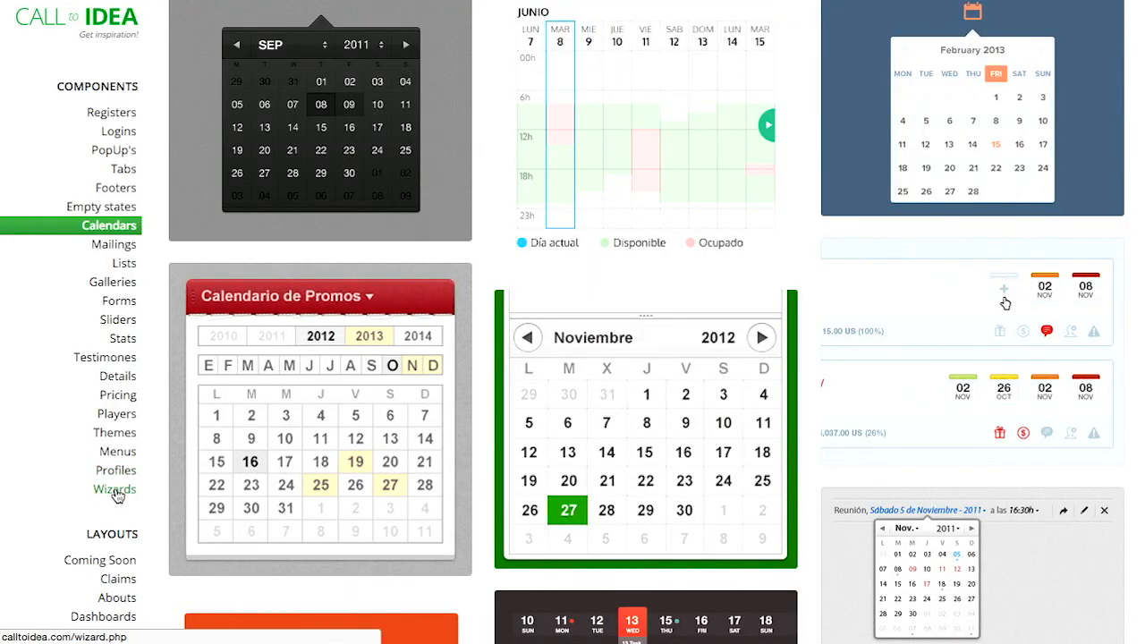
click(114, 490)
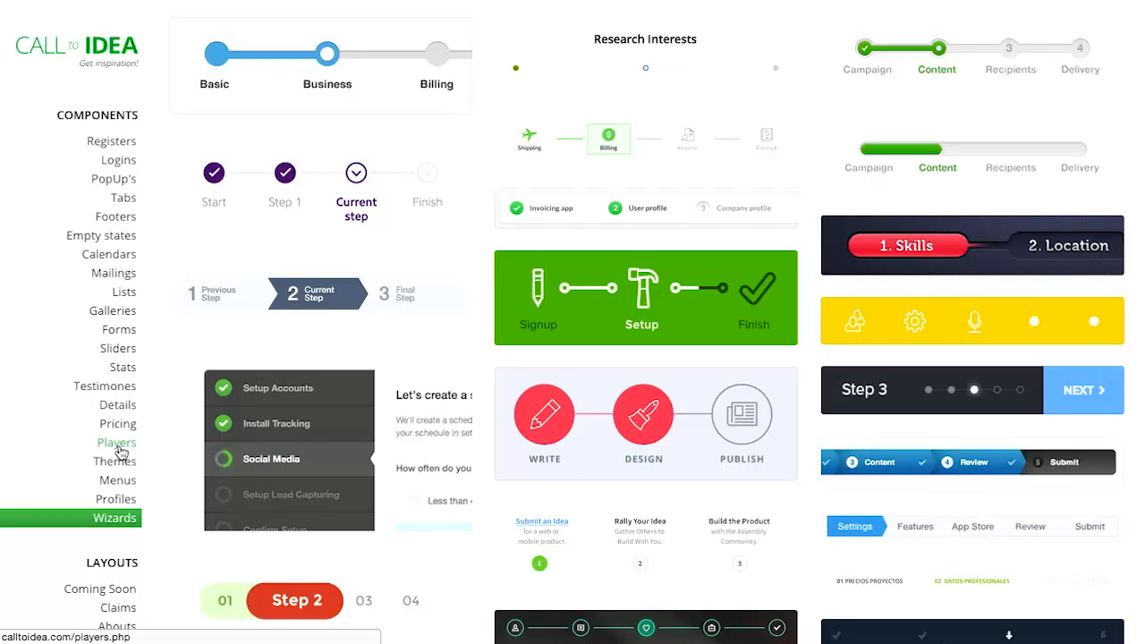
click(116, 442)
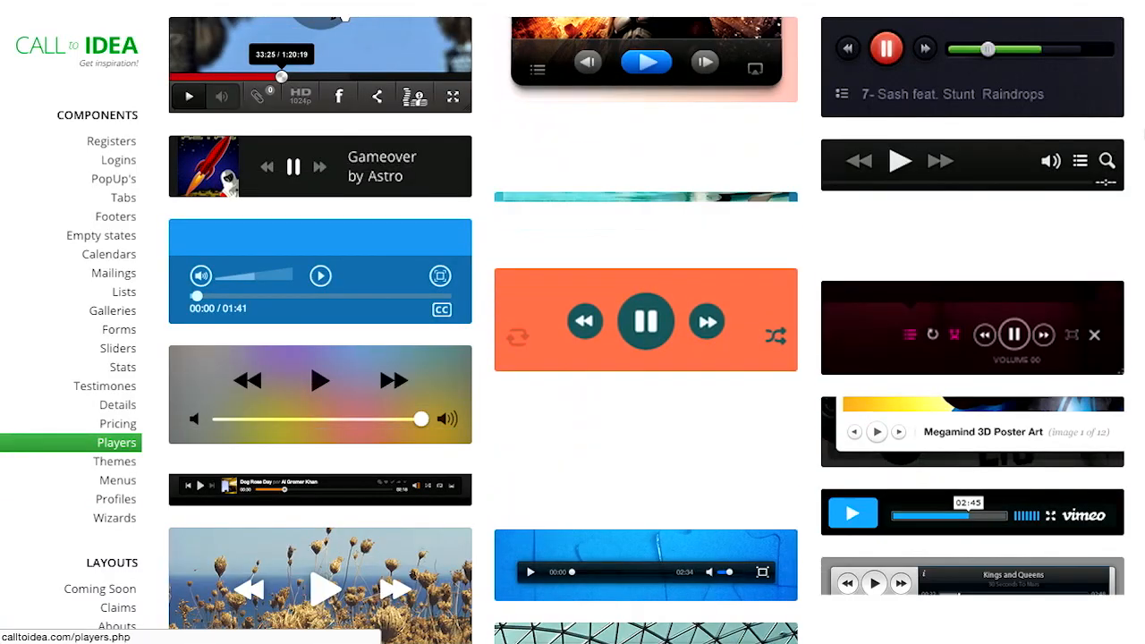
scroll(down, 3)
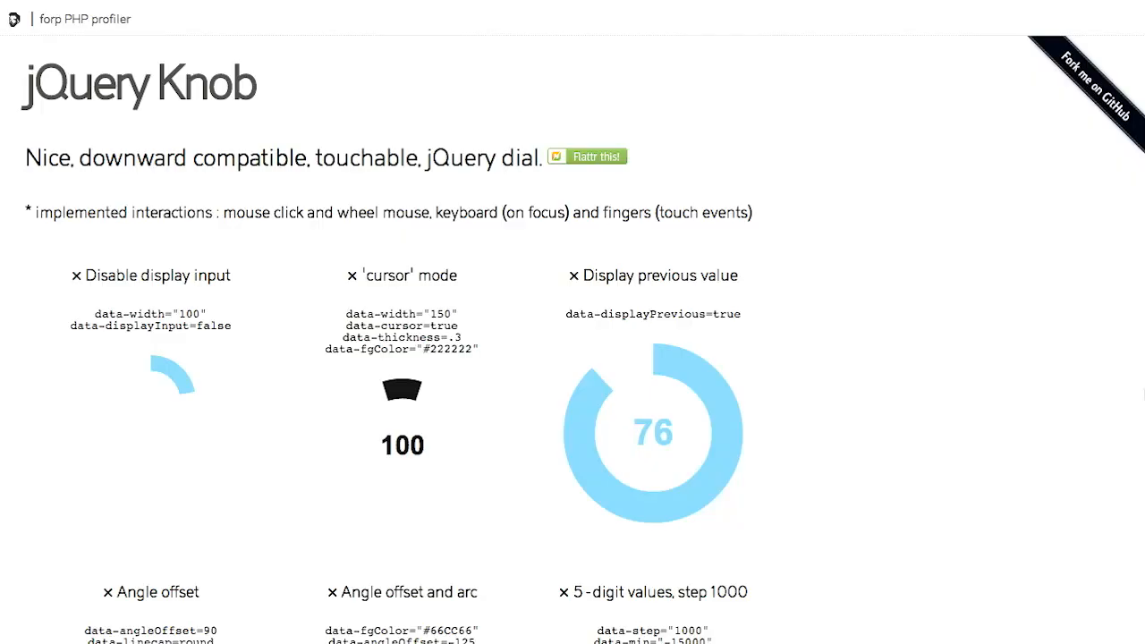
mouse_move(942, 290)
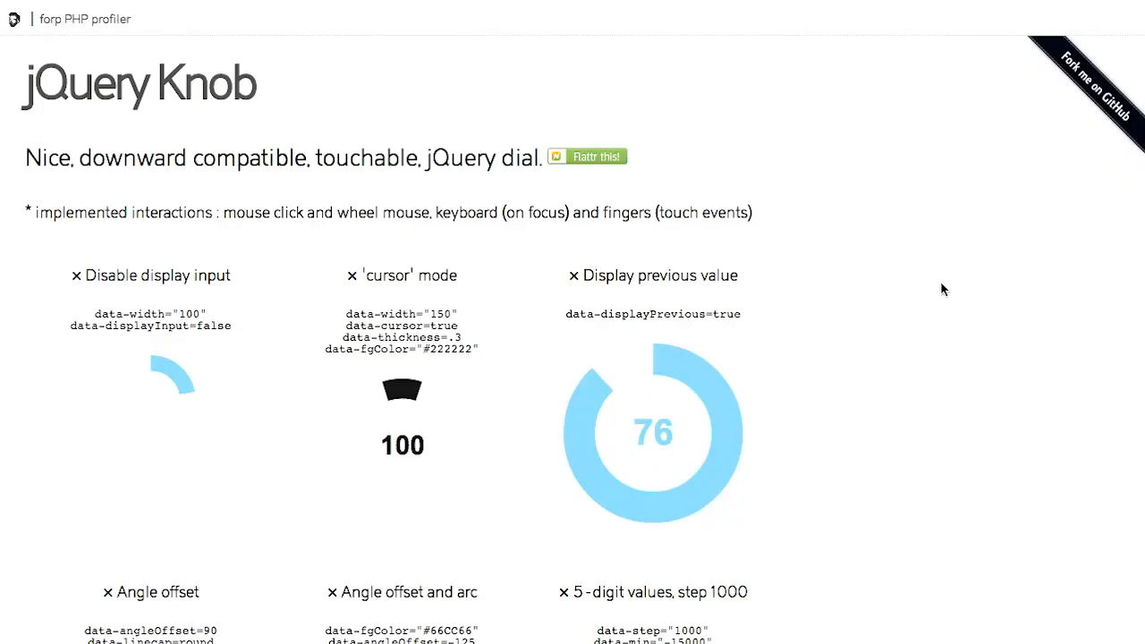
- Turn the first jQuery Knob dial to a full ring and the cursor-mode dial down to 0
scroll(down, 3)
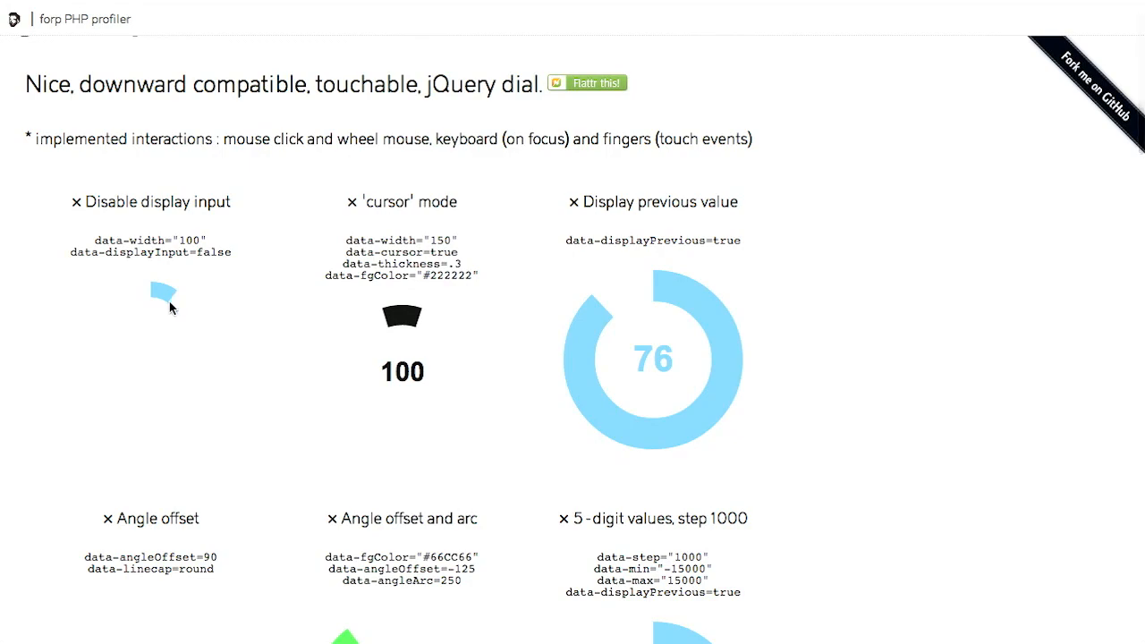
drag(172, 307, 152, 387)
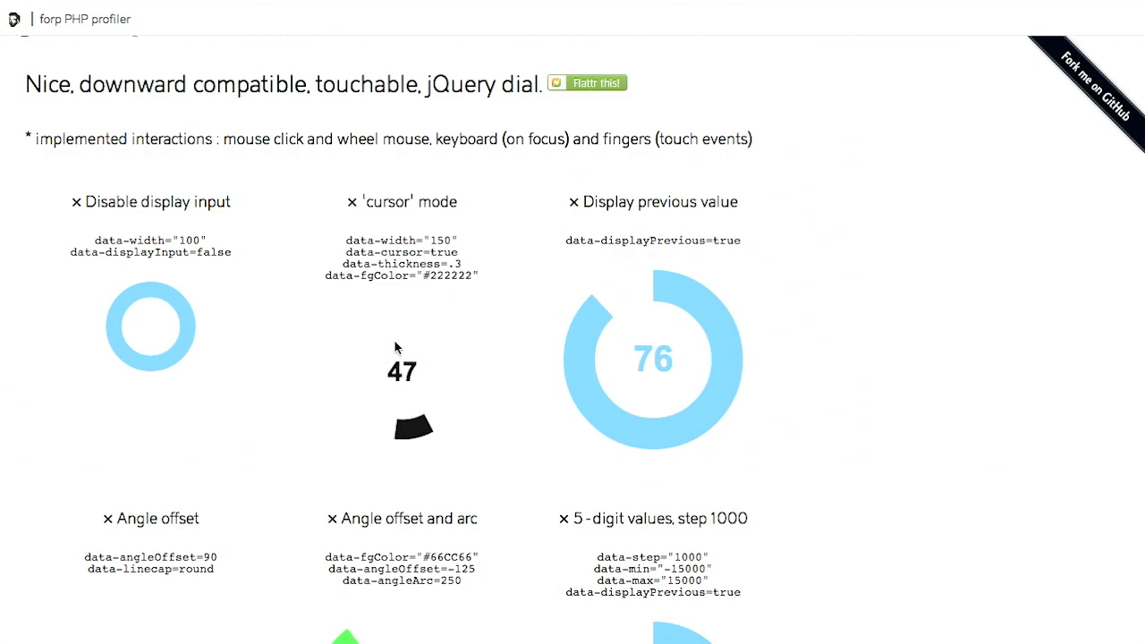
drag(415, 428, 401, 315)
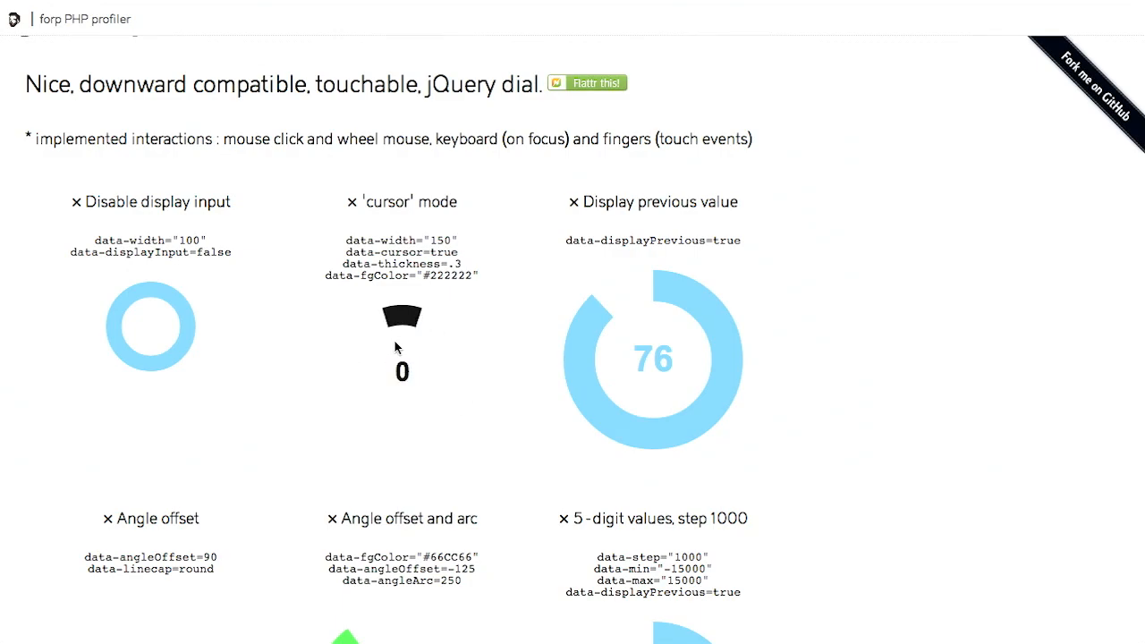
mouse_move(375, 354)
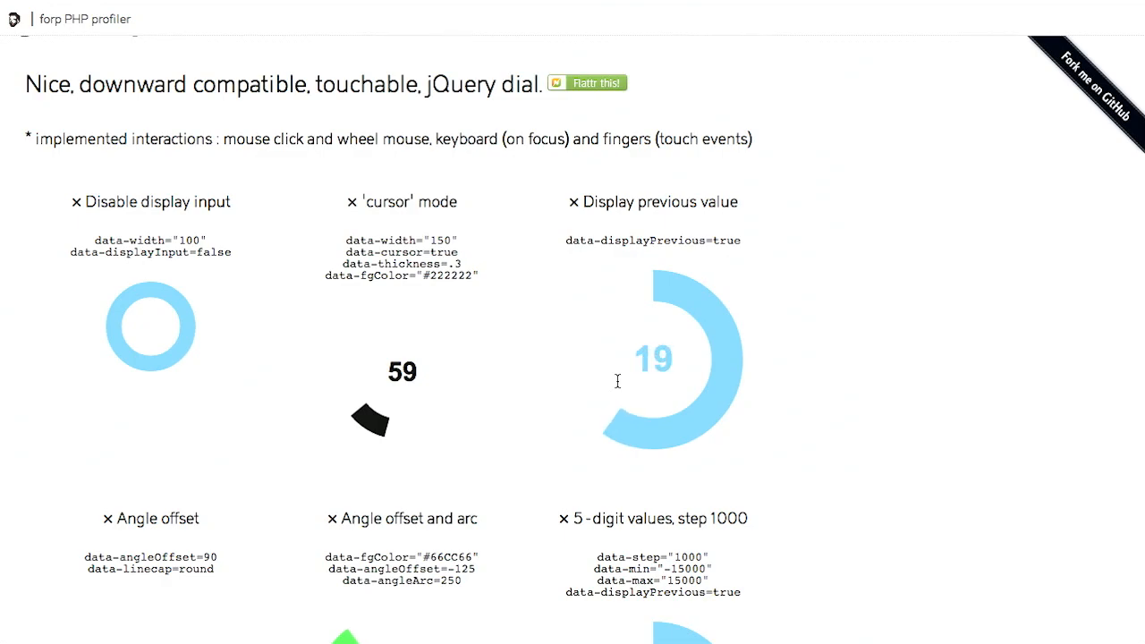
- Set the 5-digit step-1000 dial to 15000, then browse the tron-skin and superpose clock demos
scroll(down, 3)
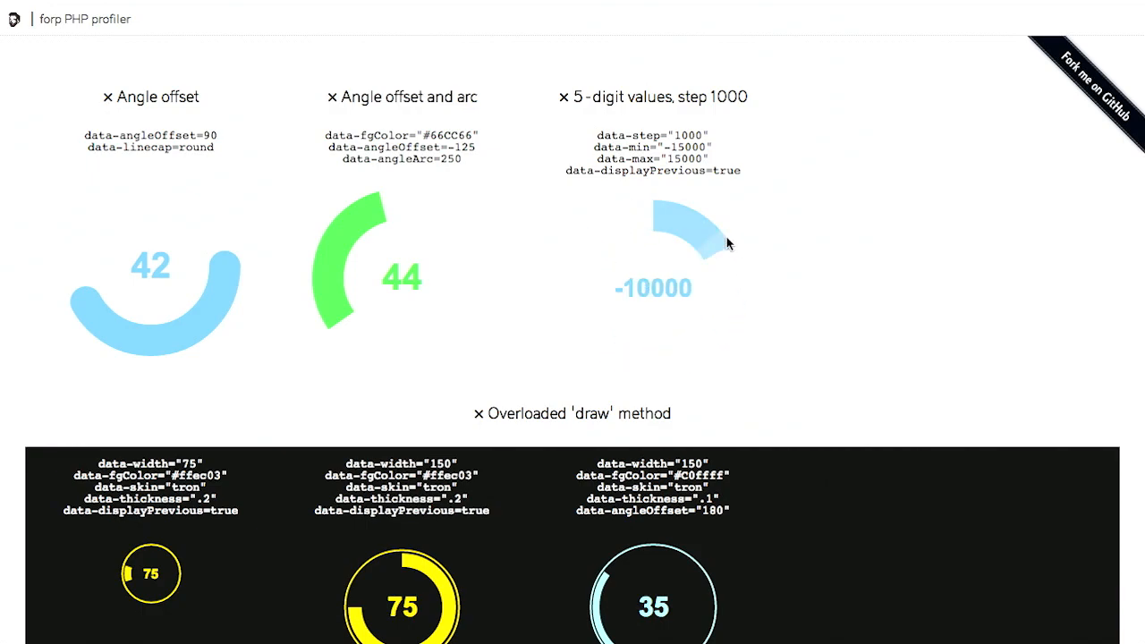
drag(715, 241, 617, 381)
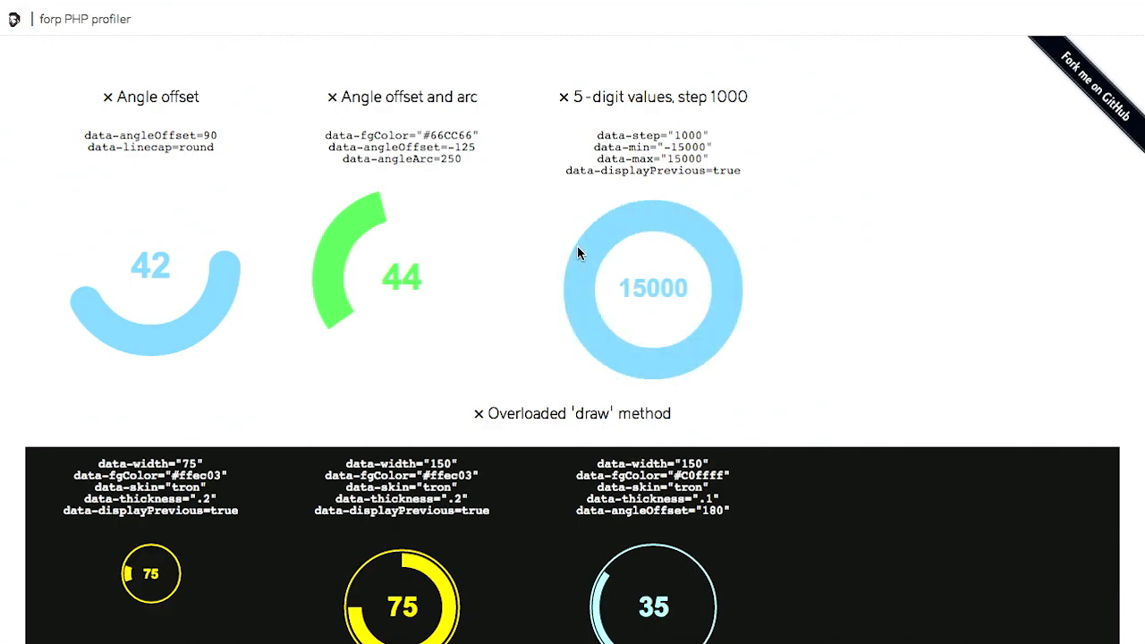
scroll(down, 3)
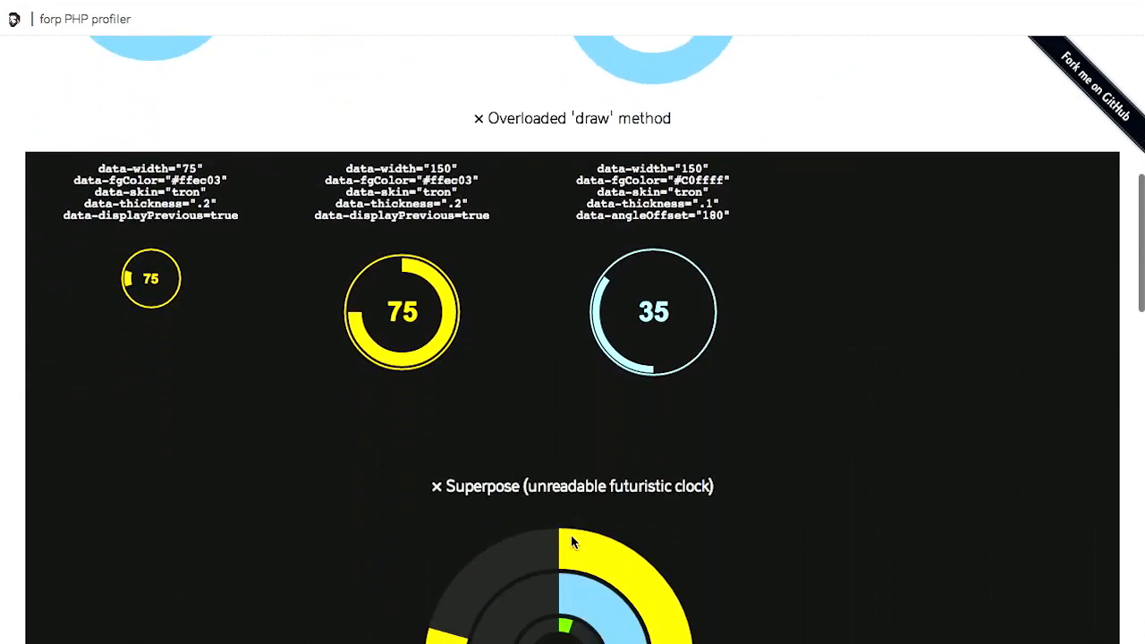
scroll(down, 3)
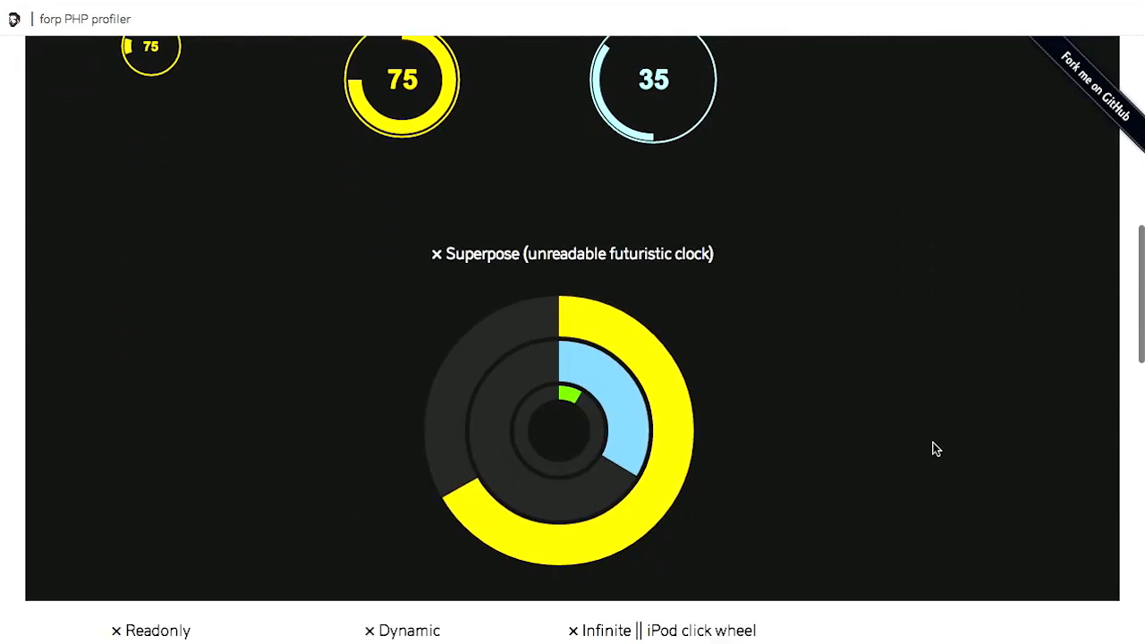
scroll(down, 3)
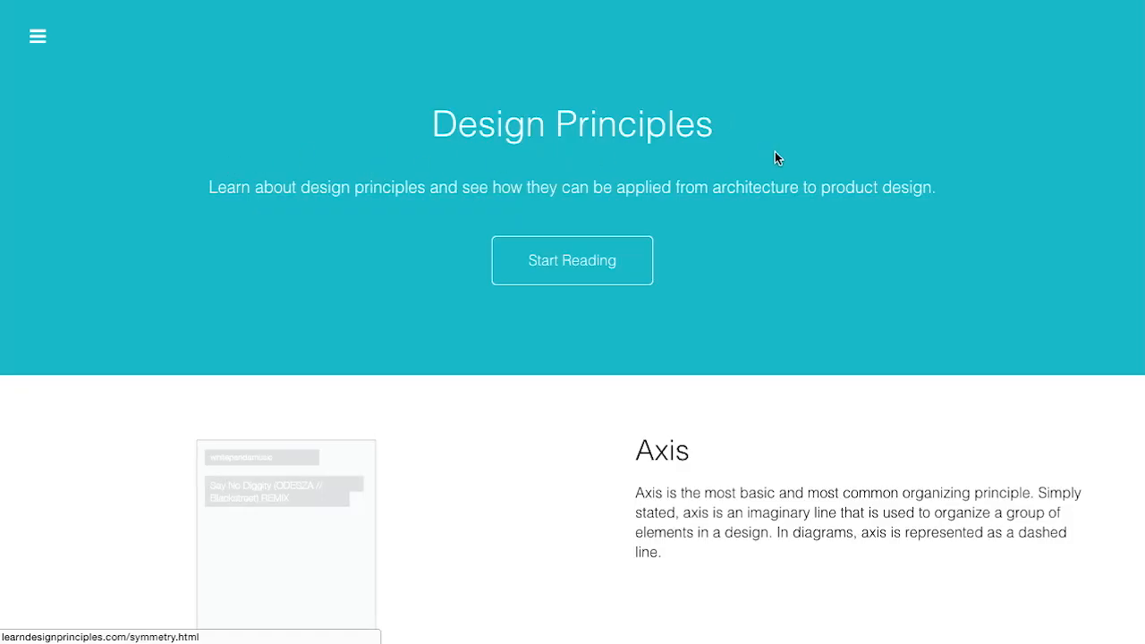
mouse_move(848, 249)
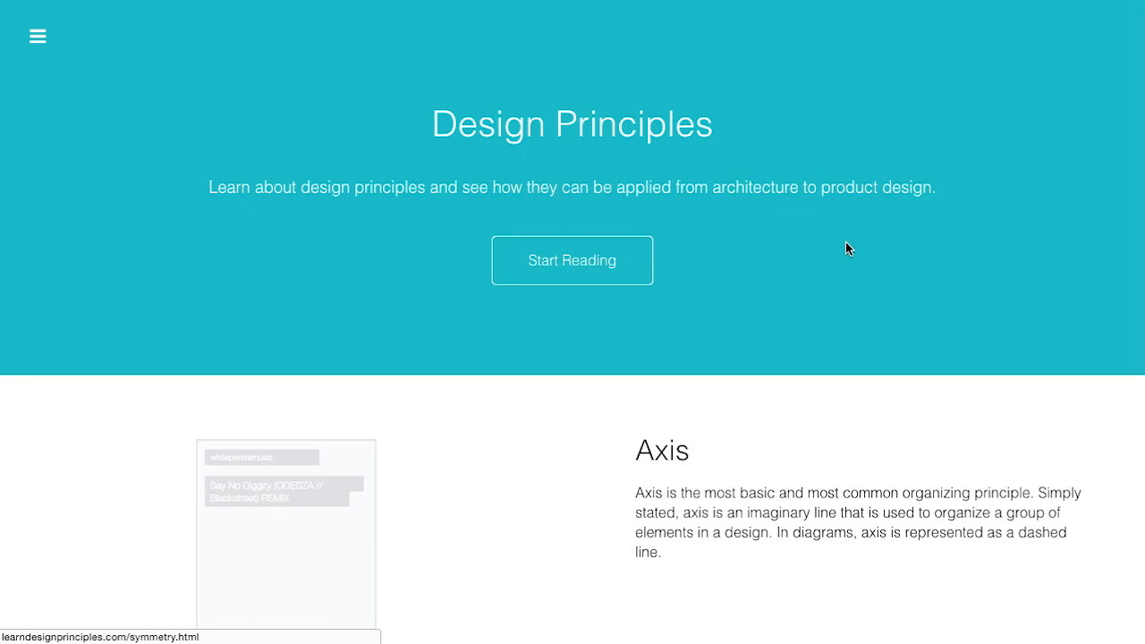
mouse_move(448, 154)
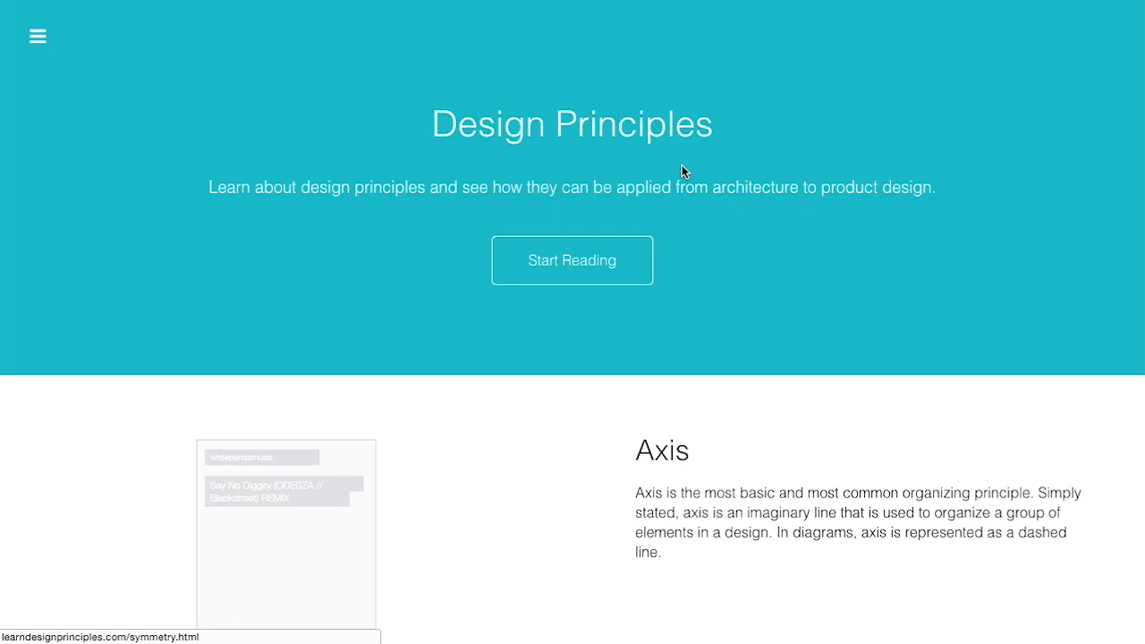
mouse_move(837, 405)
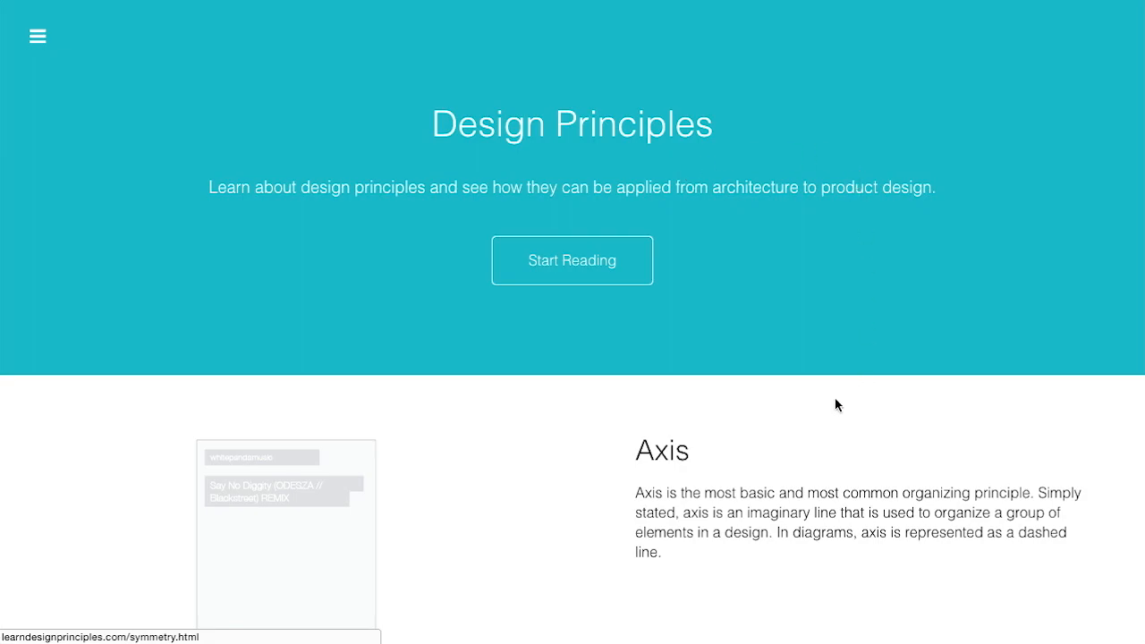
- Scroll through the Axis, Symmetry and Rhythm summaries on the Design Principles home page
scroll(down, 3)
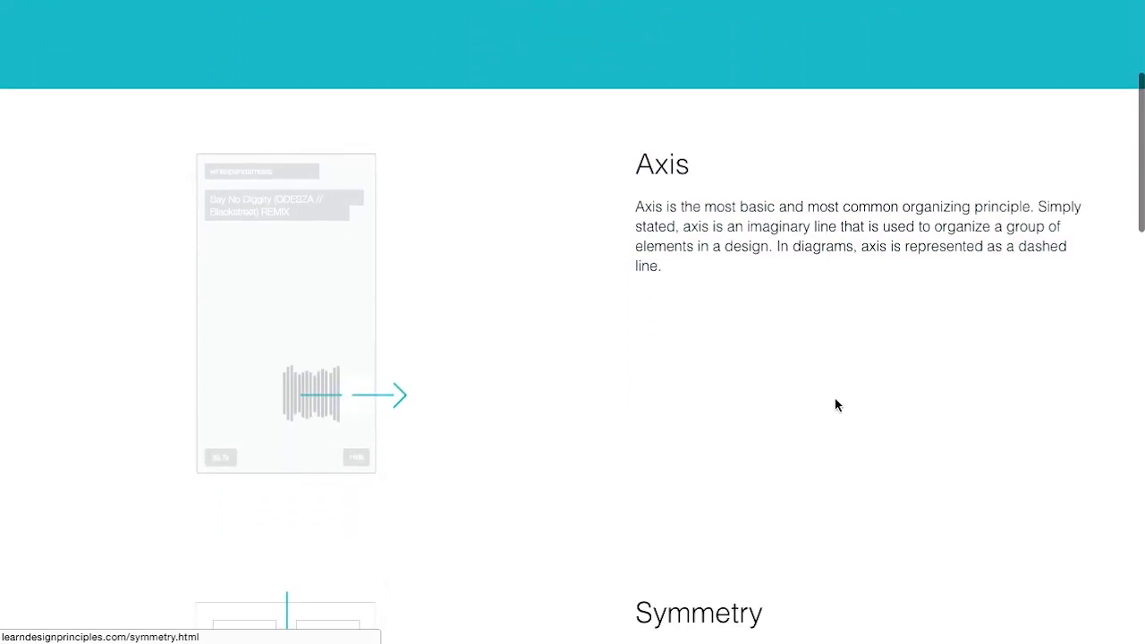
scroll(up, 3)
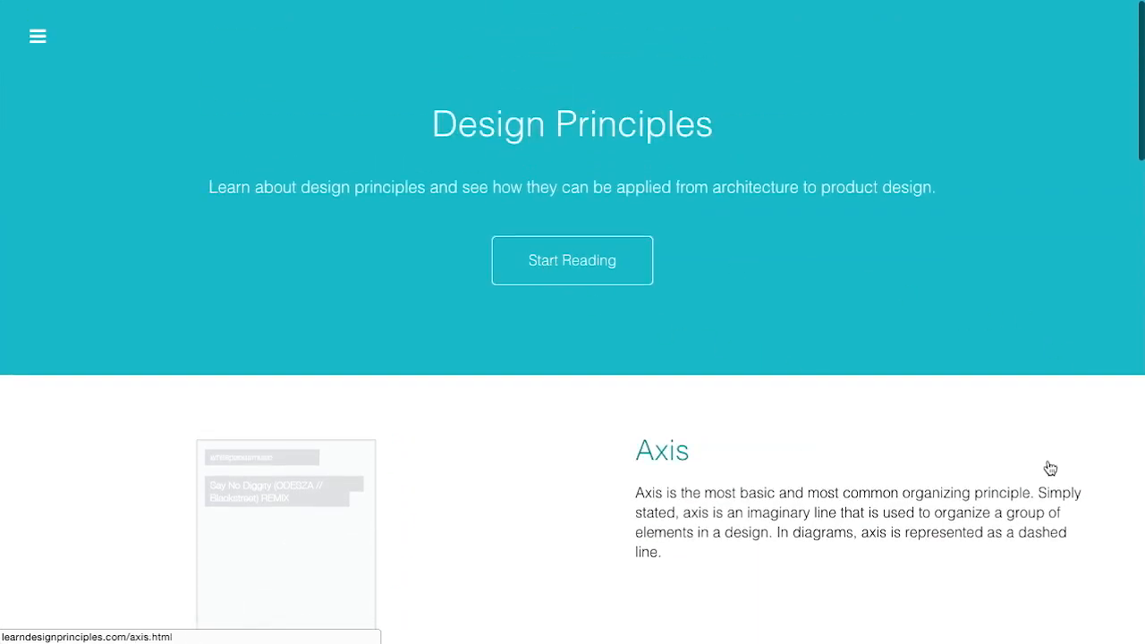
scroll(down, 3)
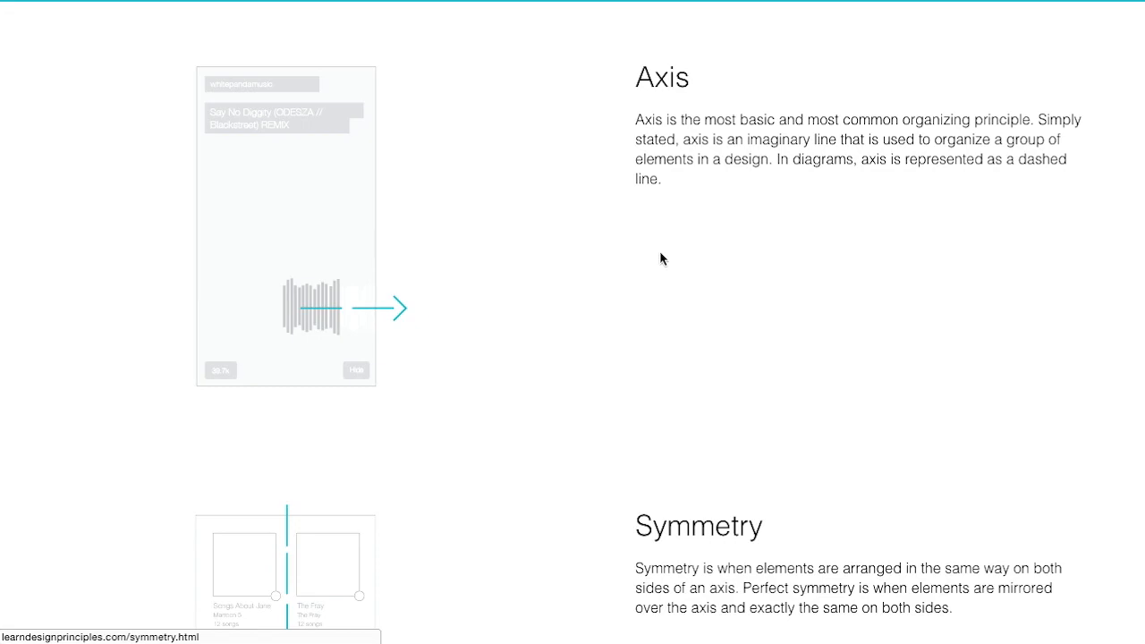
scroll(down, 3)
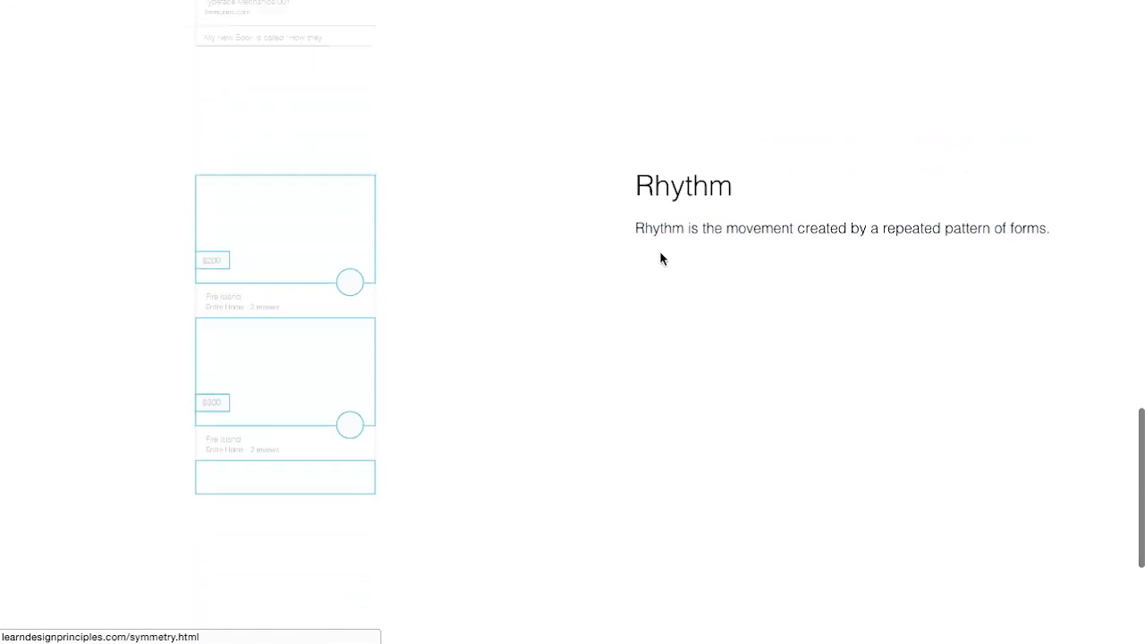
scroll(down, 3)
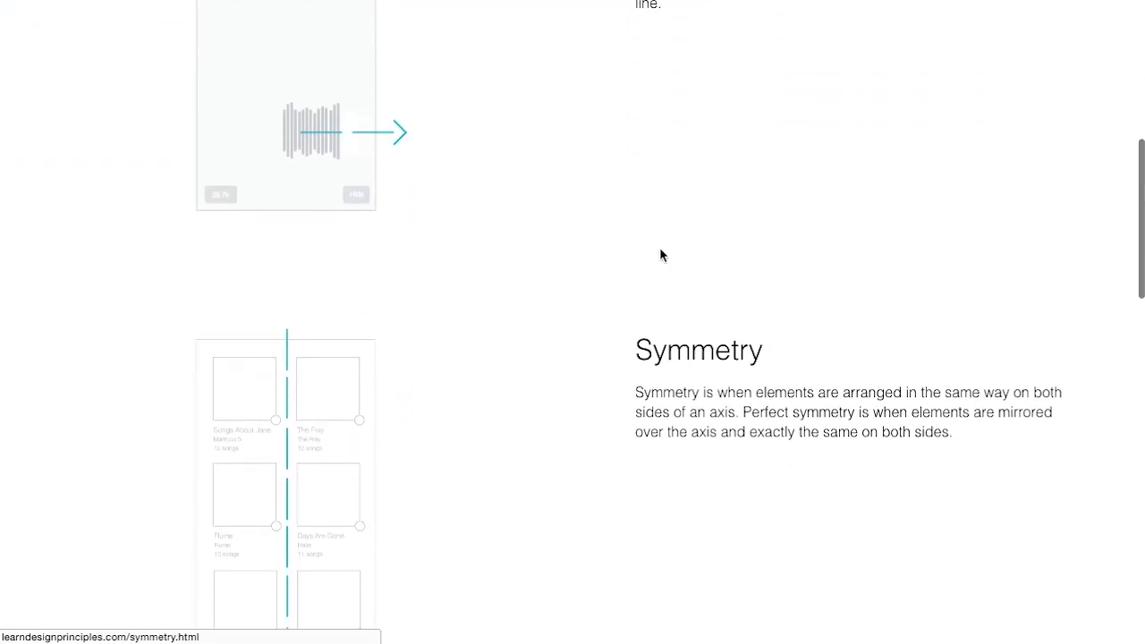
scroll(down, 3)
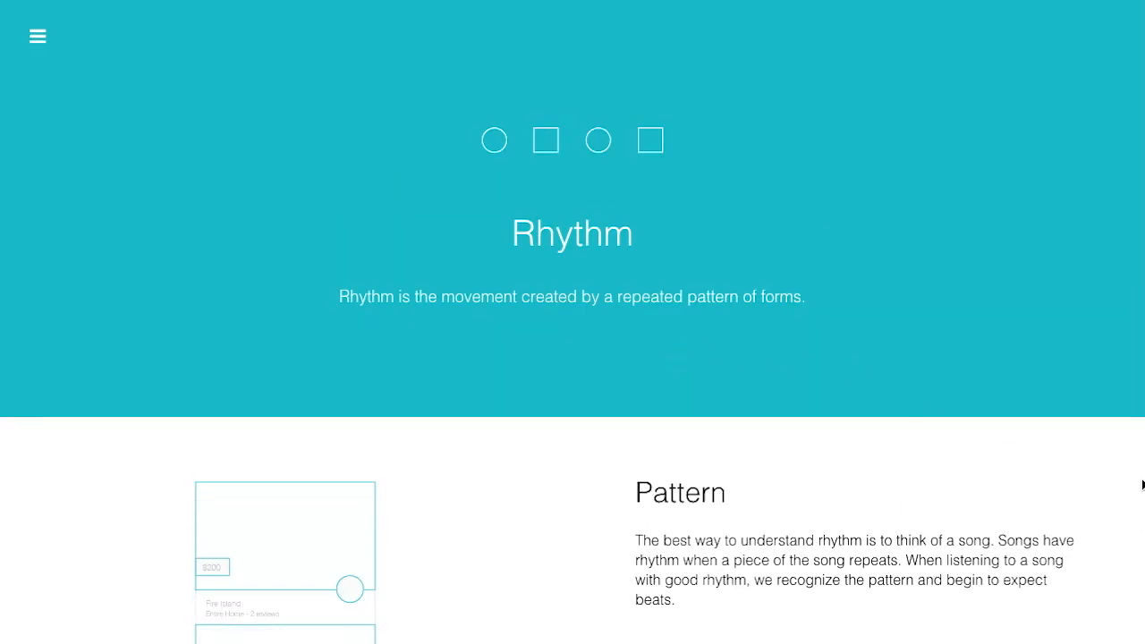
- Read down the Rhythm page through its Pattern section toward the Breaks example
scroll(down, 3)
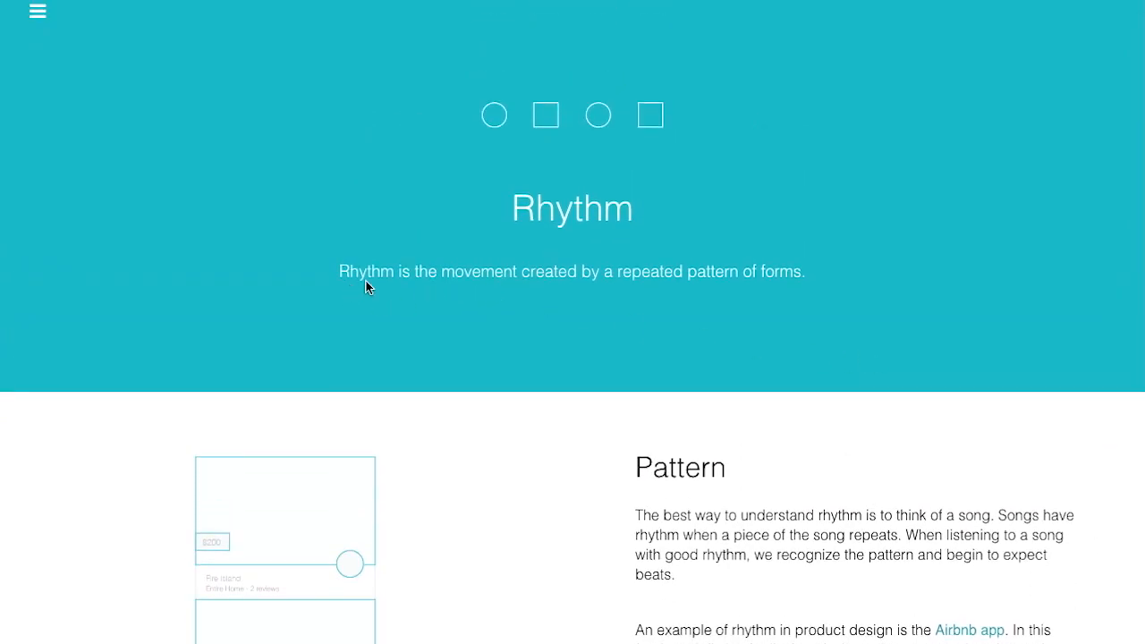
mouse_move(564, 290)
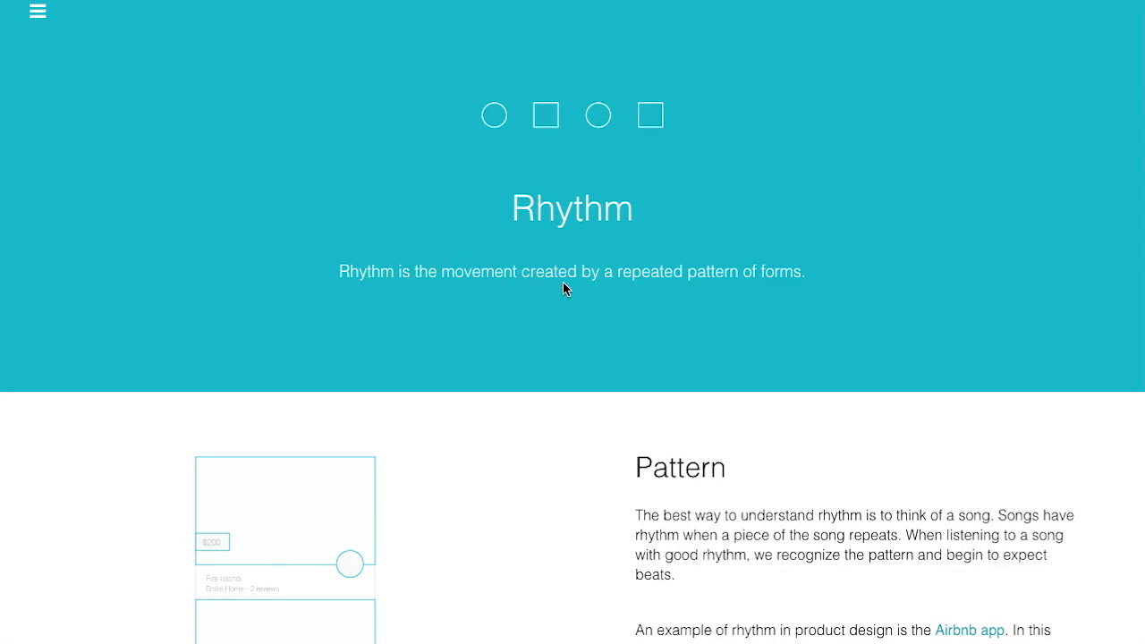
mouse_move(730, 279)
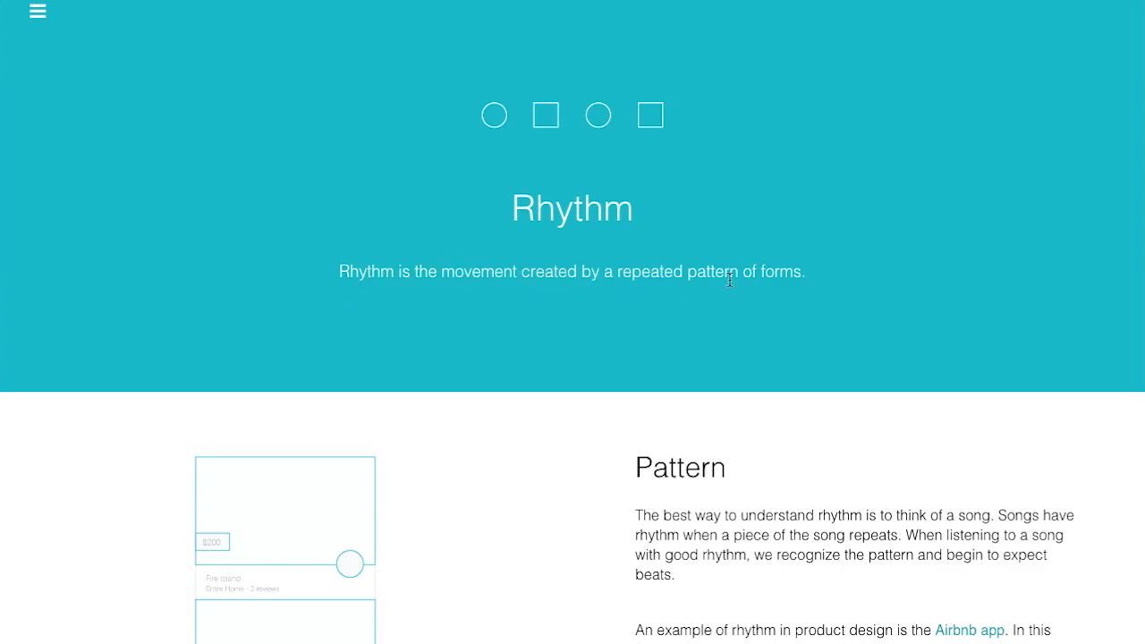
scroll(down, 3)
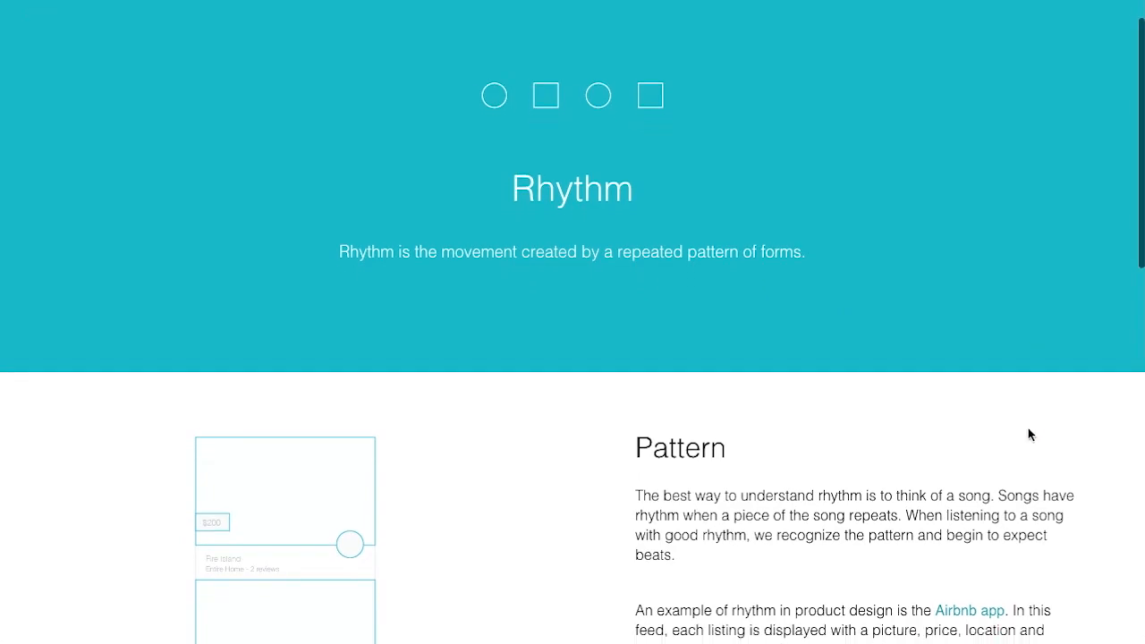
scroll(down, 3)
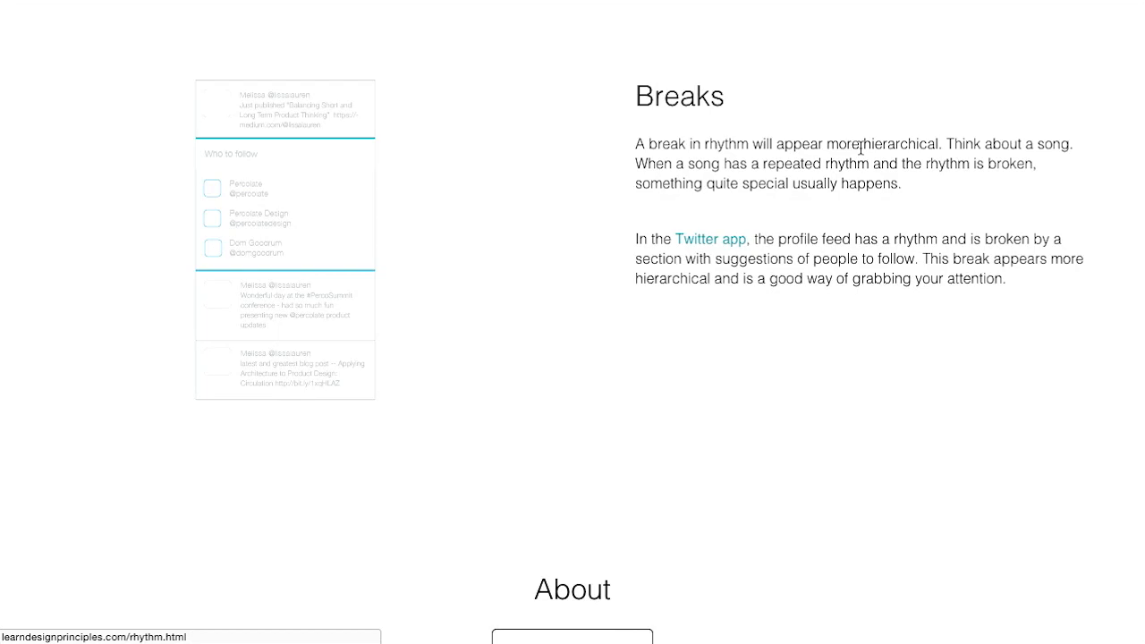
mouse_move(701, 216)
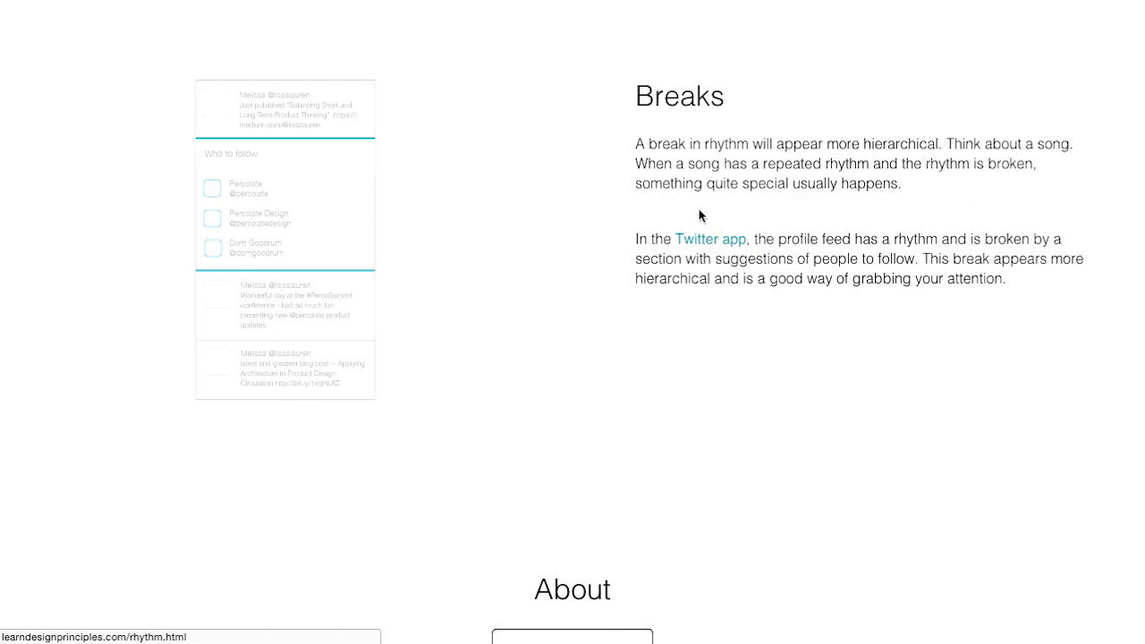
mouse_move(932, 207)
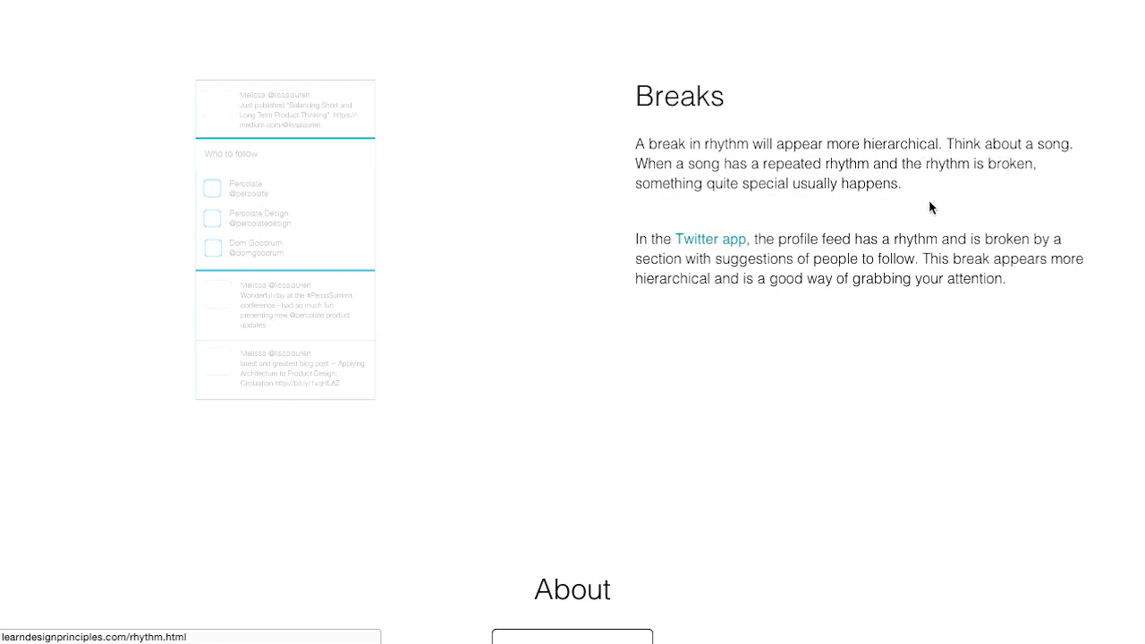
mouse_move(748, 214)
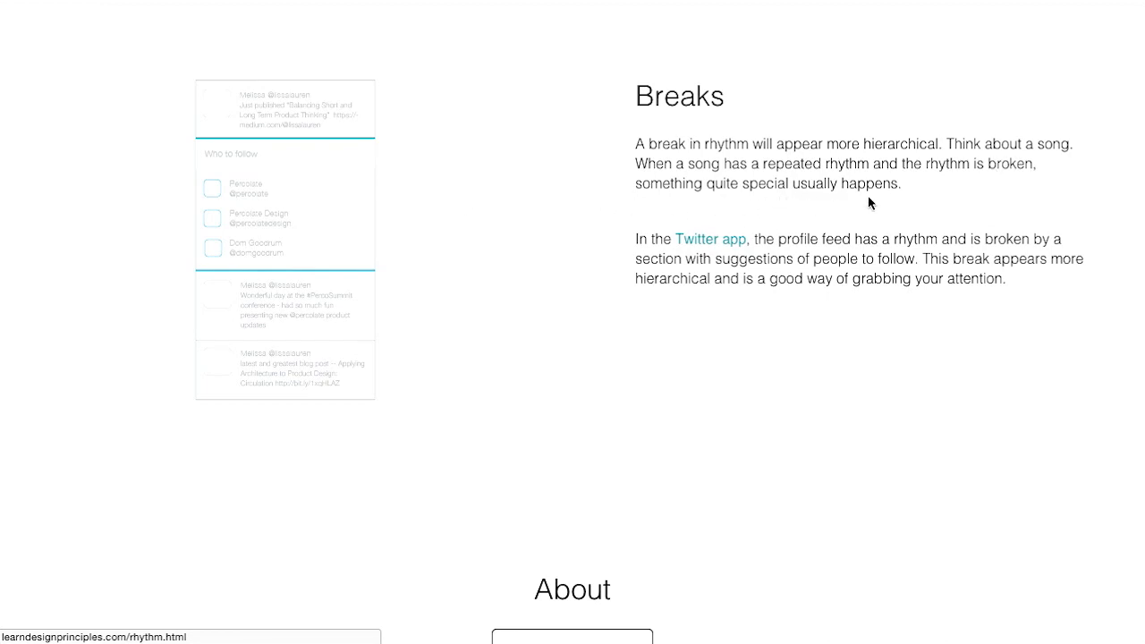
mouse_move(218, 140)
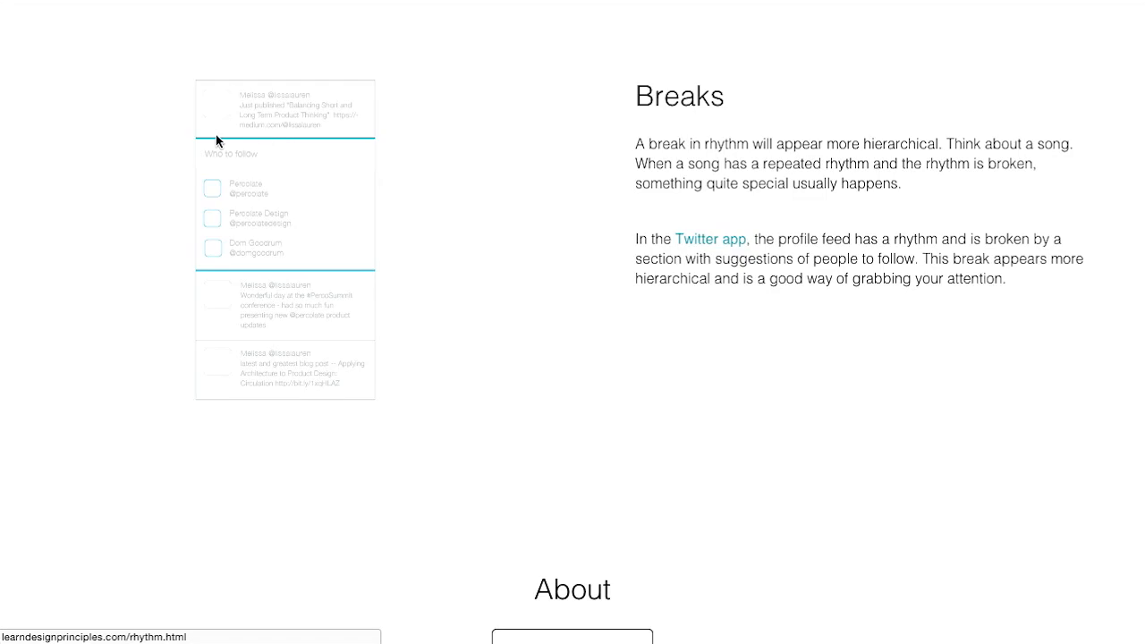
mouse_move(270, 177)
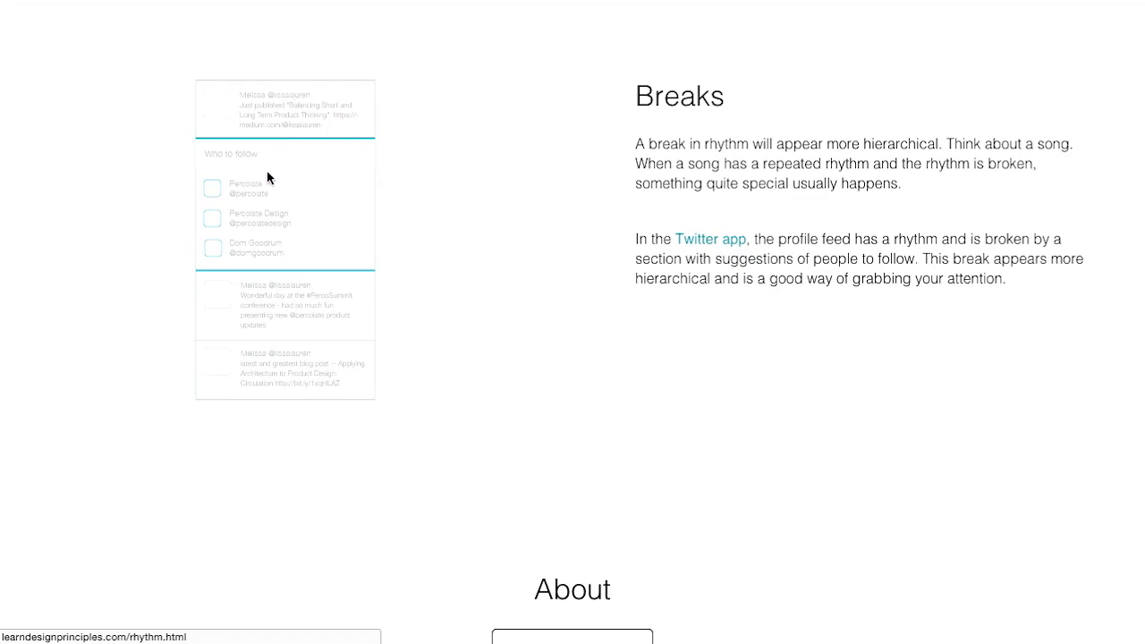
mouse_move(249, 279)
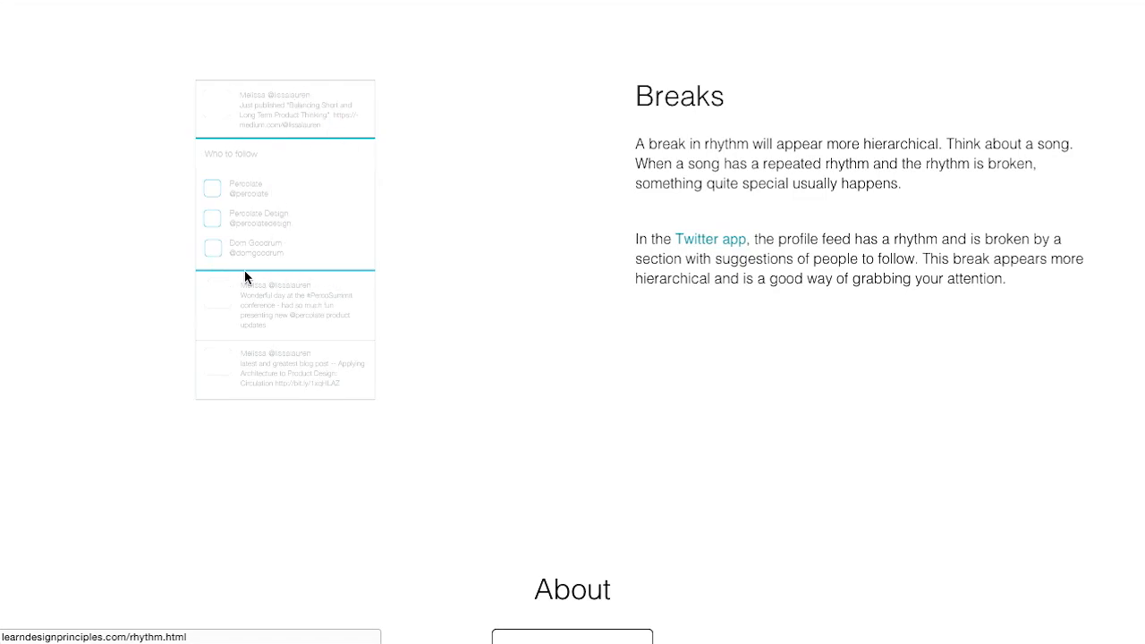
mouse_move(254, 123)
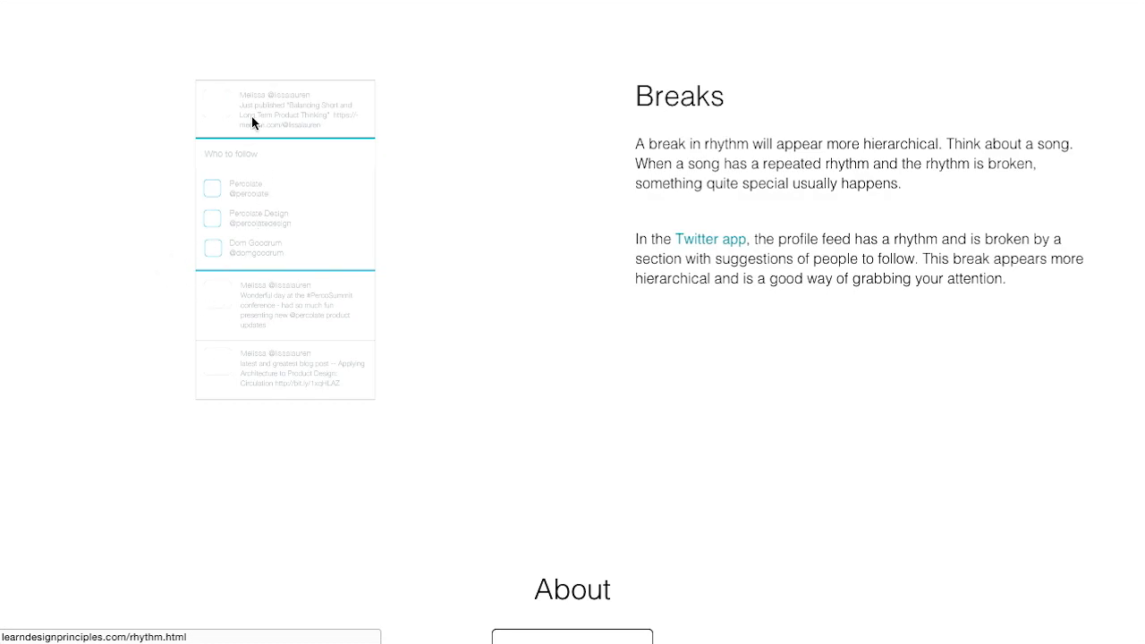
mouse_move(597, 213)
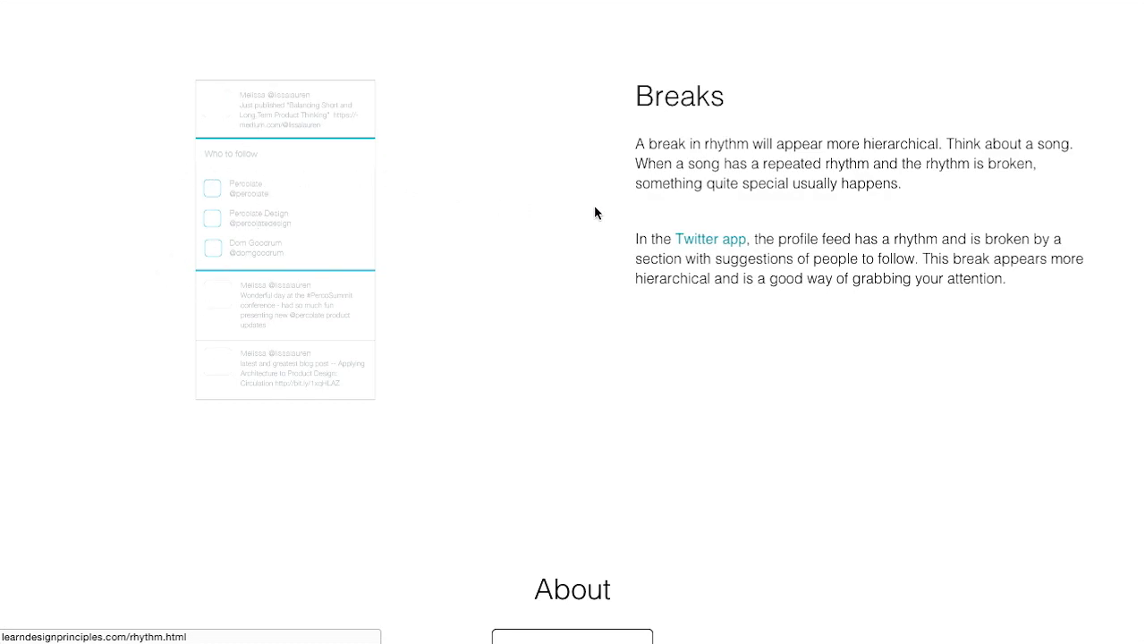
- Scroll the Design Principles home page down to the Axis section
scroll(down, 3)
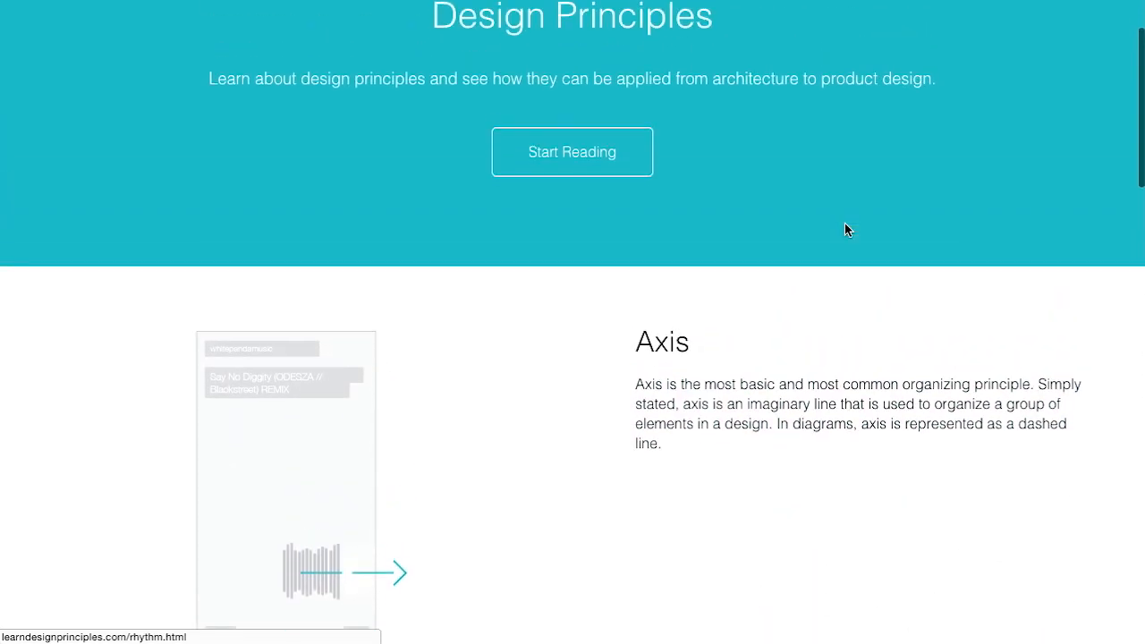
scroll(down, 3)
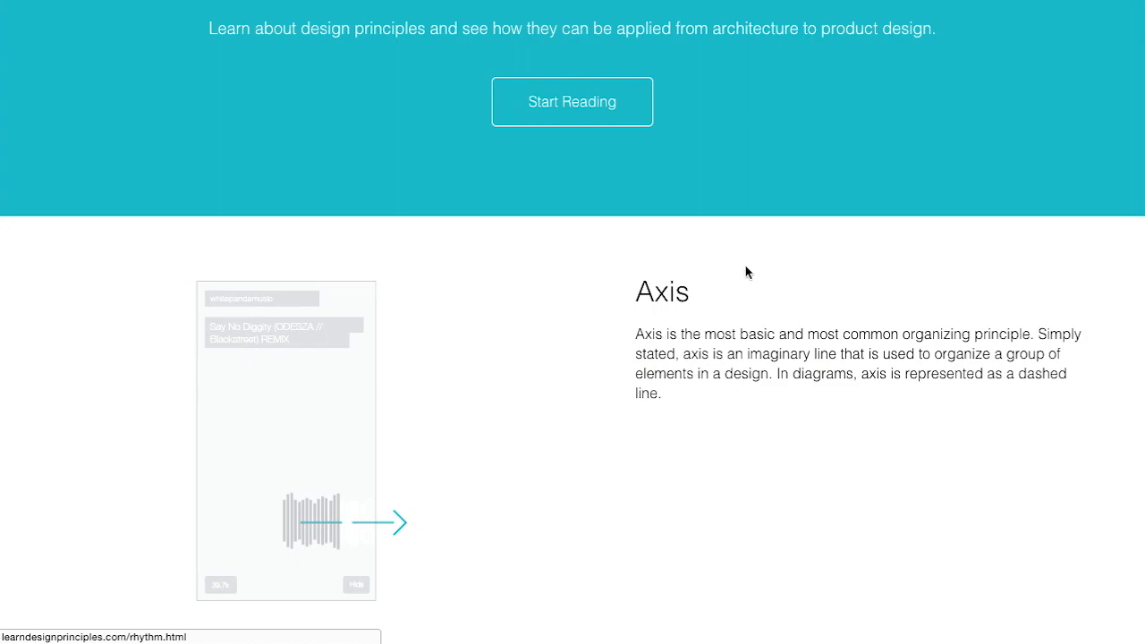
mouse_move(1112, 300)
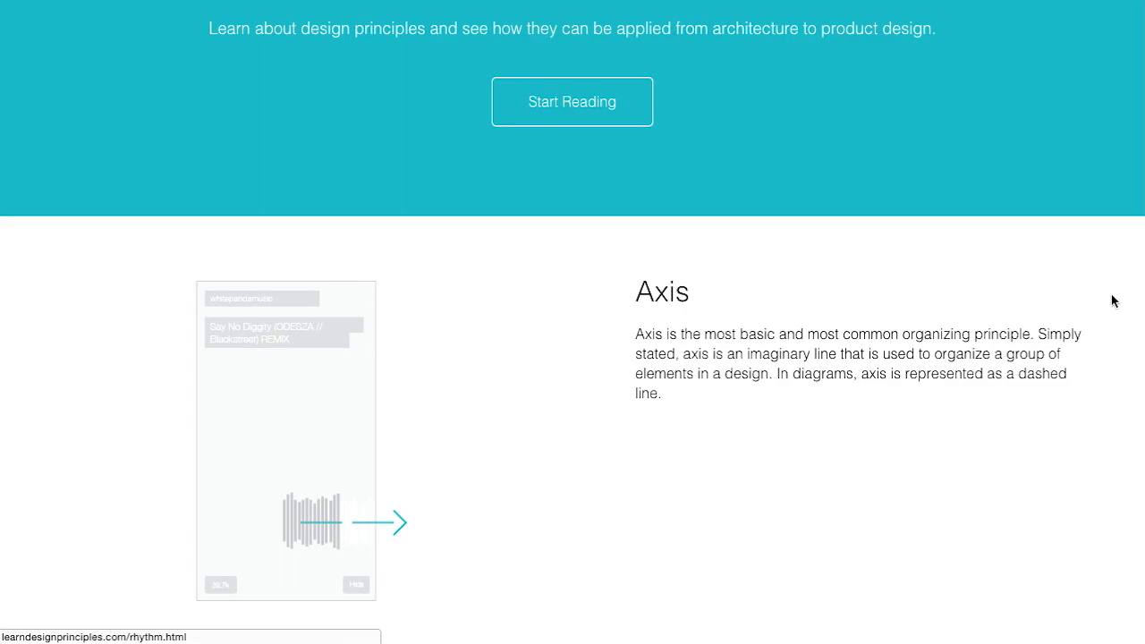
scroll(down, 3)
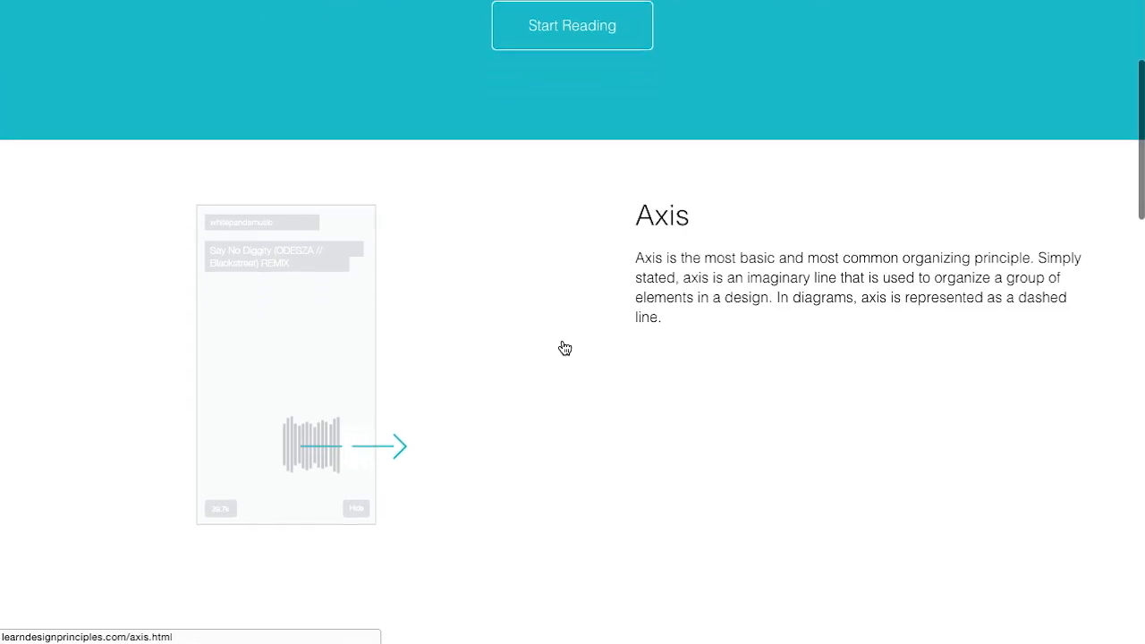
scroll(down, 3)
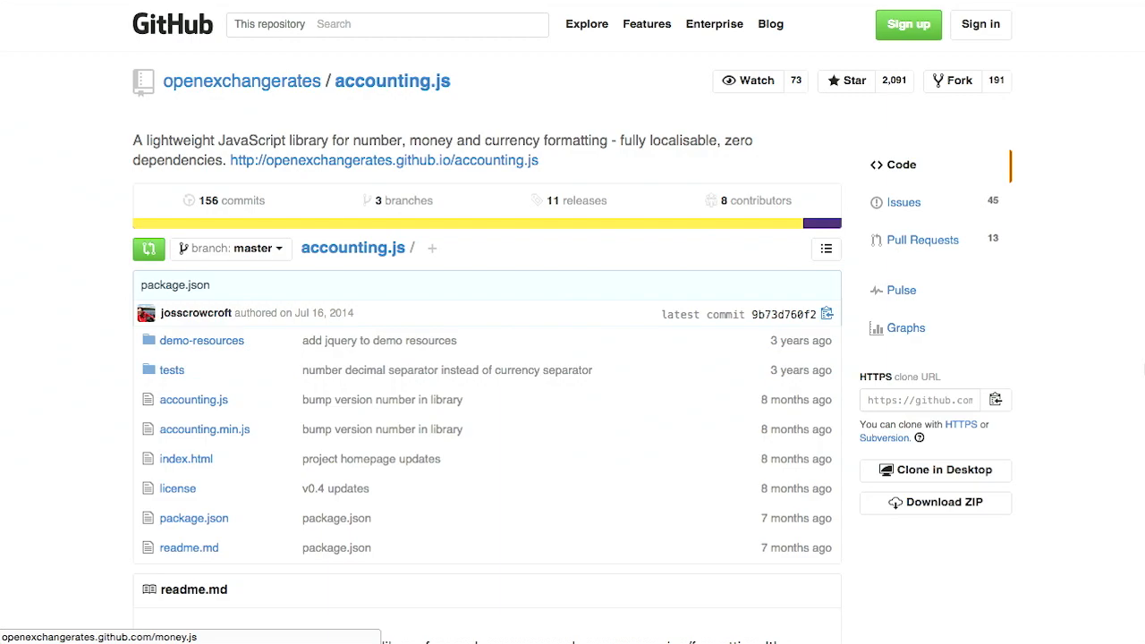
- Read the accounting.js readme down to the libraries it works great with, such as money.js
scroll(down, 3)
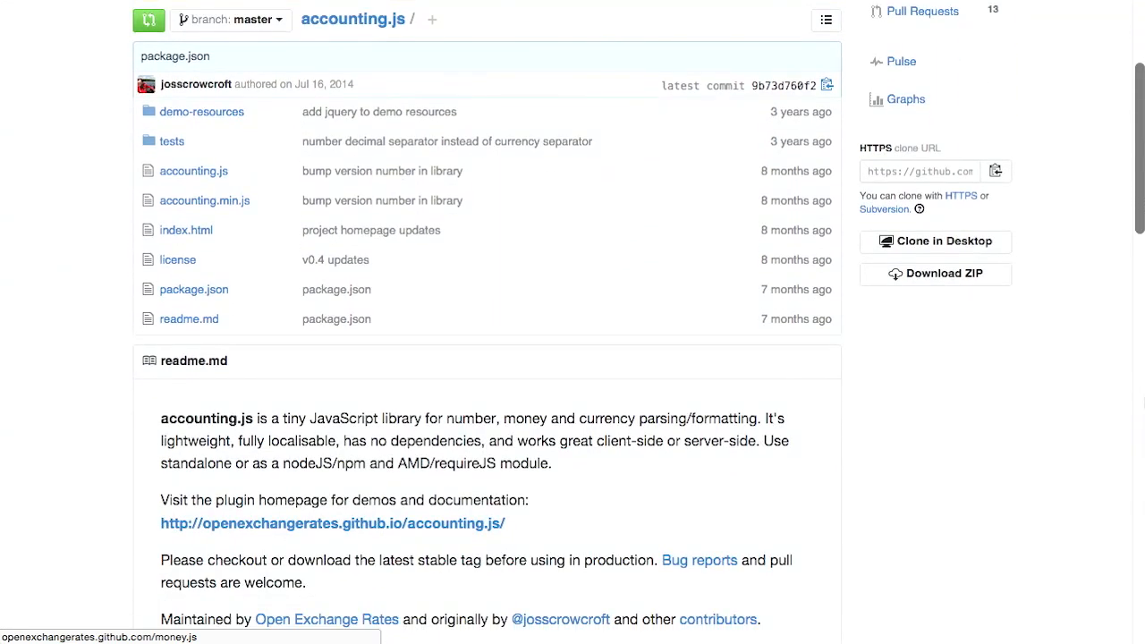
scroll(down, 3)
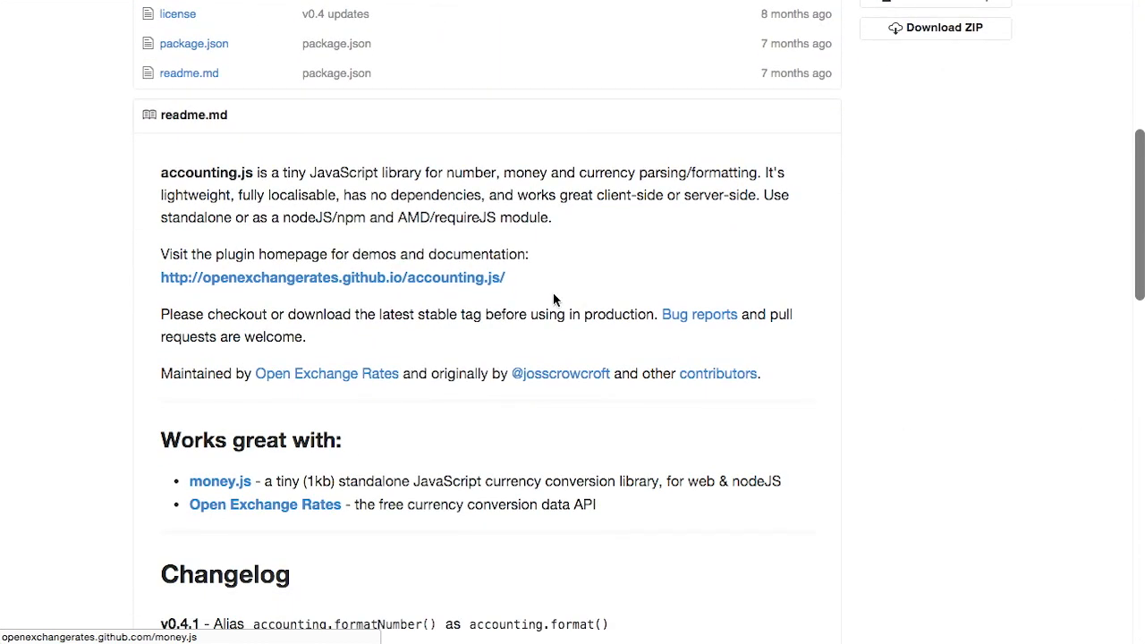
- Go to the accounting.js homepage and select the default formatMoney result $12,345,678.00
click(332, 277)
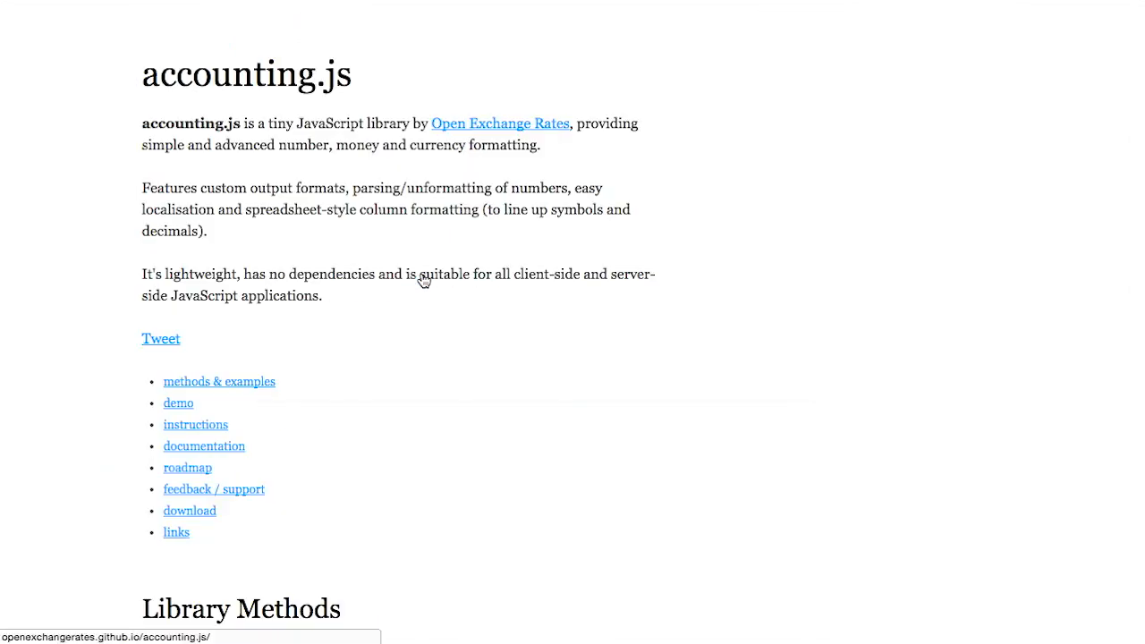
scroll(down, 3)
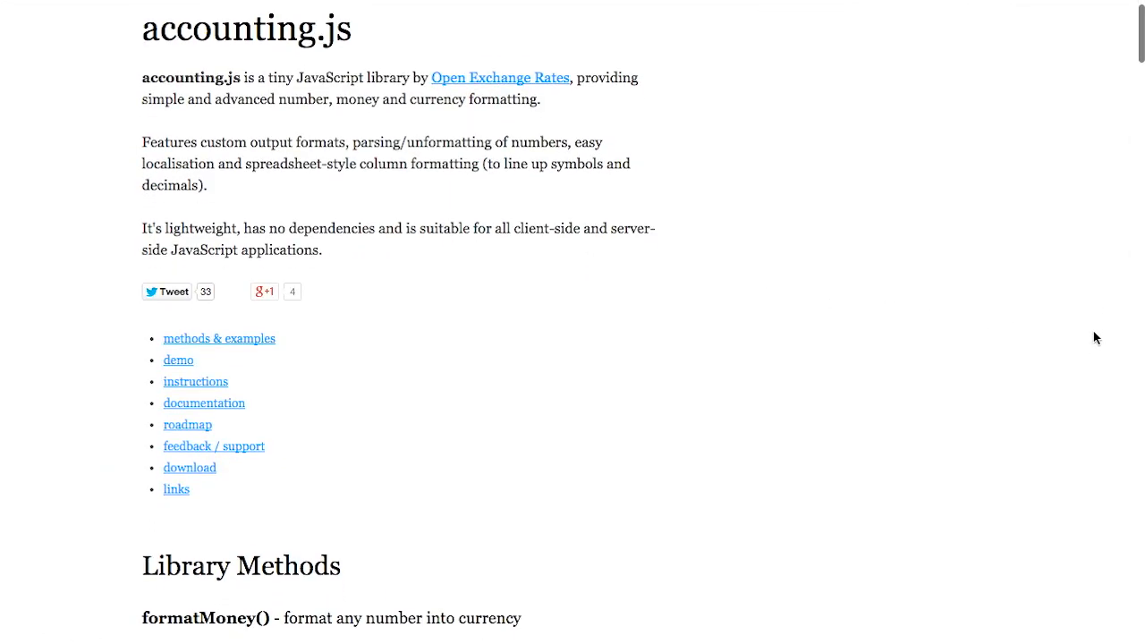
scroll(down, 3)
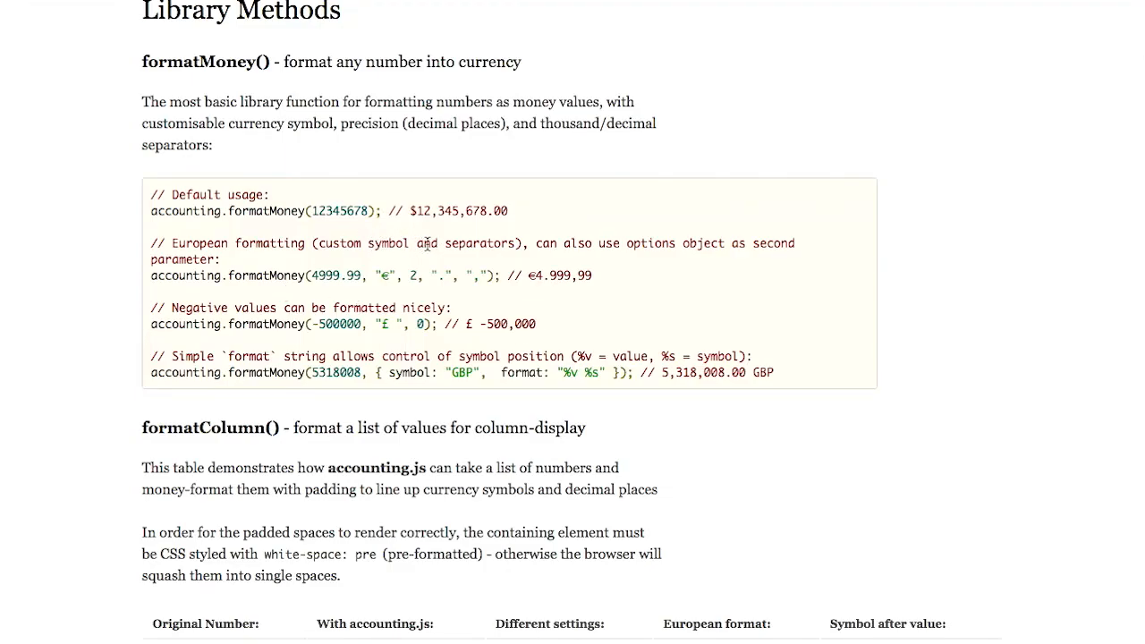
double_click(340, 211)
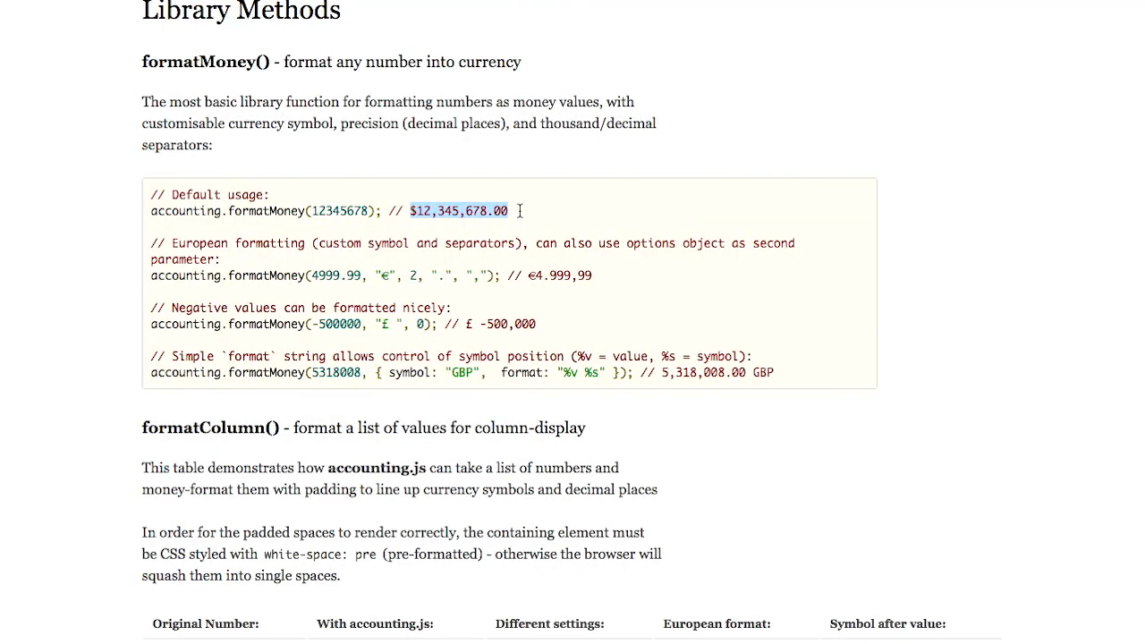
- Read on through the formatColumn currency table to the formatNumber examples
scroll(down, 3)
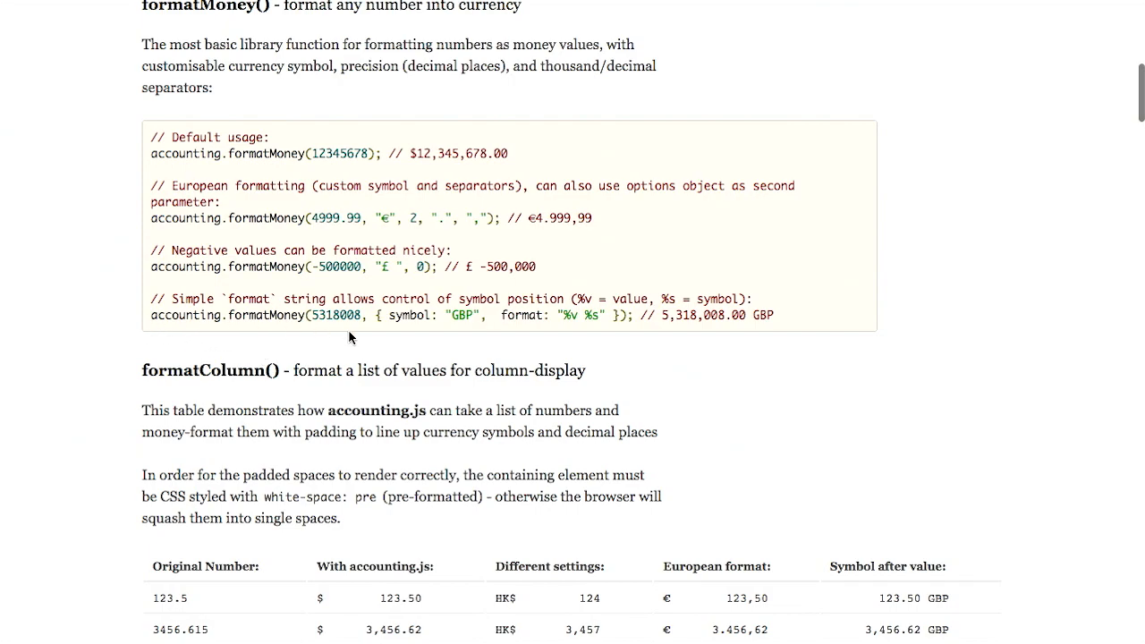
mouse_move(617, 315)
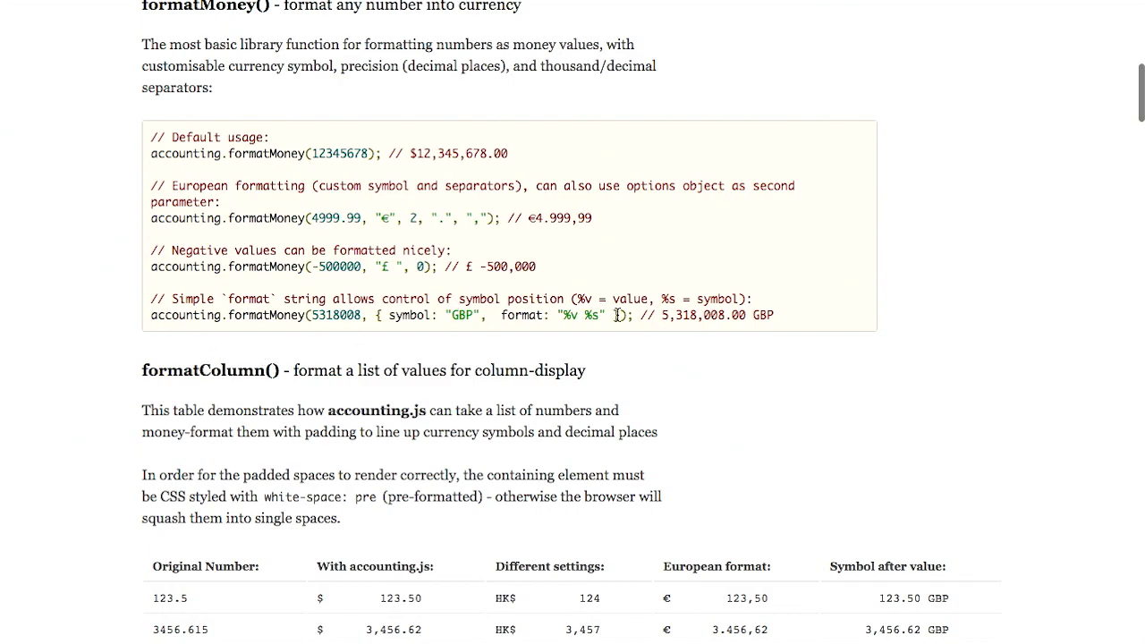
scroll(down, 3)
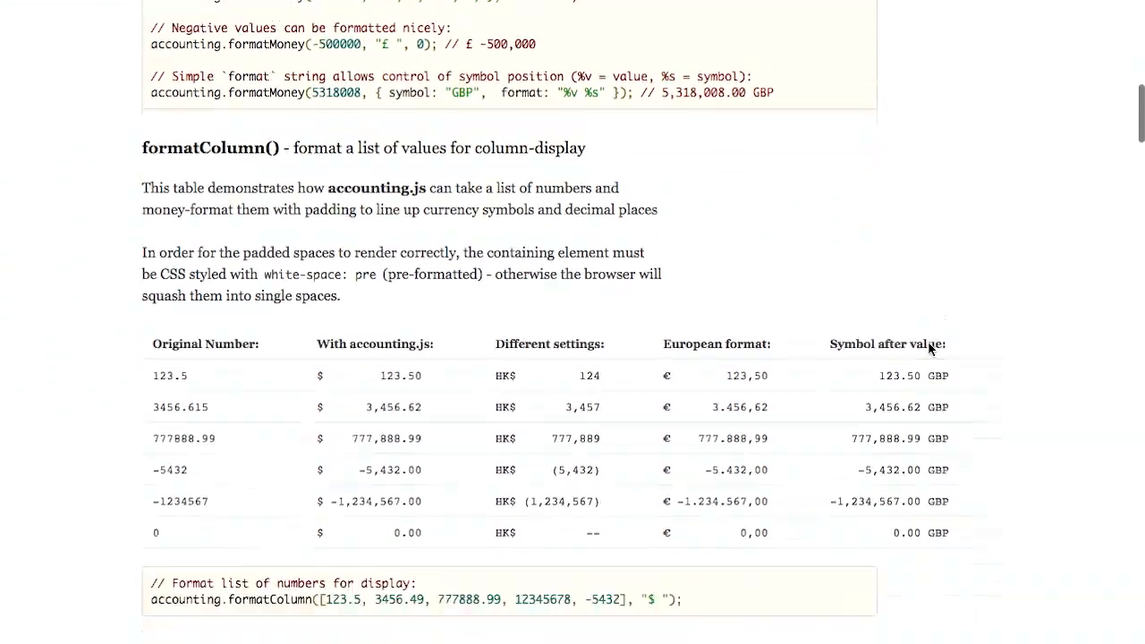
scroll(down, 3)
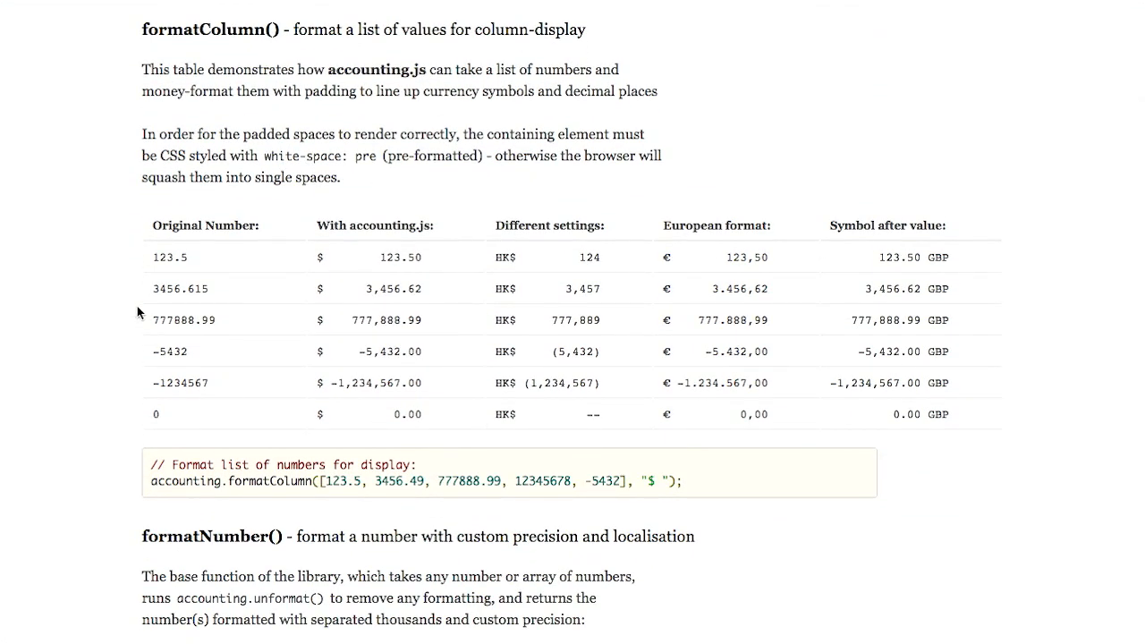
- Scroll through the formatNumber, toFixed and unformat examples down to the Demo / Try it out area
scroll(down, 3)
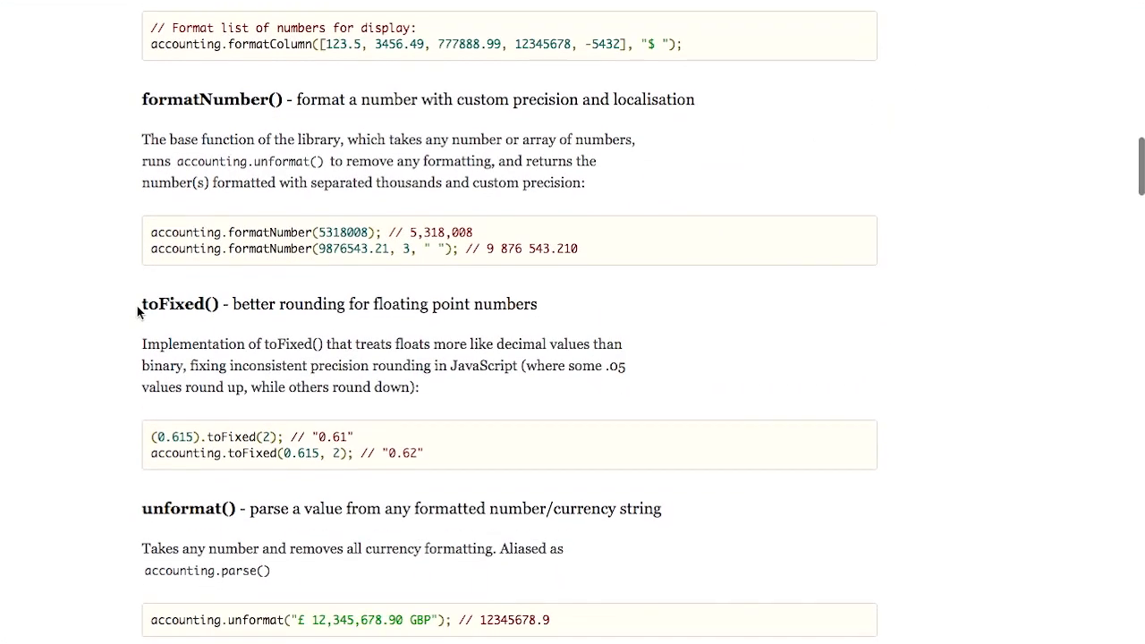
scroll(down, 3)
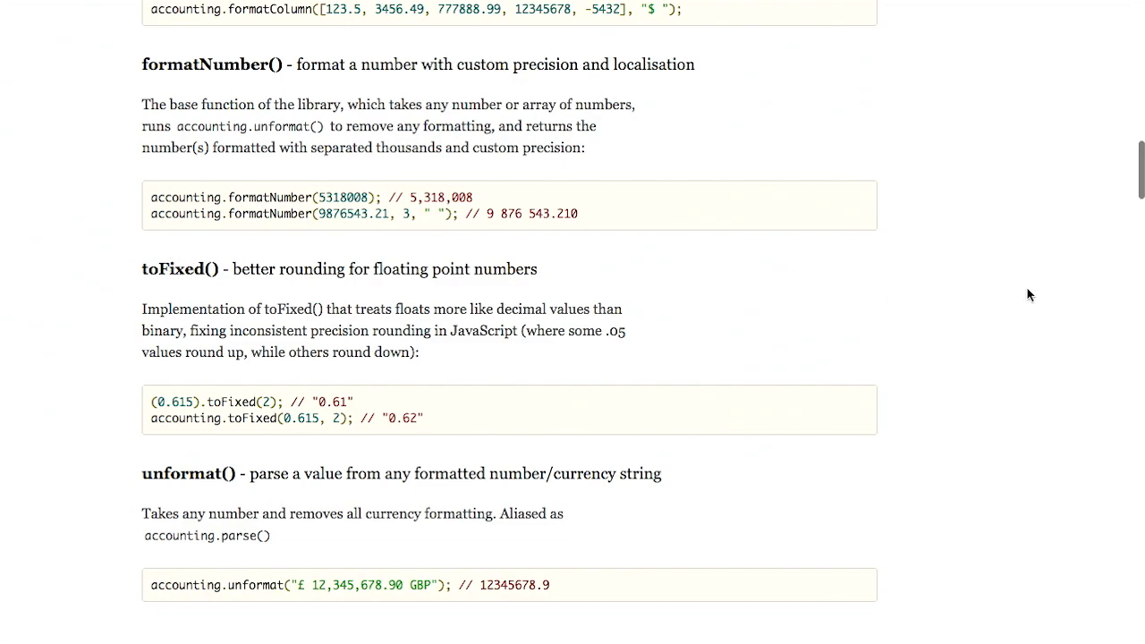
mouse_move(1113, 311)
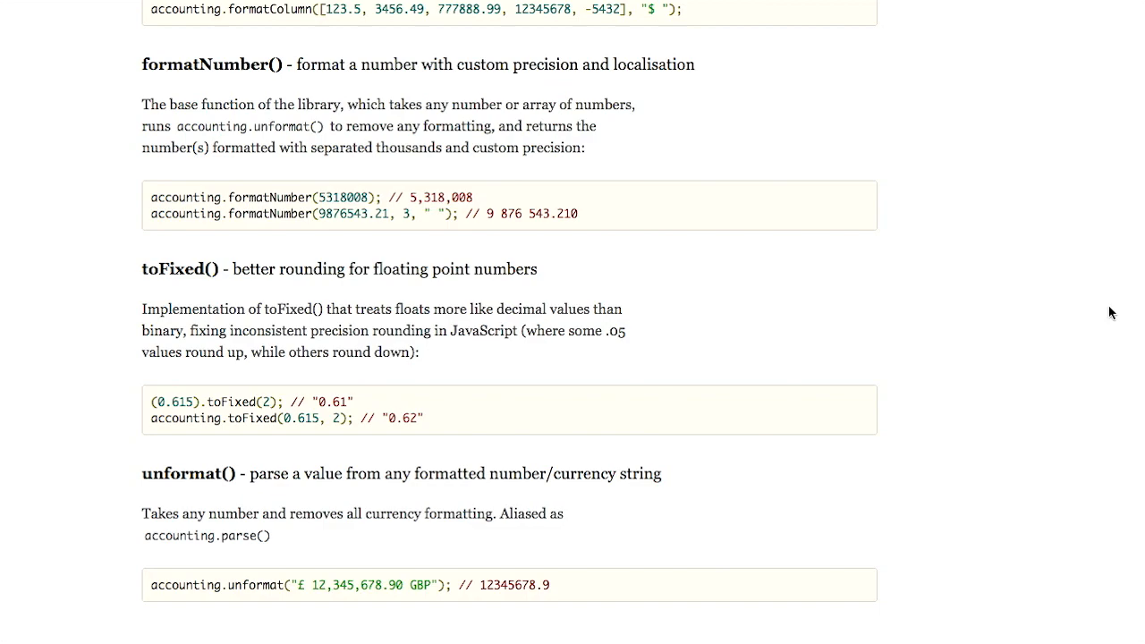
scroll(down, 3)
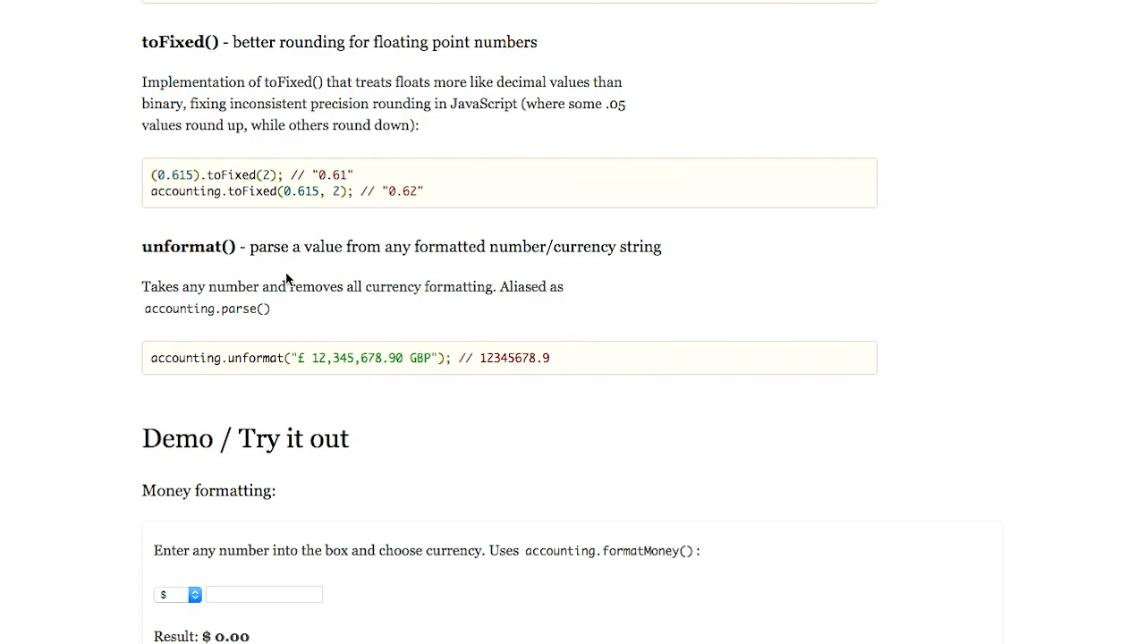
mouse_move(14, 235)
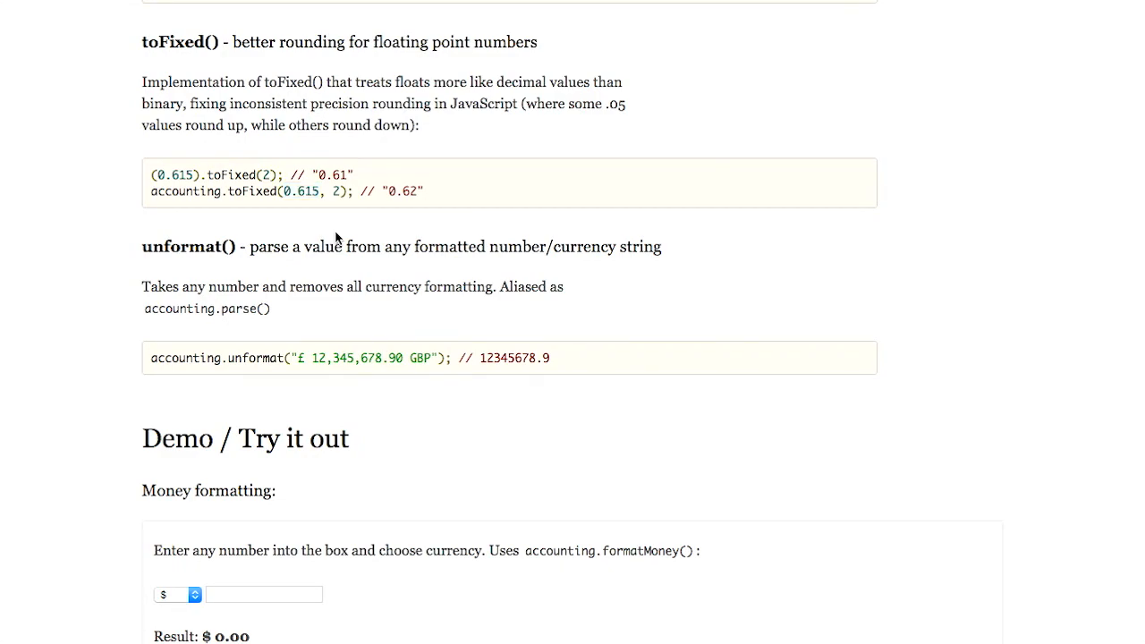
scroll(down, 3)
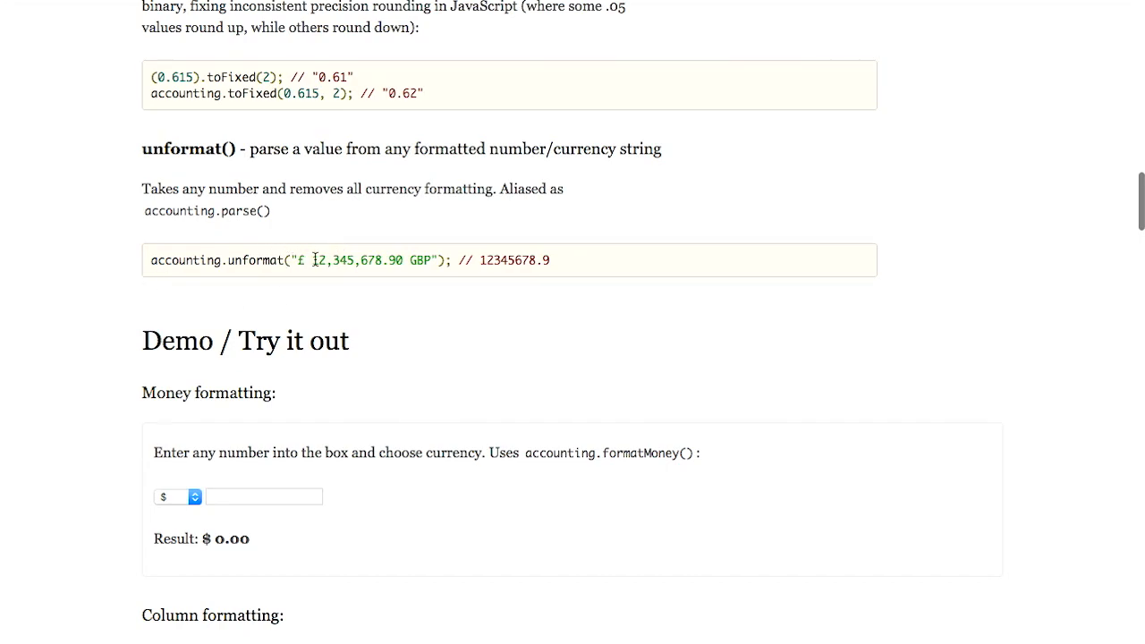
mouse_move(463, 264)
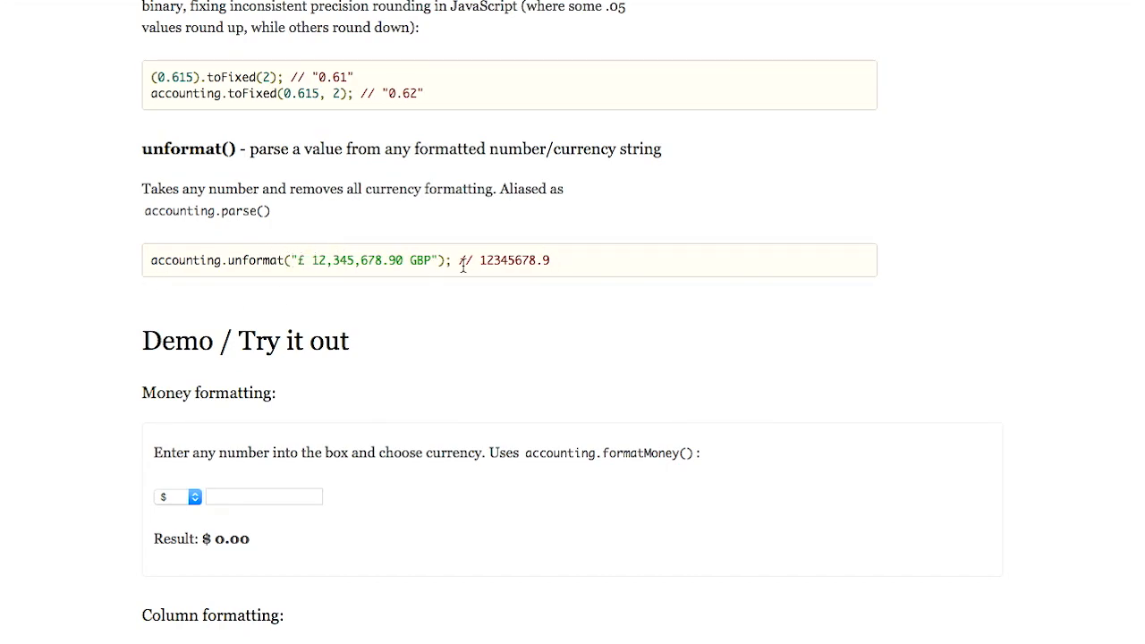
mouse_move(611, 286)
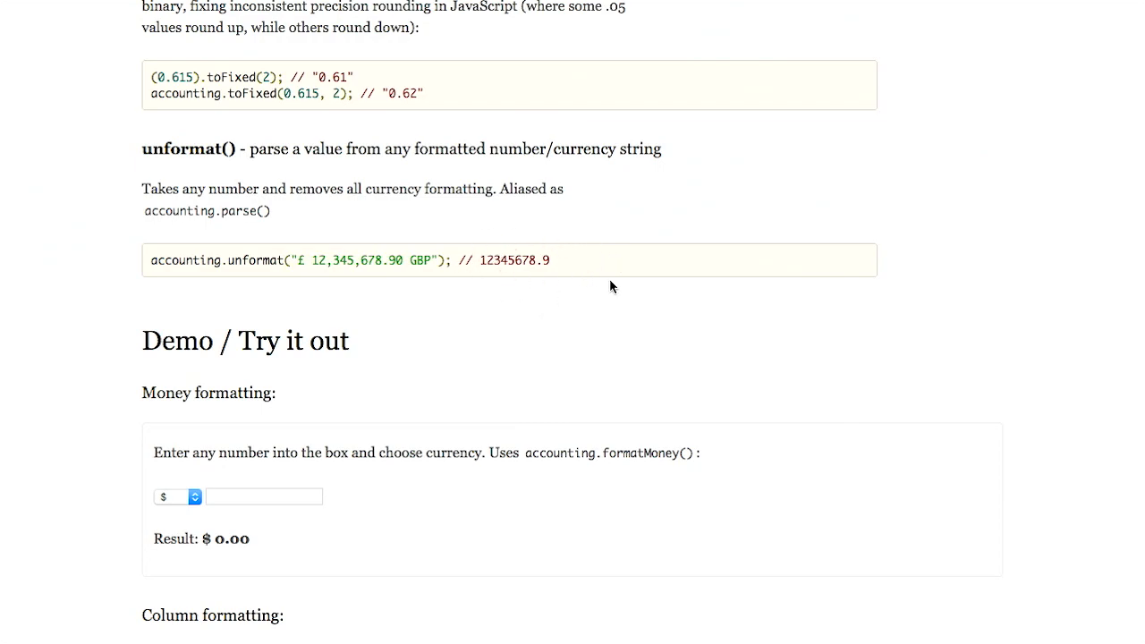
scroll(down, 3)
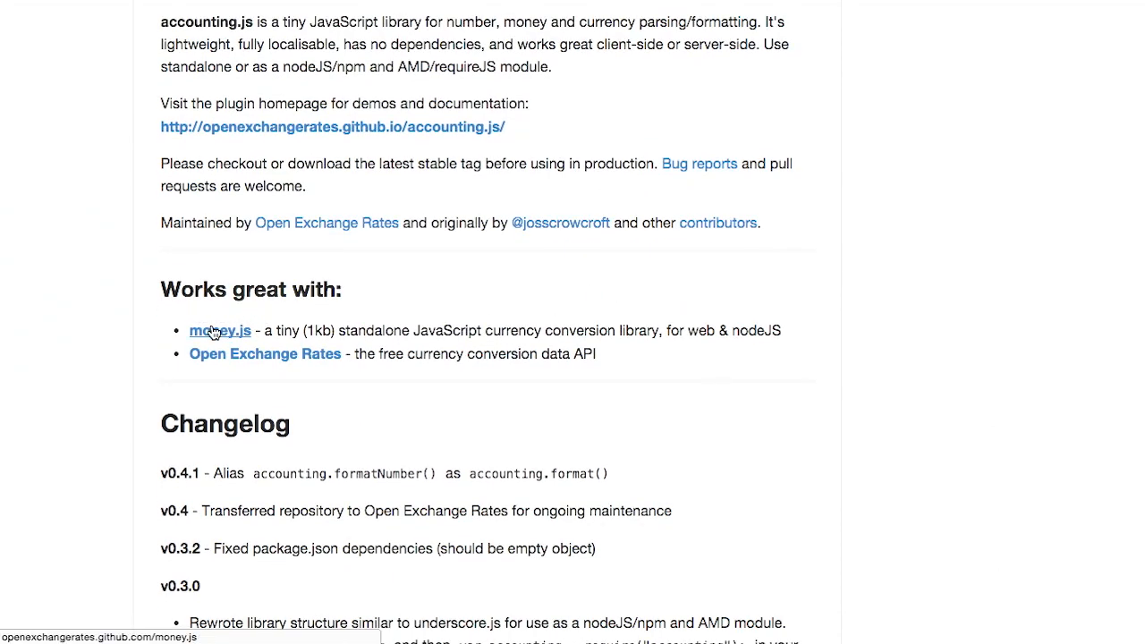
mouse_move(211, 344)
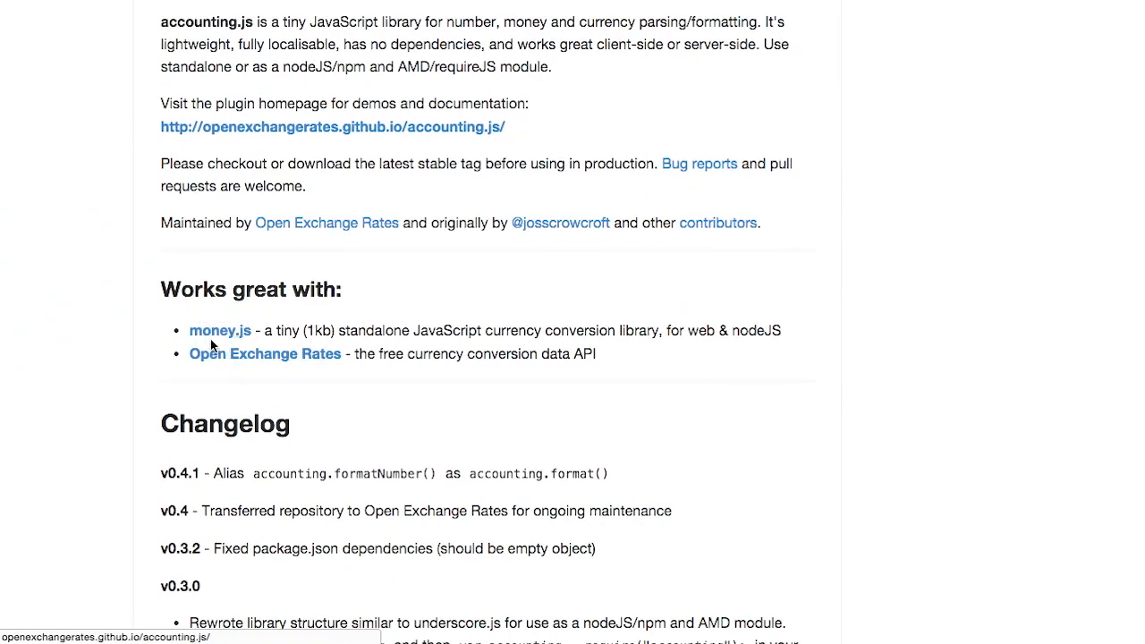
mouse_move(942, 376)
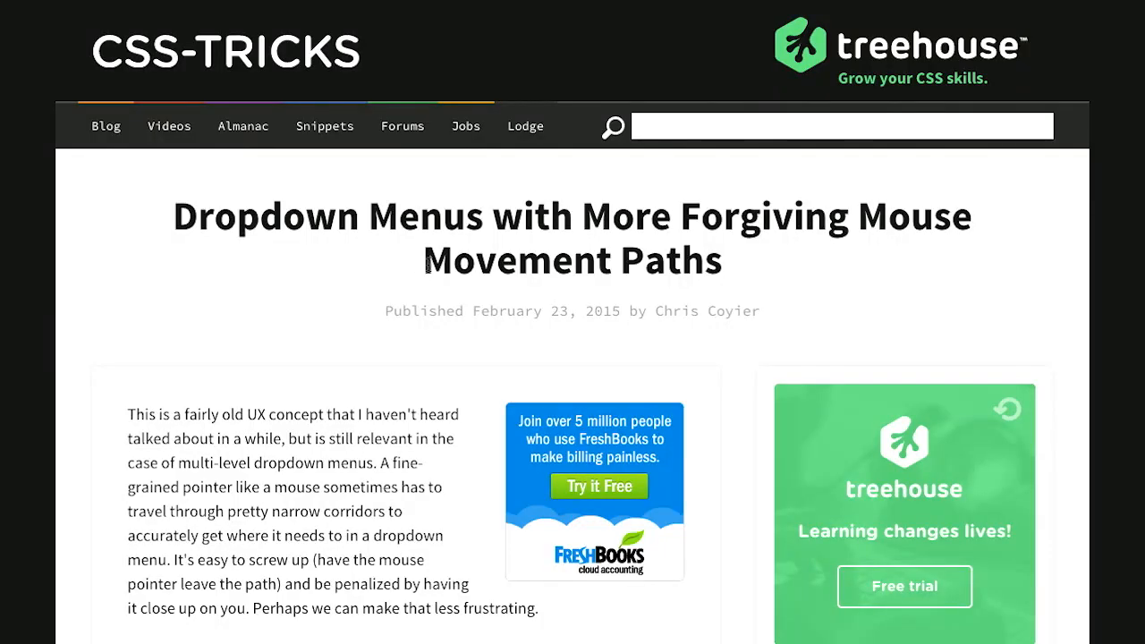
mouse_move(751, 325)
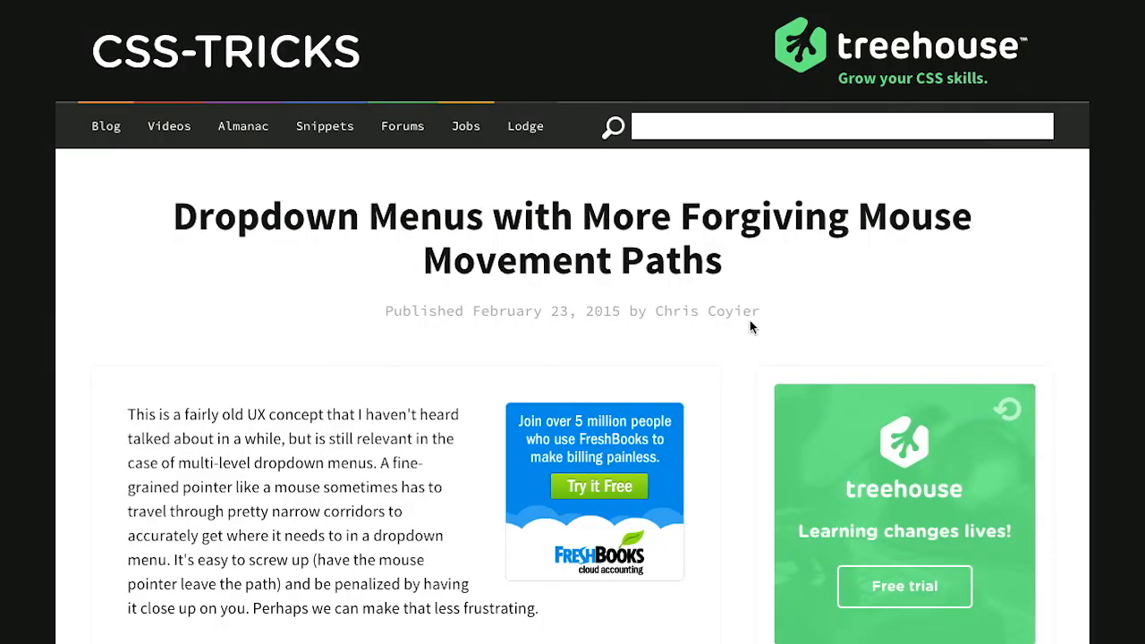
mouse_move(376, 264)
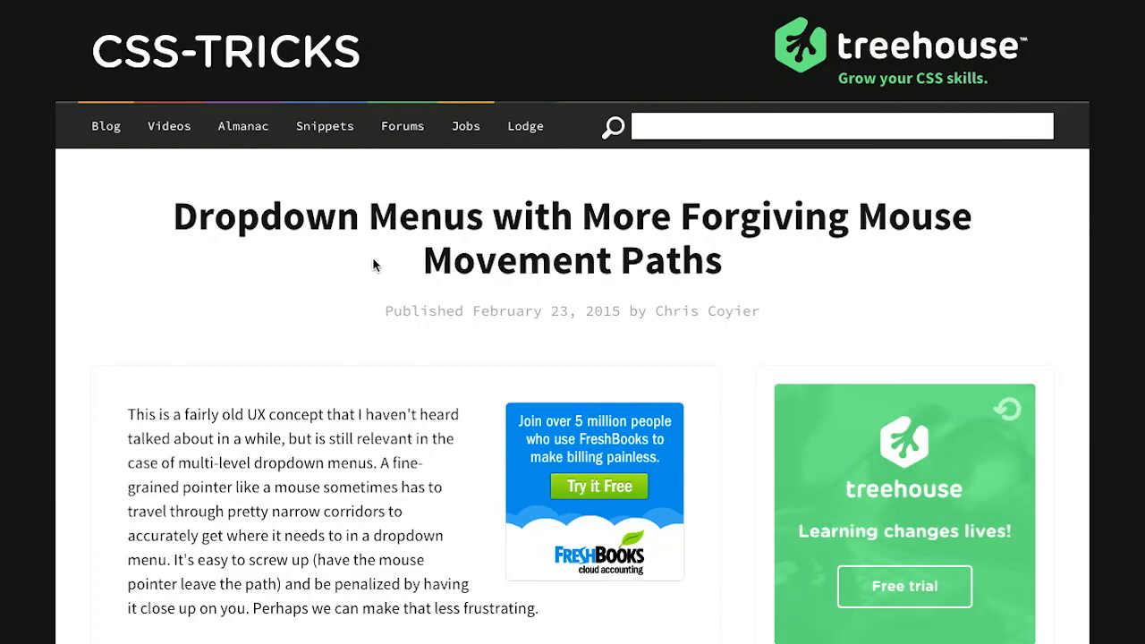
mouse_move(622, 258)
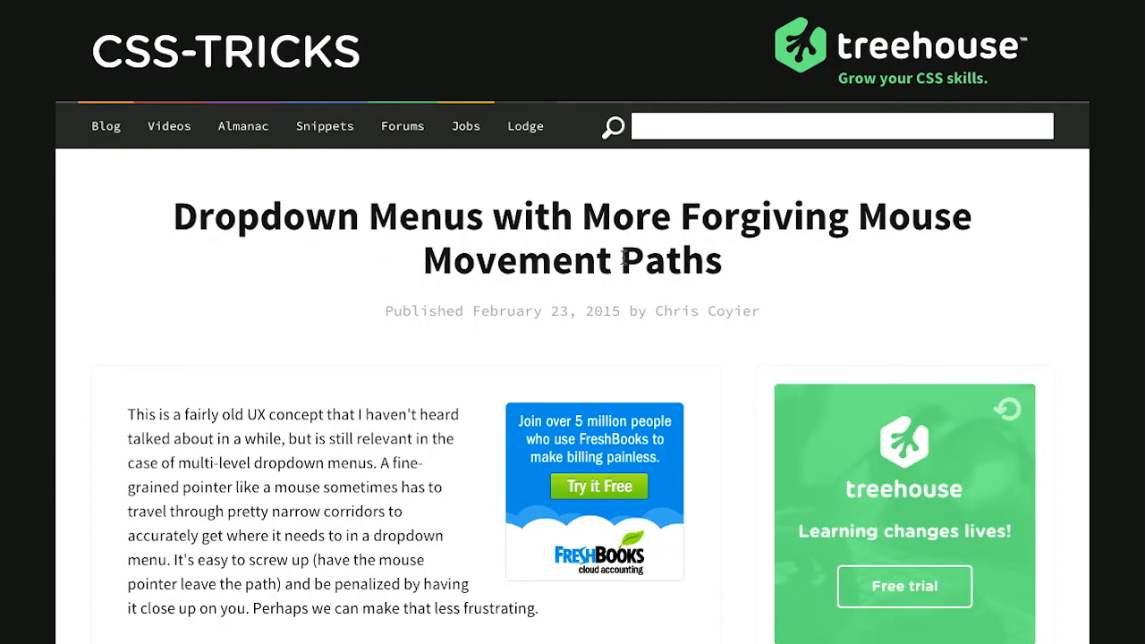
mouse_move(52, 293)
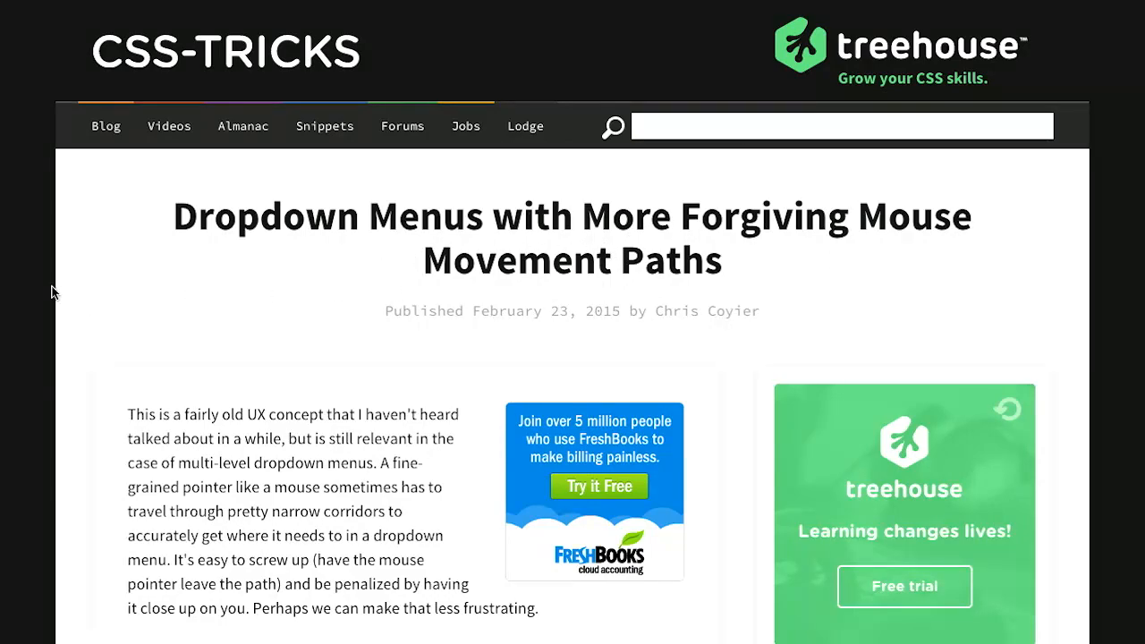
- Scroll the dropdown-menus article down to its first green mouse-path diagram about narrow passages
scroll(down, 3)
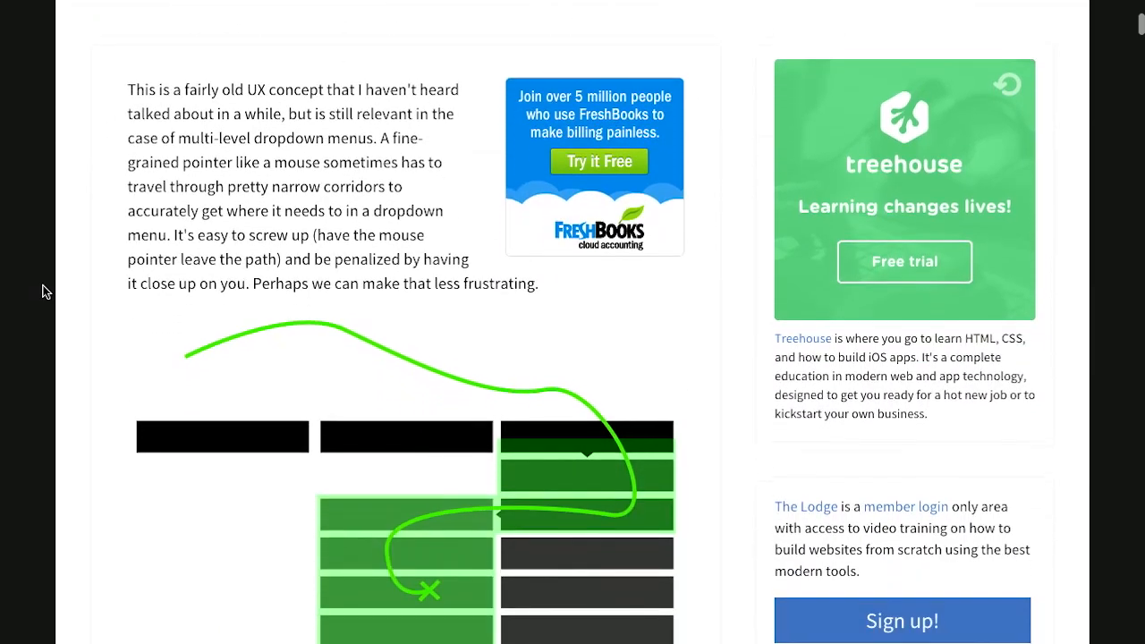
scroll(down, 3)
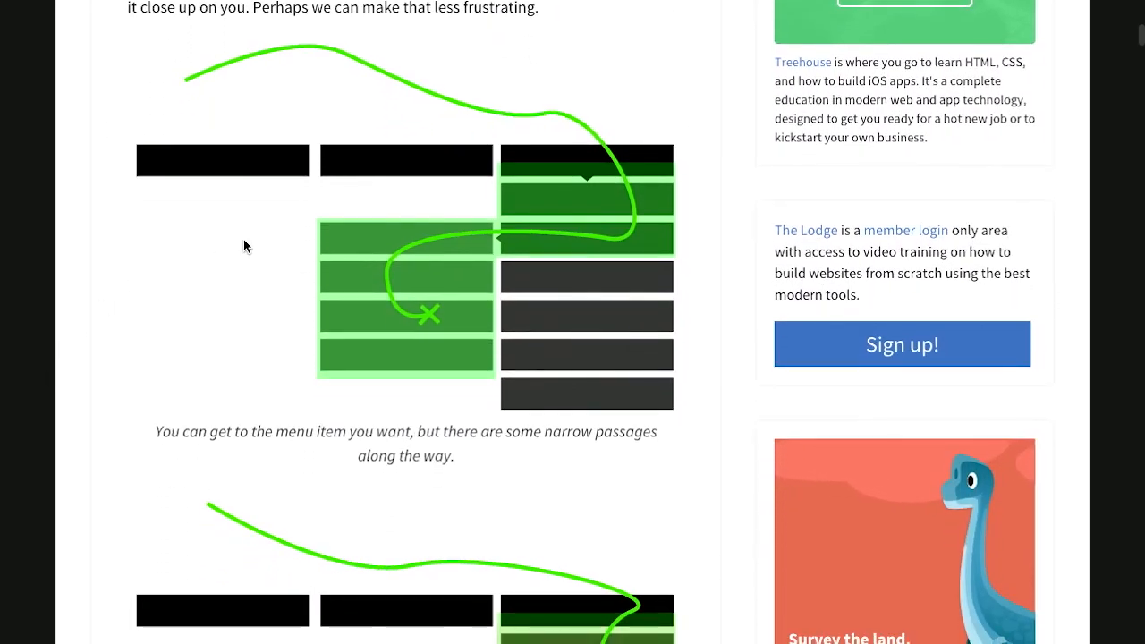
mouse_move(581, 181)
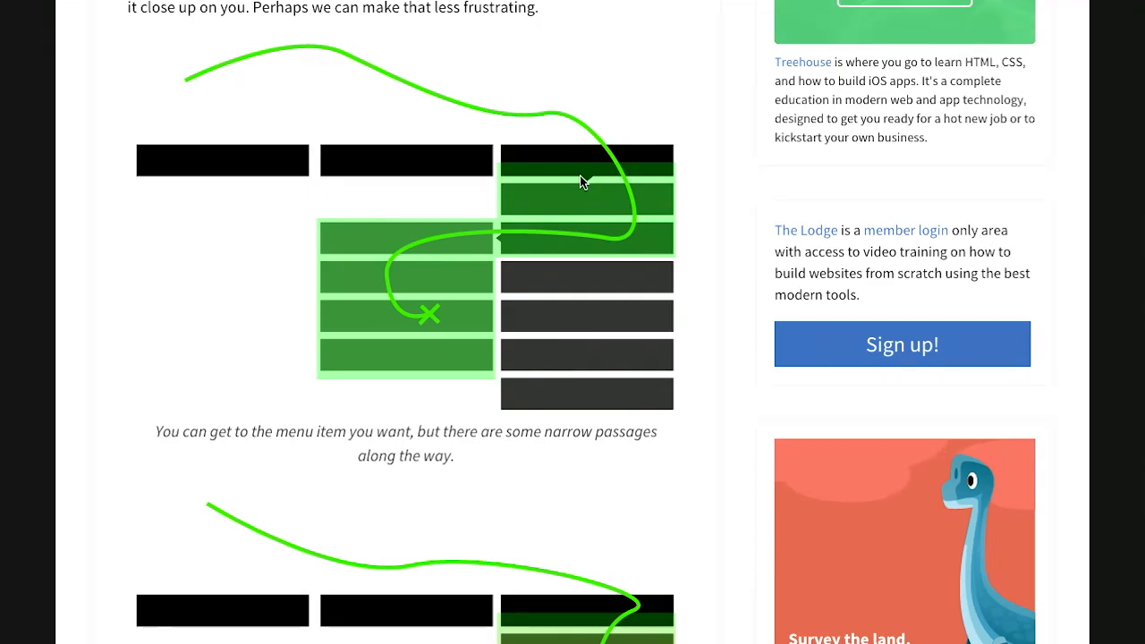
mouse_move(587, 200)
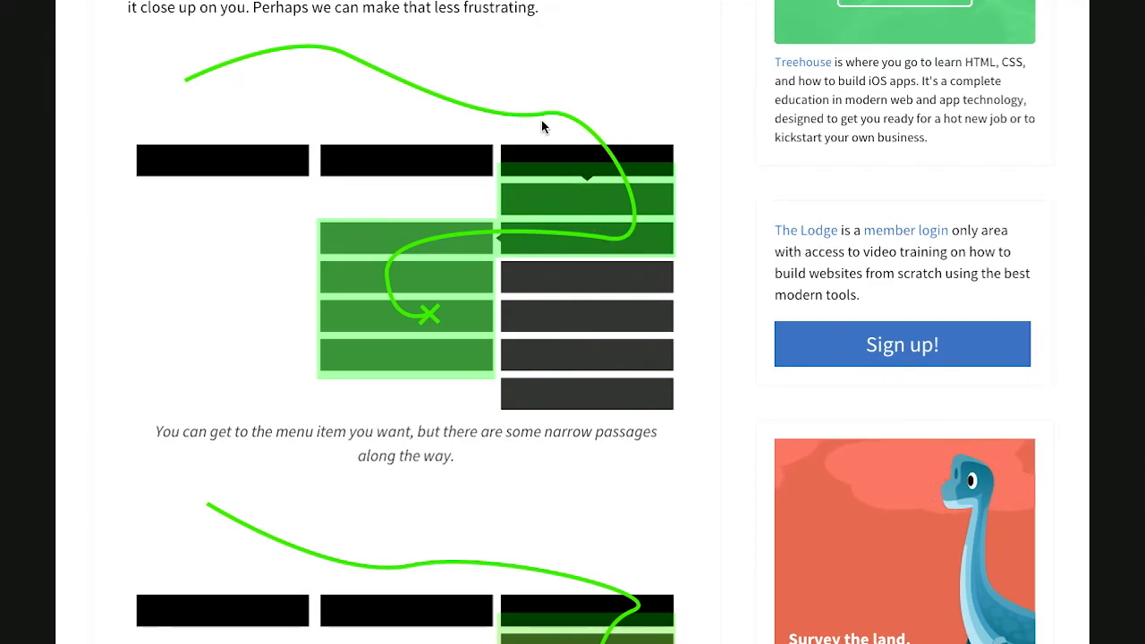
mouse_move(465, 118)
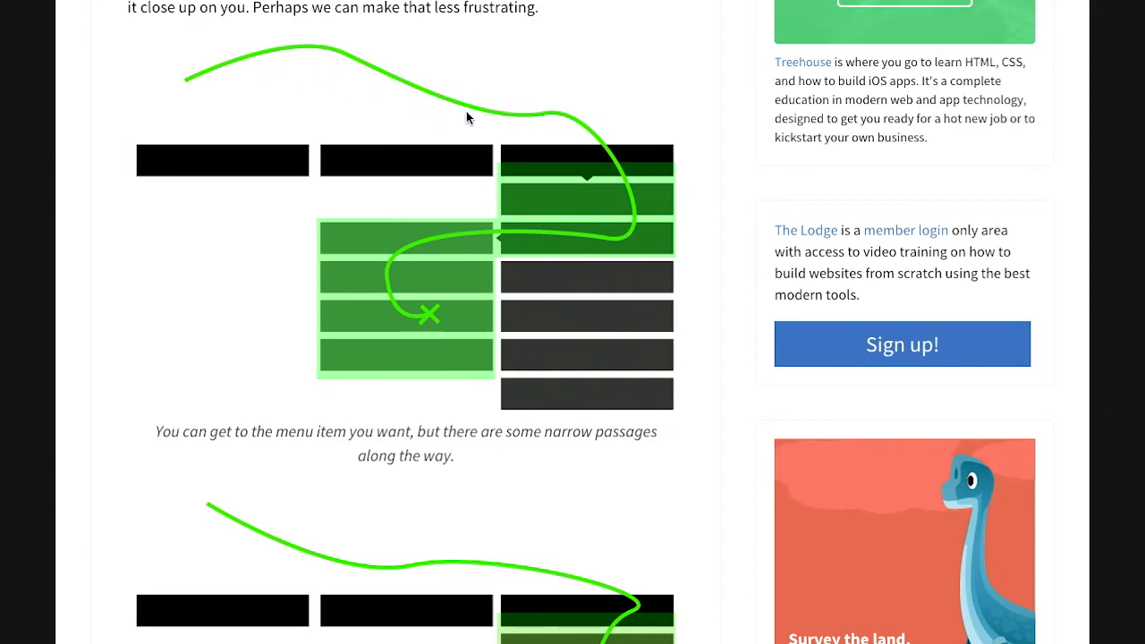
mouse_move(372, 108)
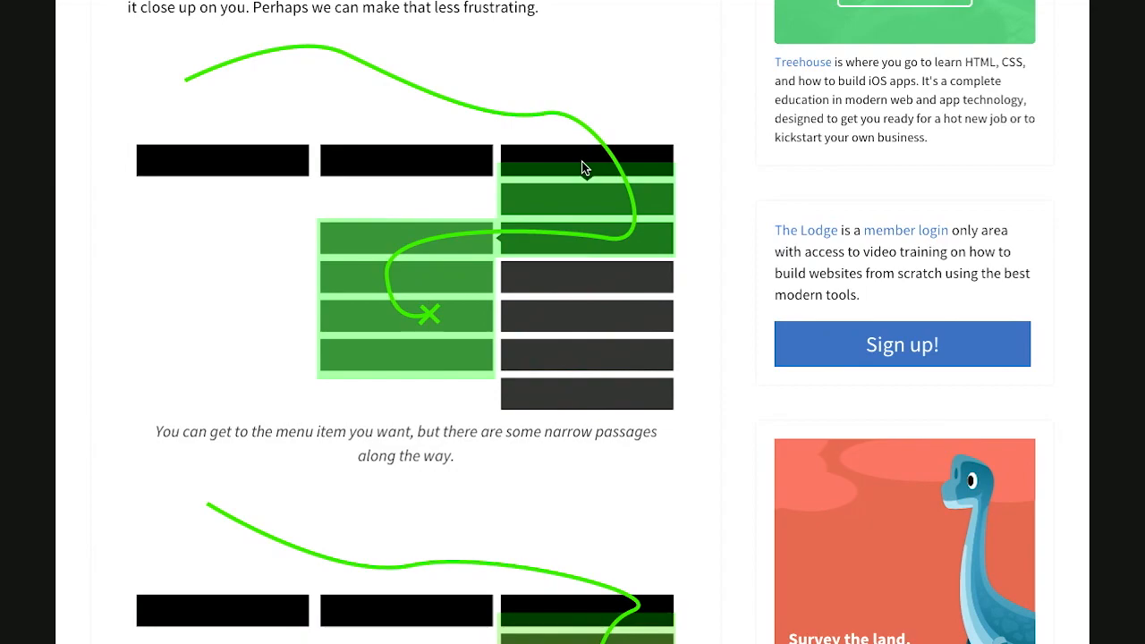
mouse_move(547, 244)
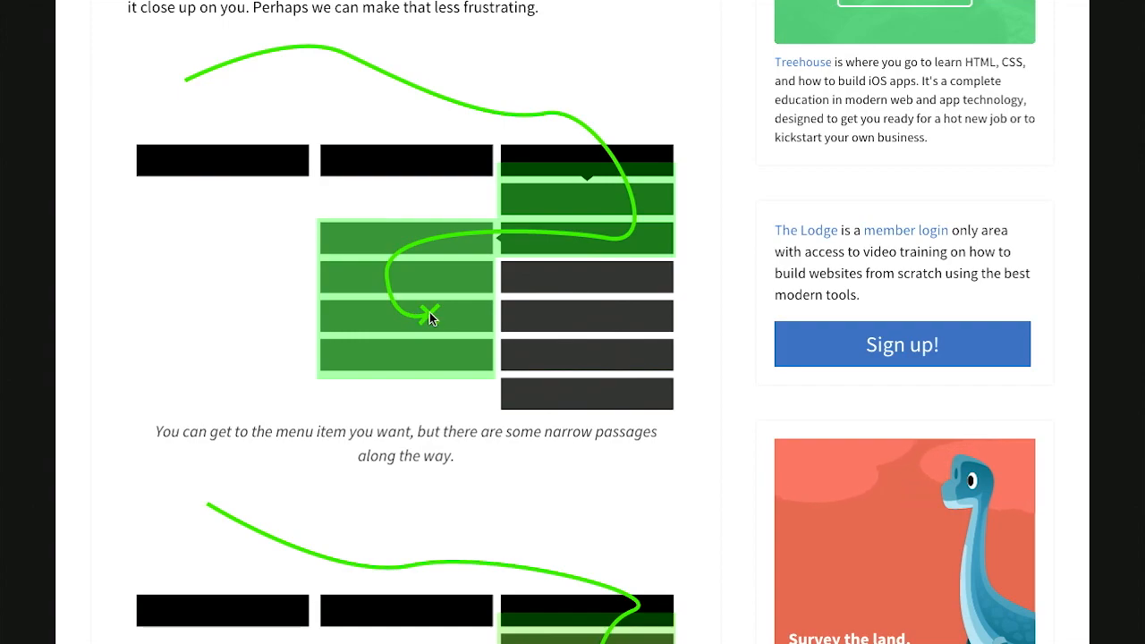
scroll(down, 3)
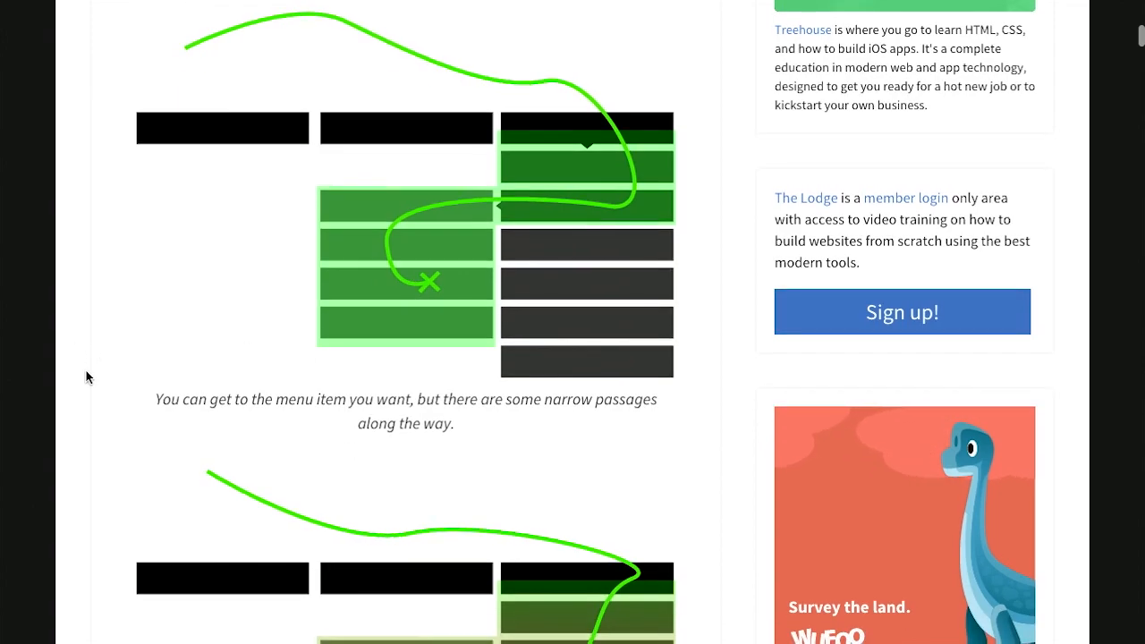
- Scroll past the red-cross wrong-path diagram to the 'A Basic CSS Approach' heading
scroll(down, 3)
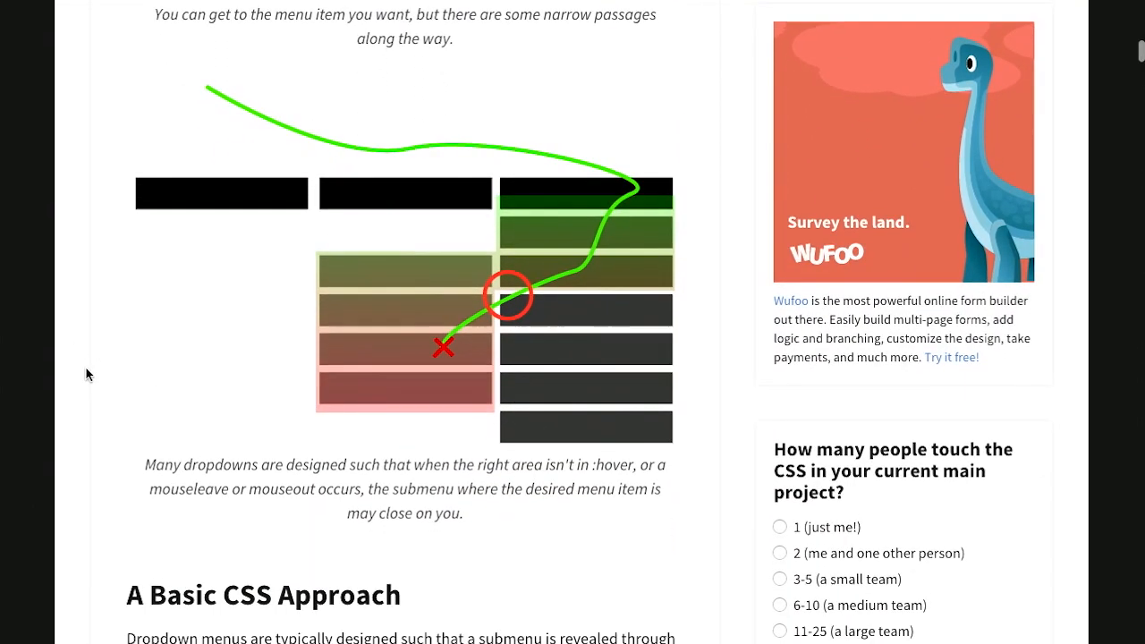
scroll(down, 3)
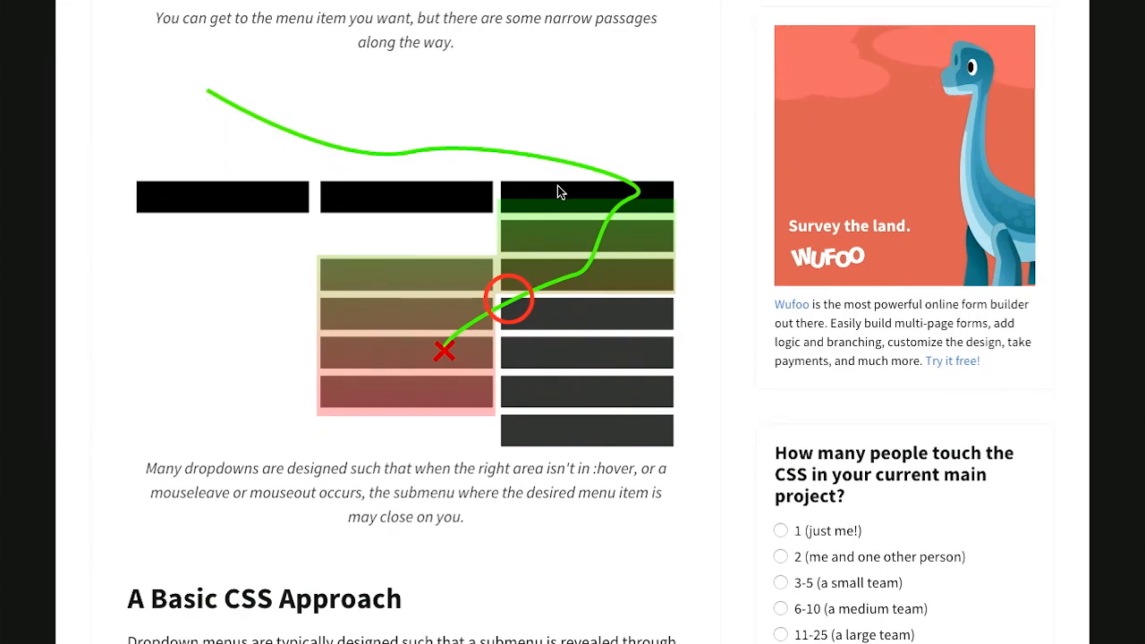
mouse_move(637, 207)
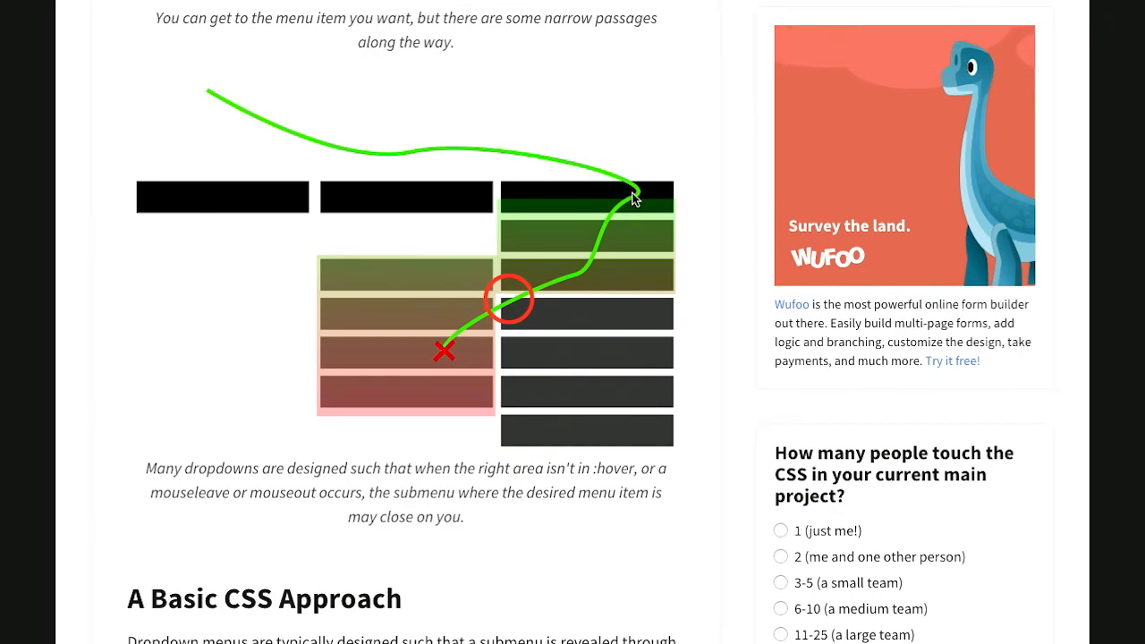
mouse_move(623, 223)
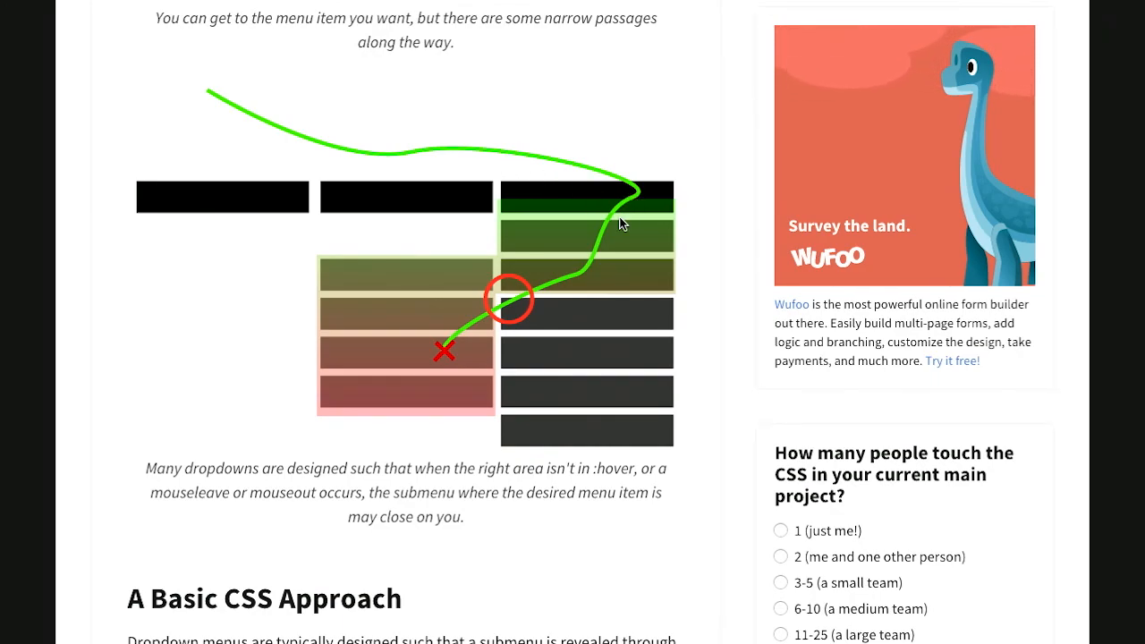
mouse_move(574, 275)
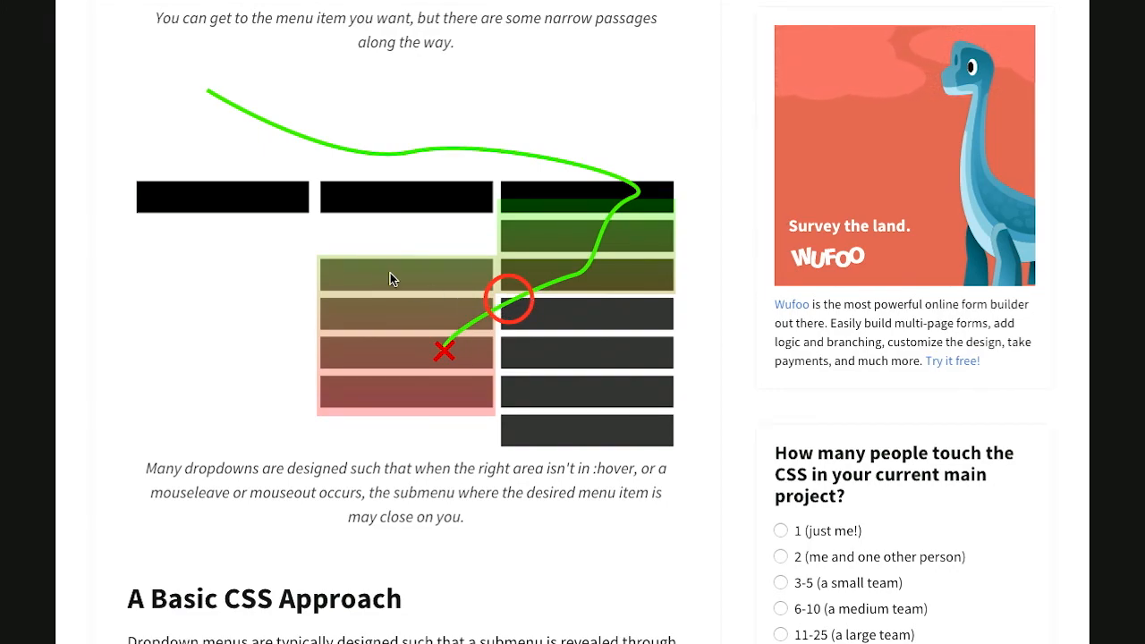
mouse_move(397, 293)
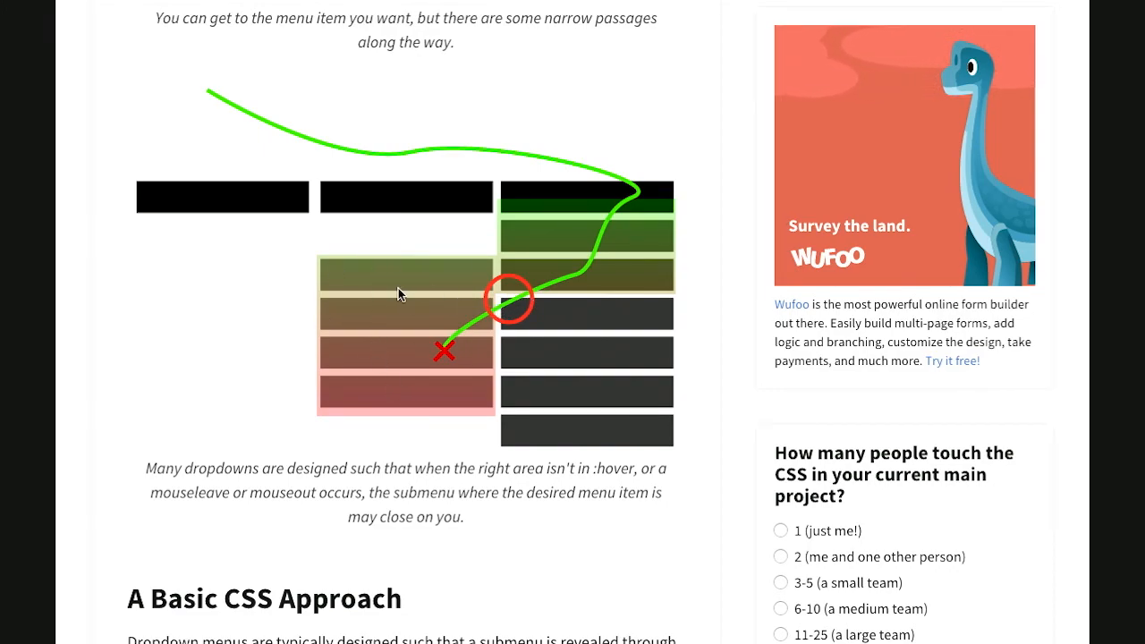
mouse_move(517, 303)
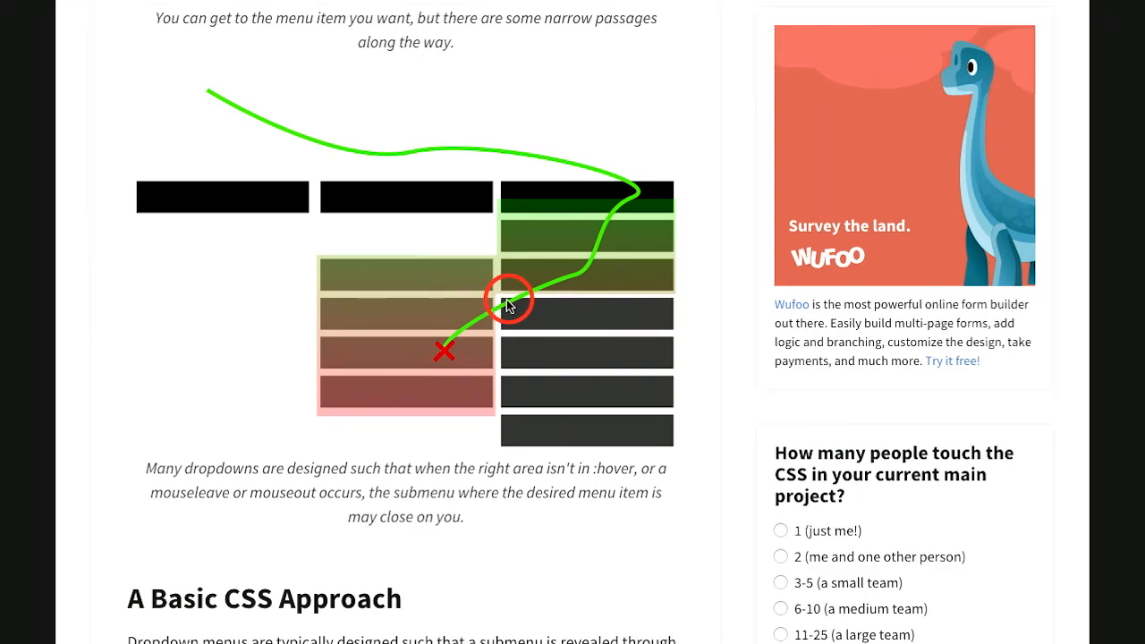
mouse_move(712, 230)
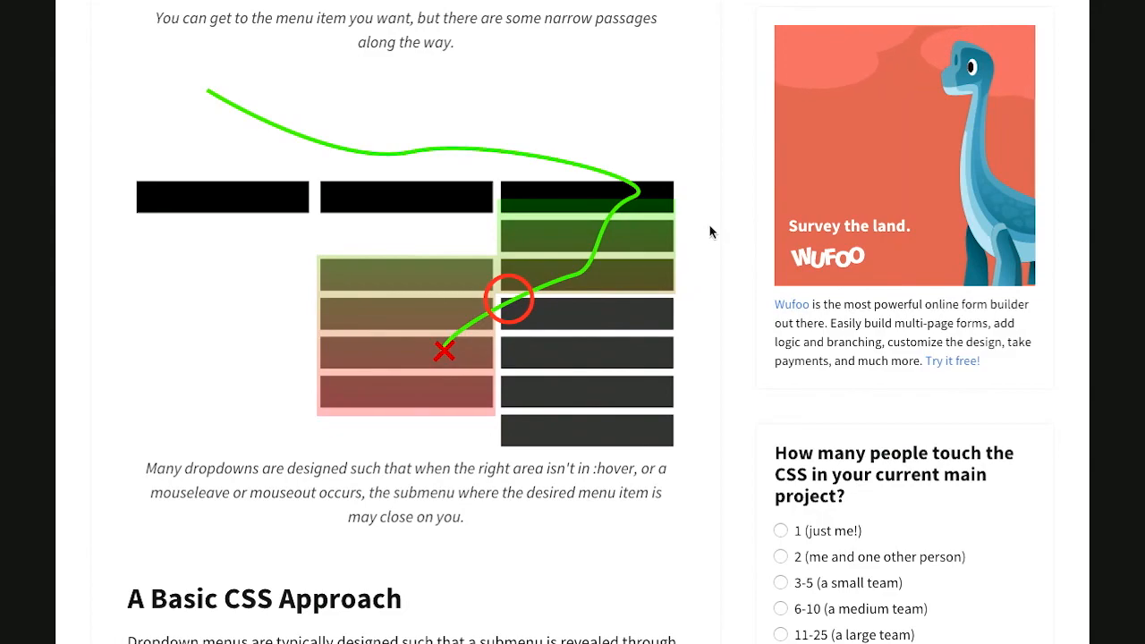
scroll(down, 3)
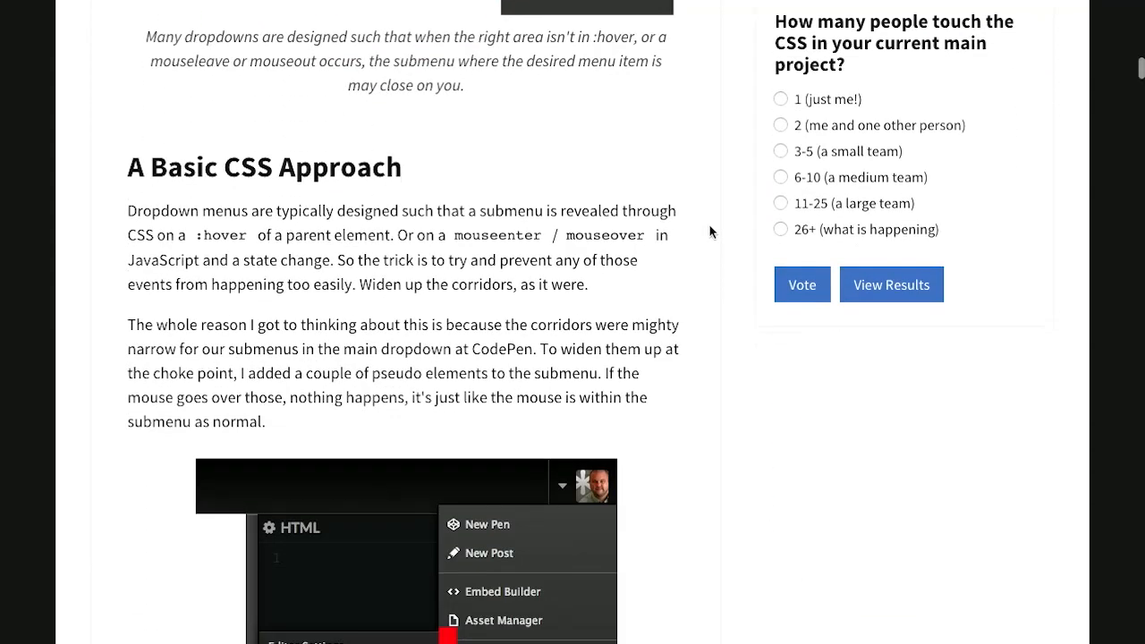
- Scroll slightly further to reveal the CodePen dropdown screenshot with red pseudo-element markers
scroll(down, 3)
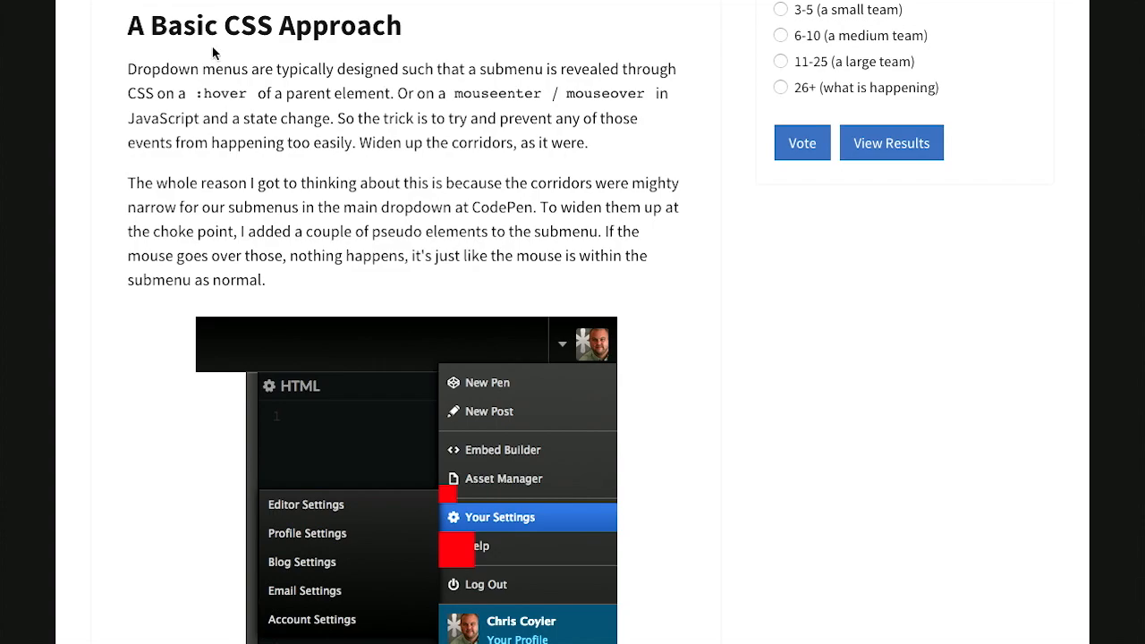
mouse_move(355, 318)
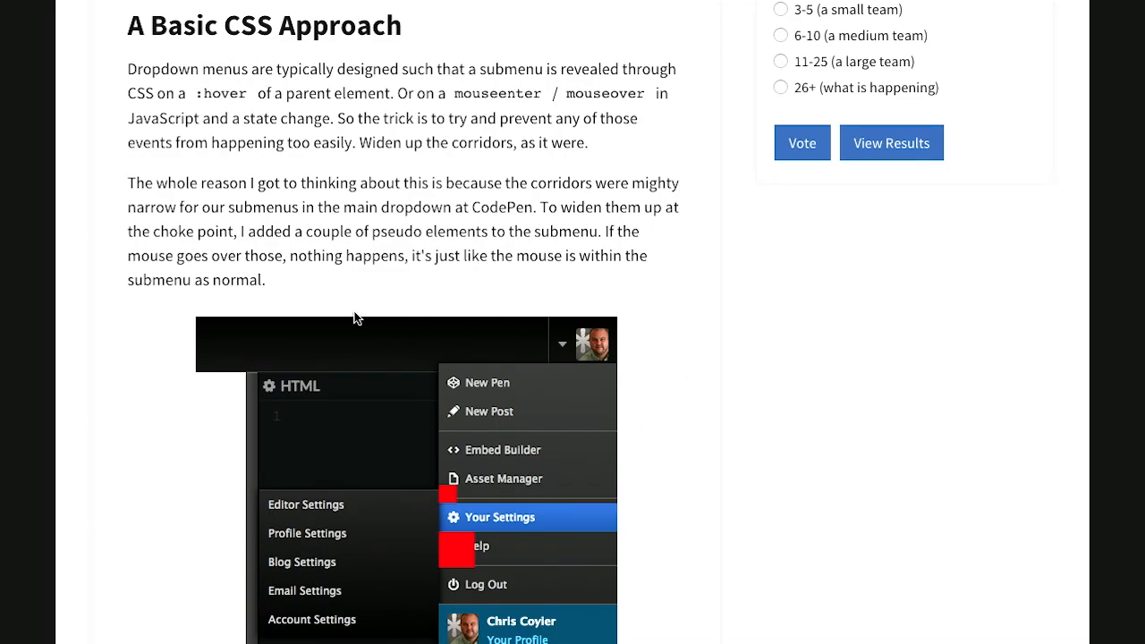
scroll(down, 3)
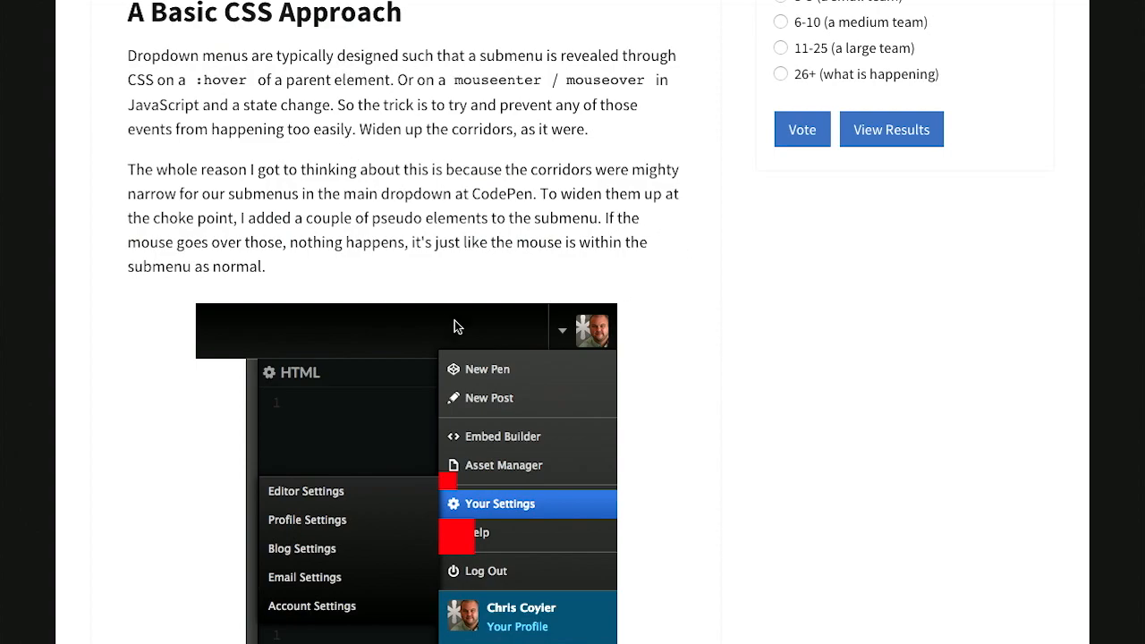
mouse_move(243, 46)
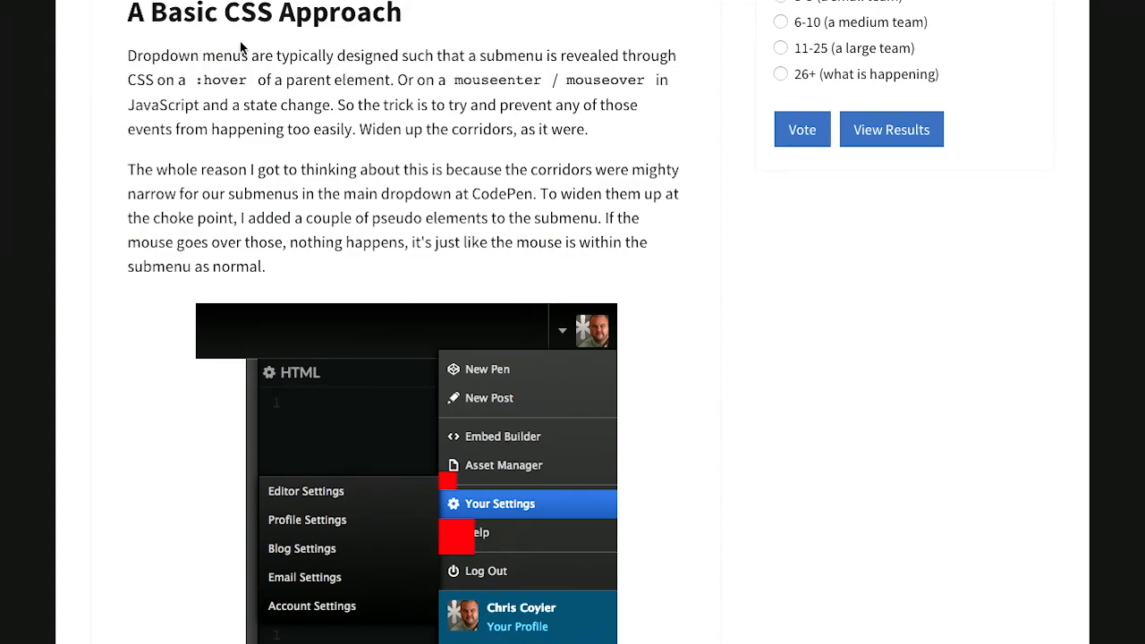
mouse_move(660, 257)
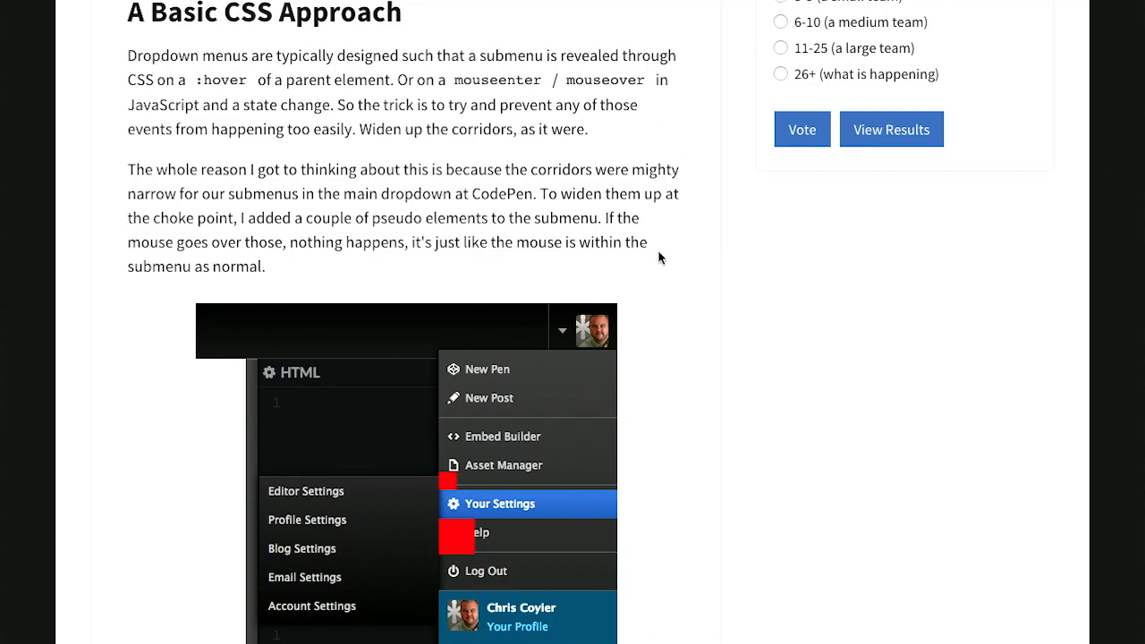
scroll(down, 3)
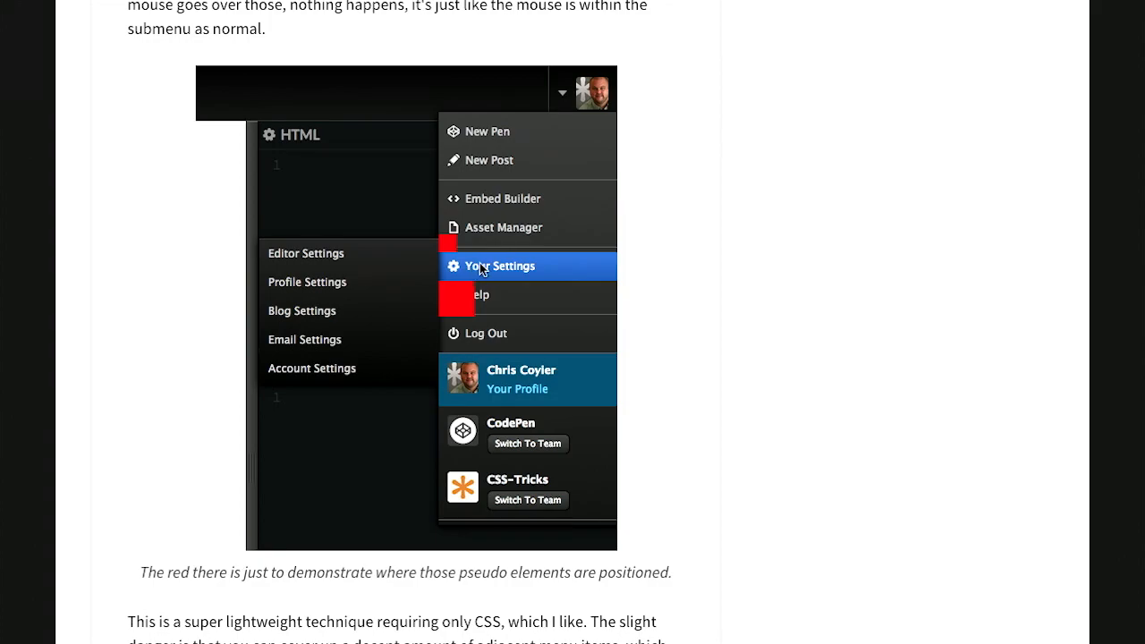
mouse_move(451, 249)
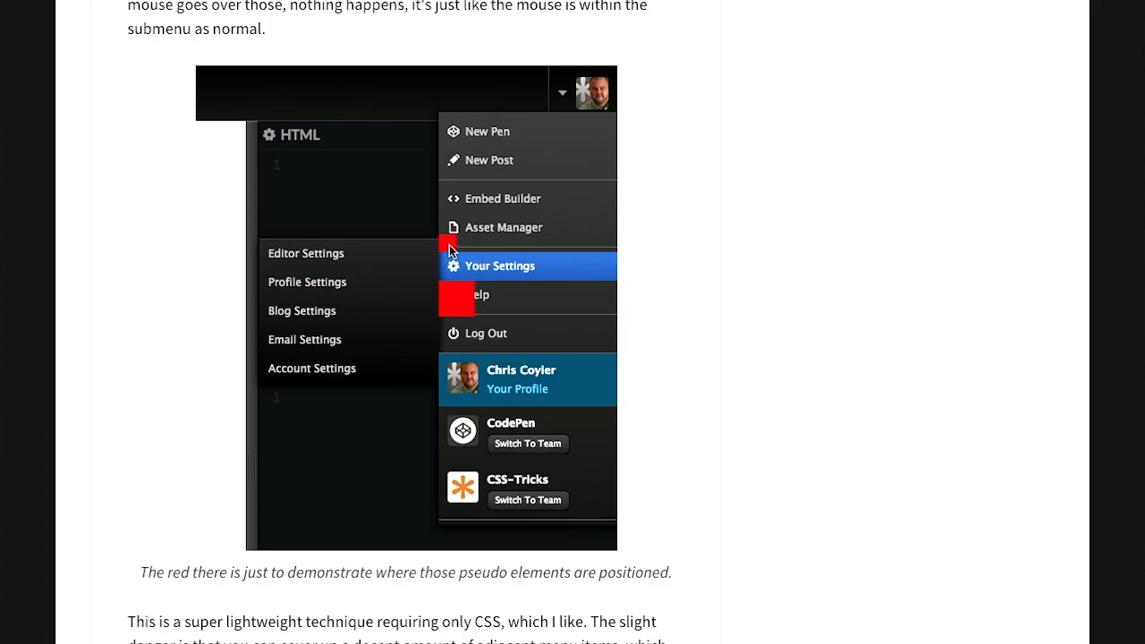
mouse_move(455, 275)
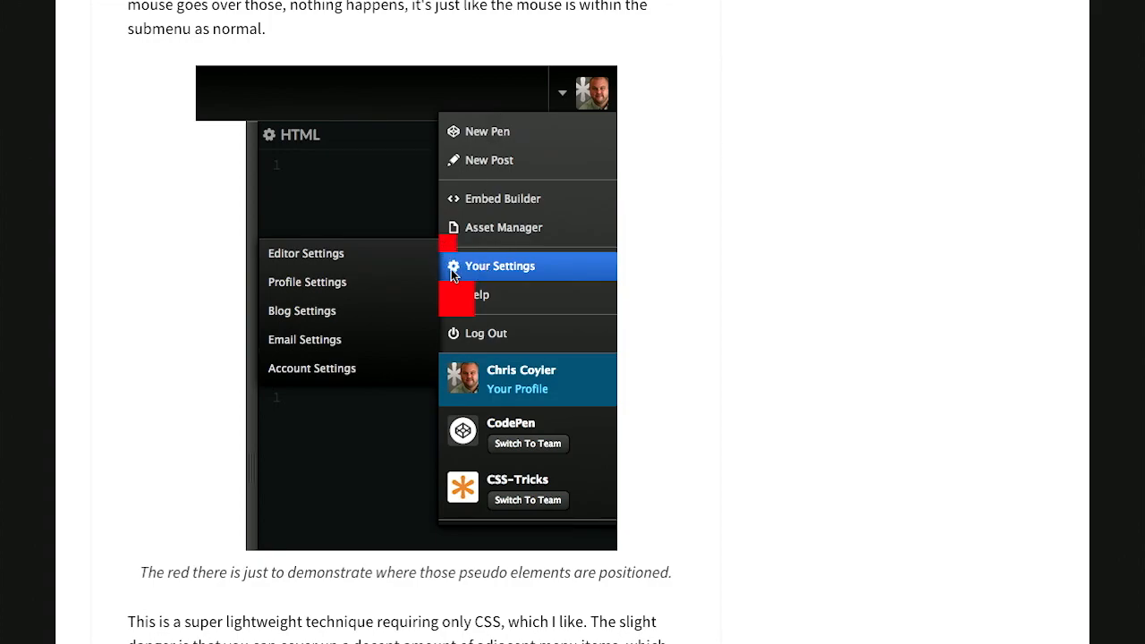
mouse_move(456, 311)
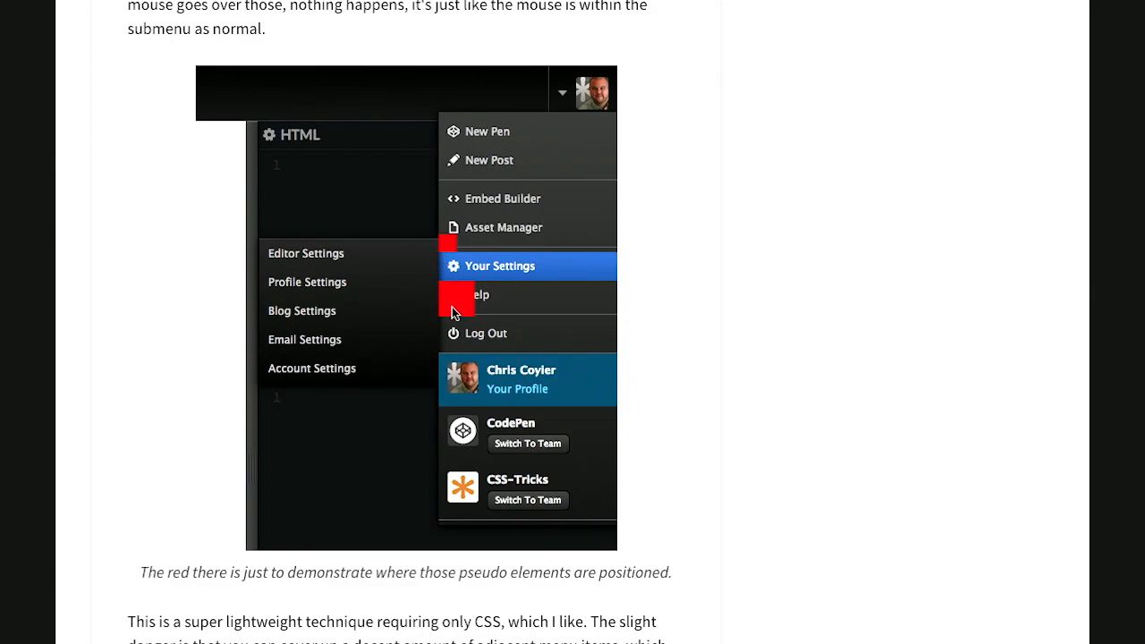
mouse_move(451, 299)
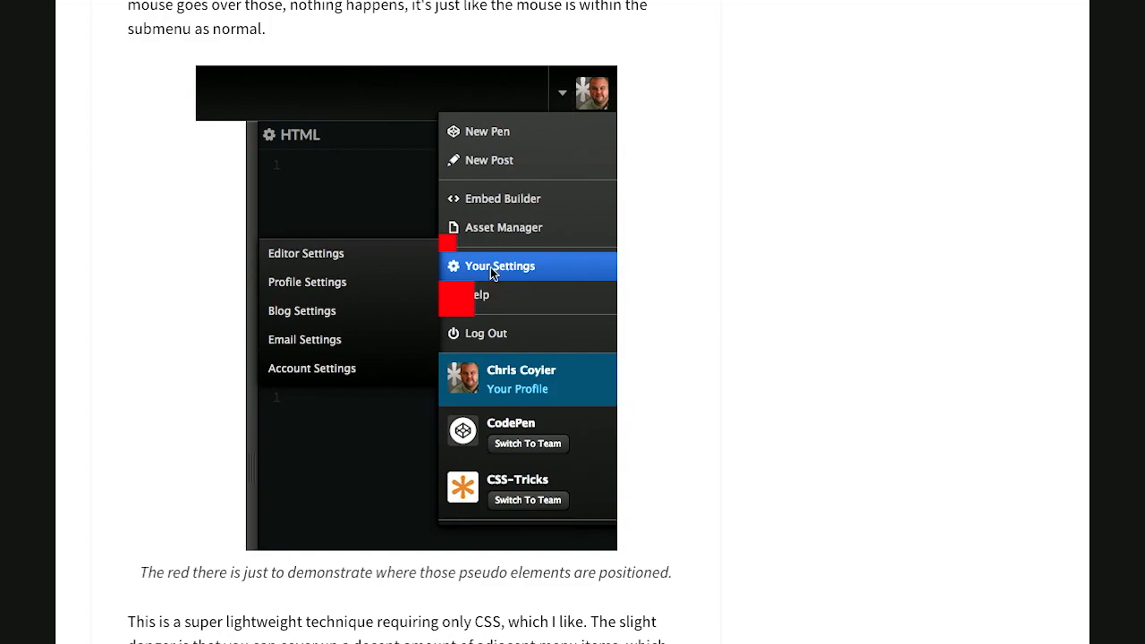
mouse_move(490, 271)
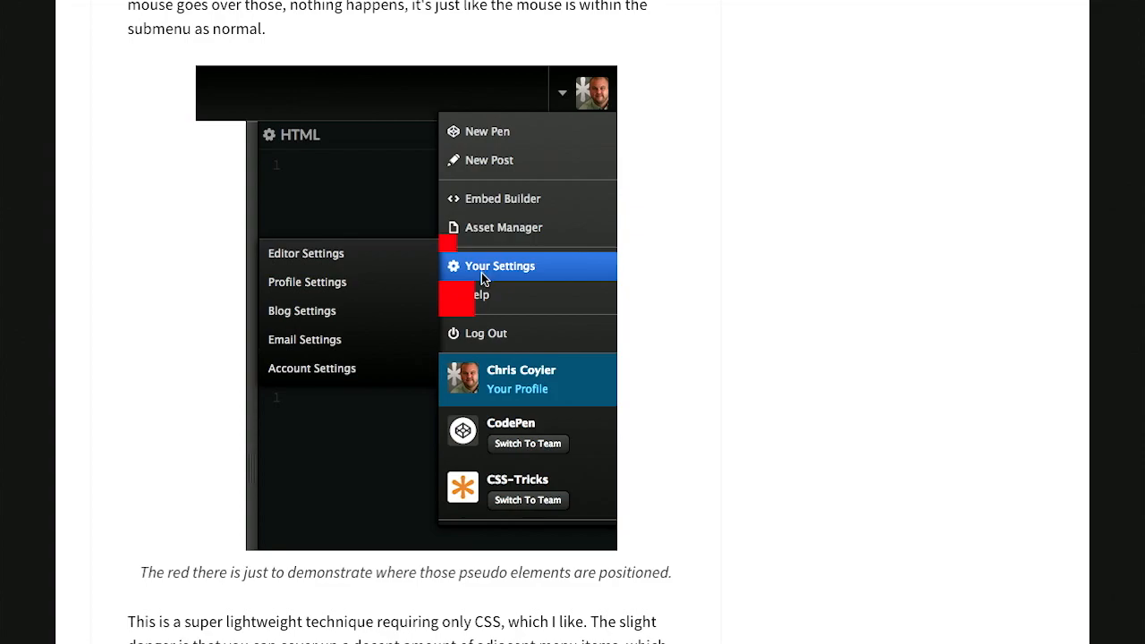
mouse_move(464, 293)
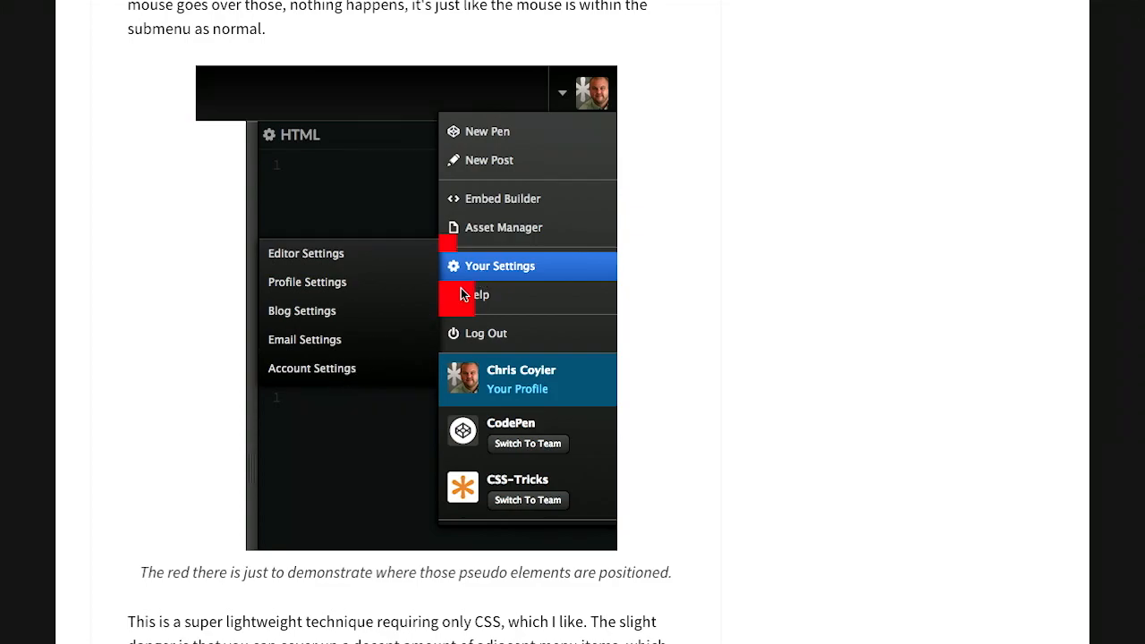
mouse_move(446, 318)
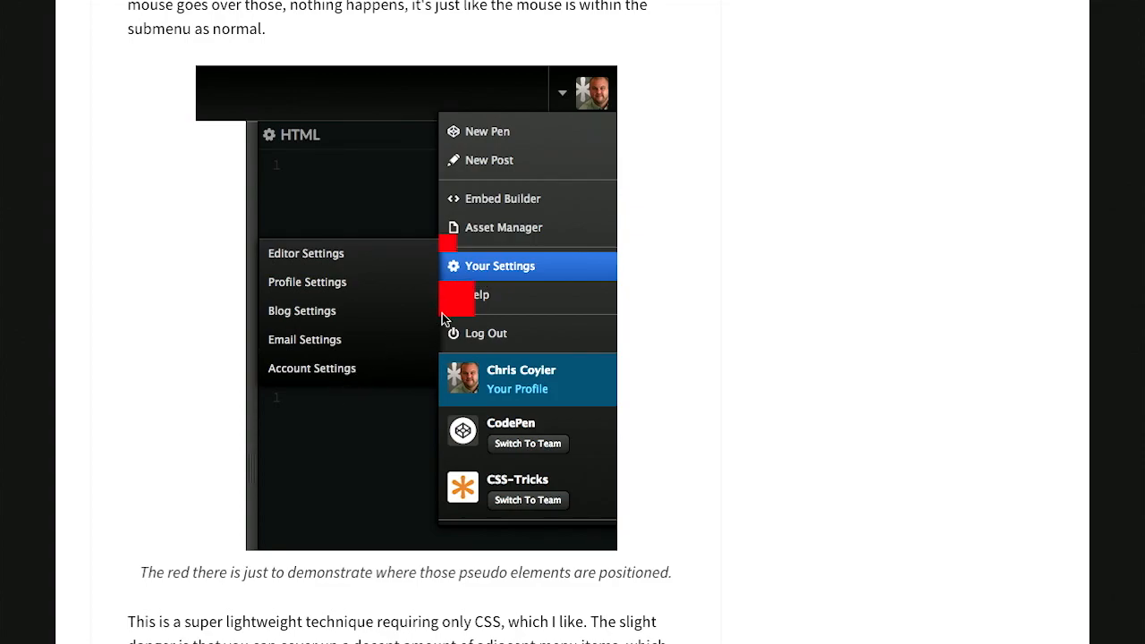
mouse_move(458, 266)
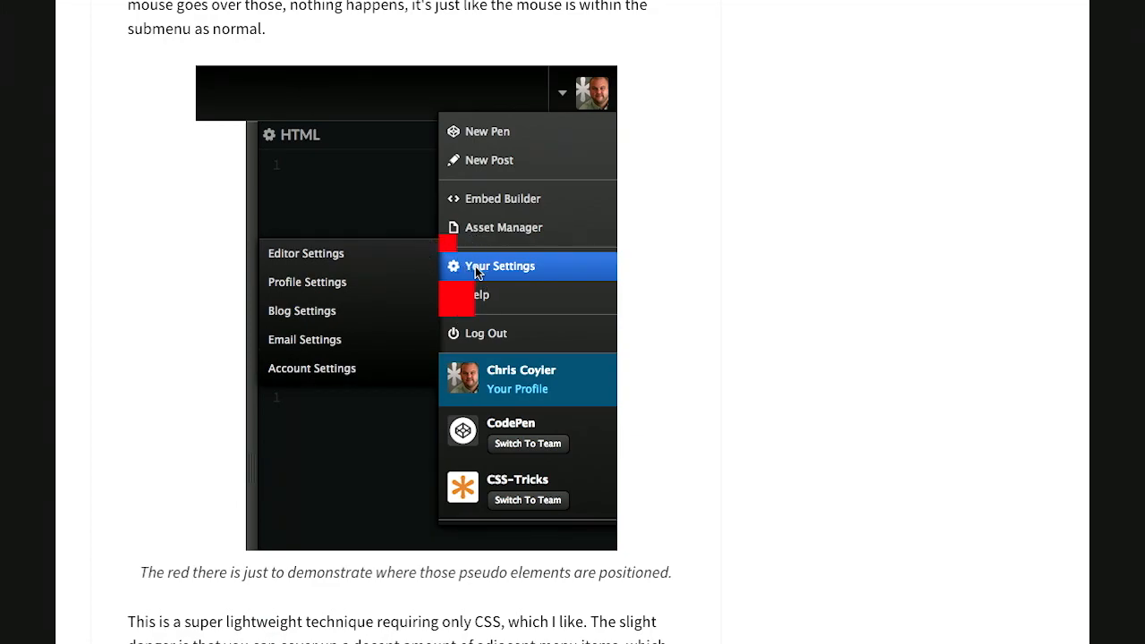
mouse_move(436, 311)
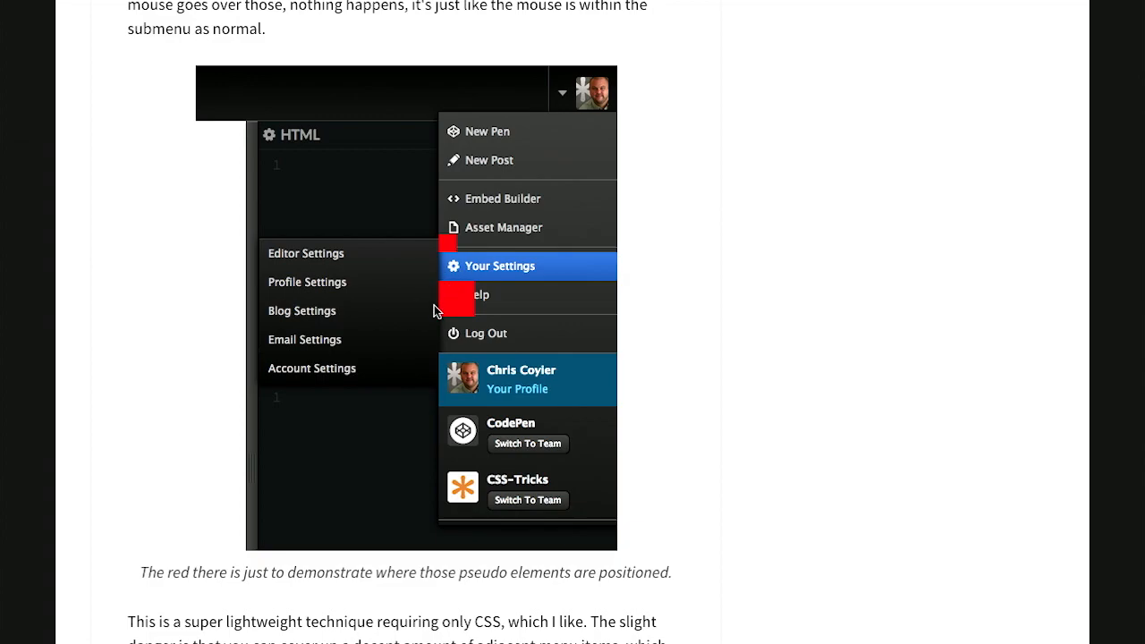
mouse_move(522, 265)
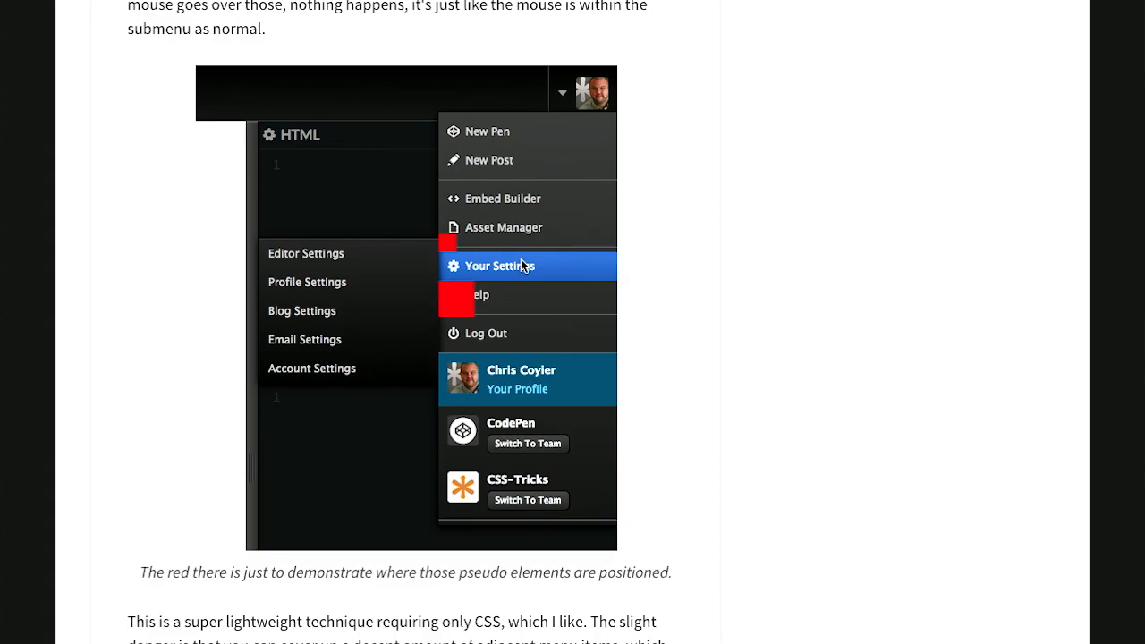
scroll(down, 3)
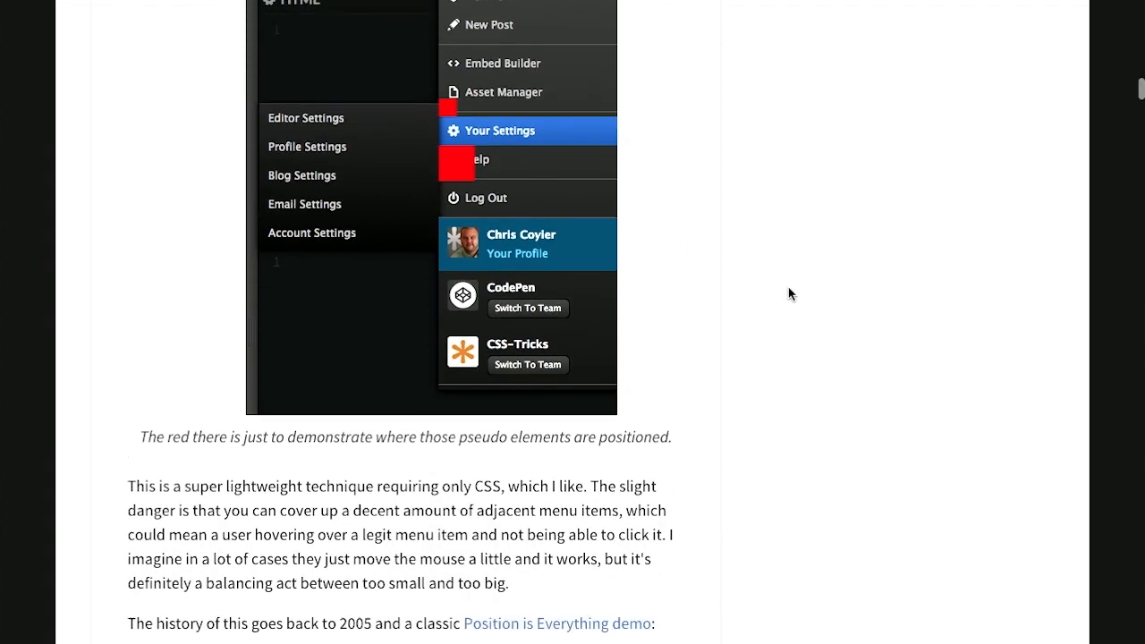
- Scroll down to the 'Get fancy with a JavaScript-built triangle' section and its Amazon menu diagram
scroll(down, 3)
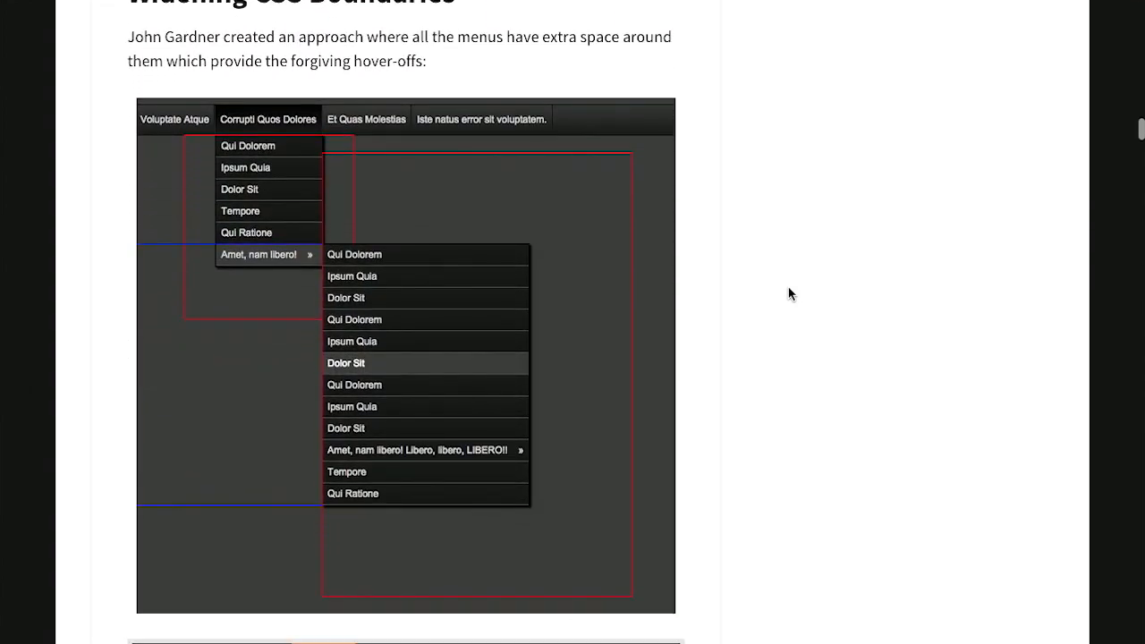
scroll(down, 3)
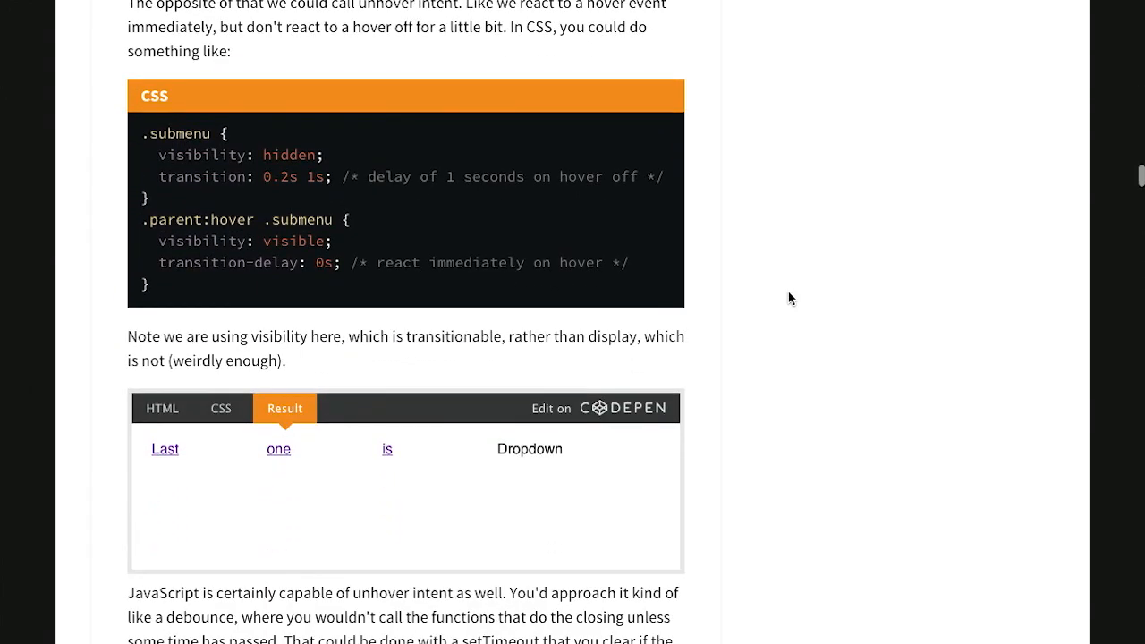
scroll(down, 3)
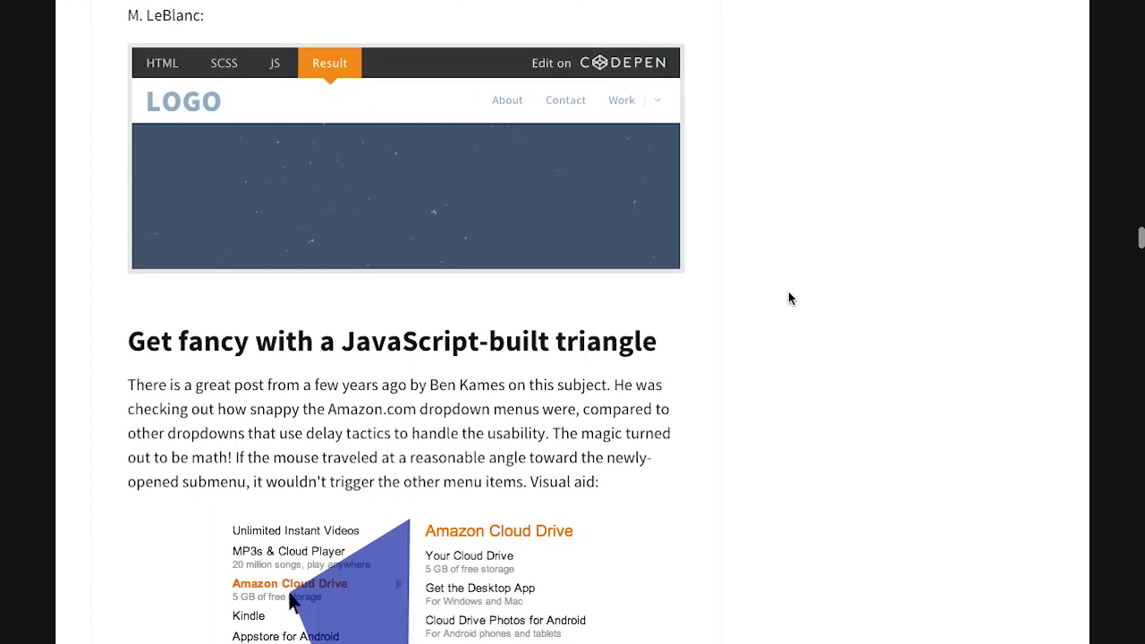
scroll(down, 3)
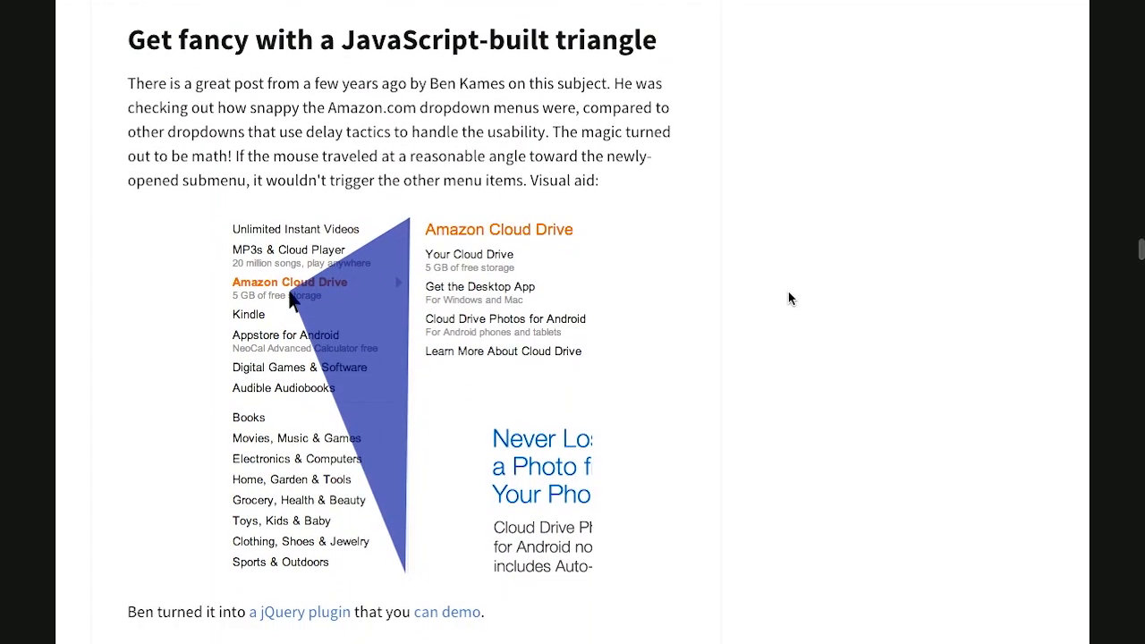
scroll(down, 3)
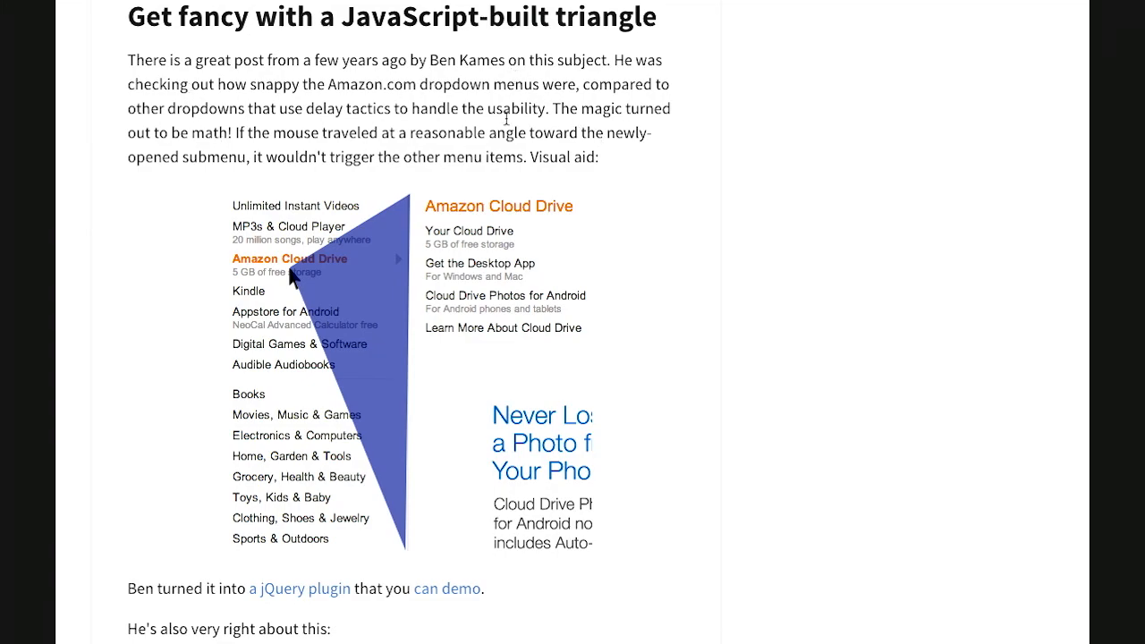
mouse_move(627, 98)
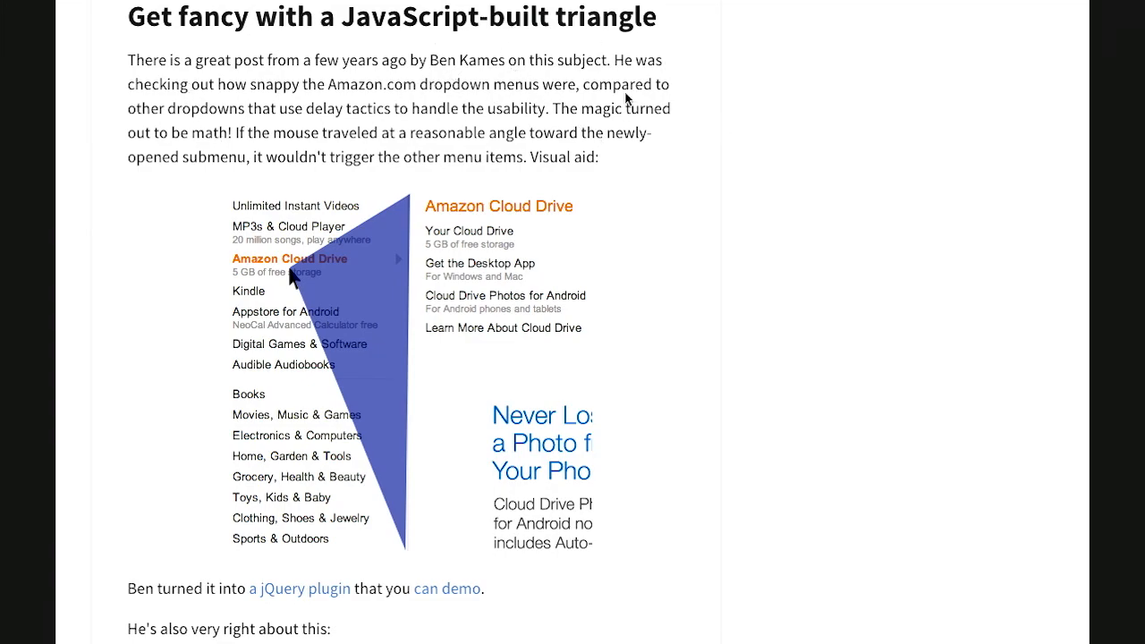
scroll(down, 3)
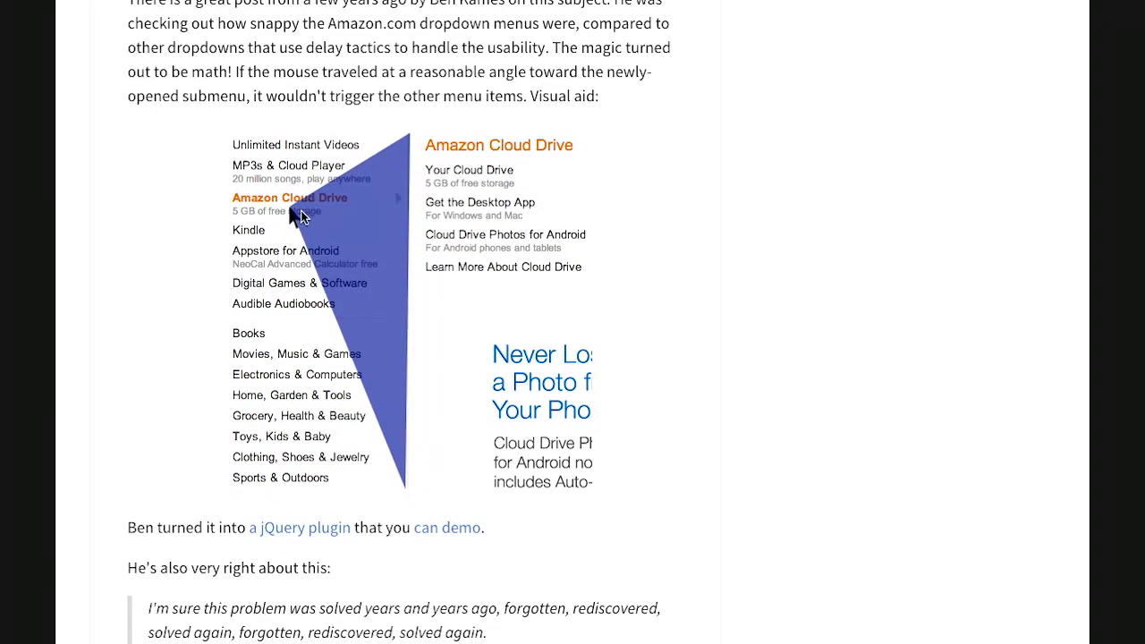
mouse_move(383, 218)
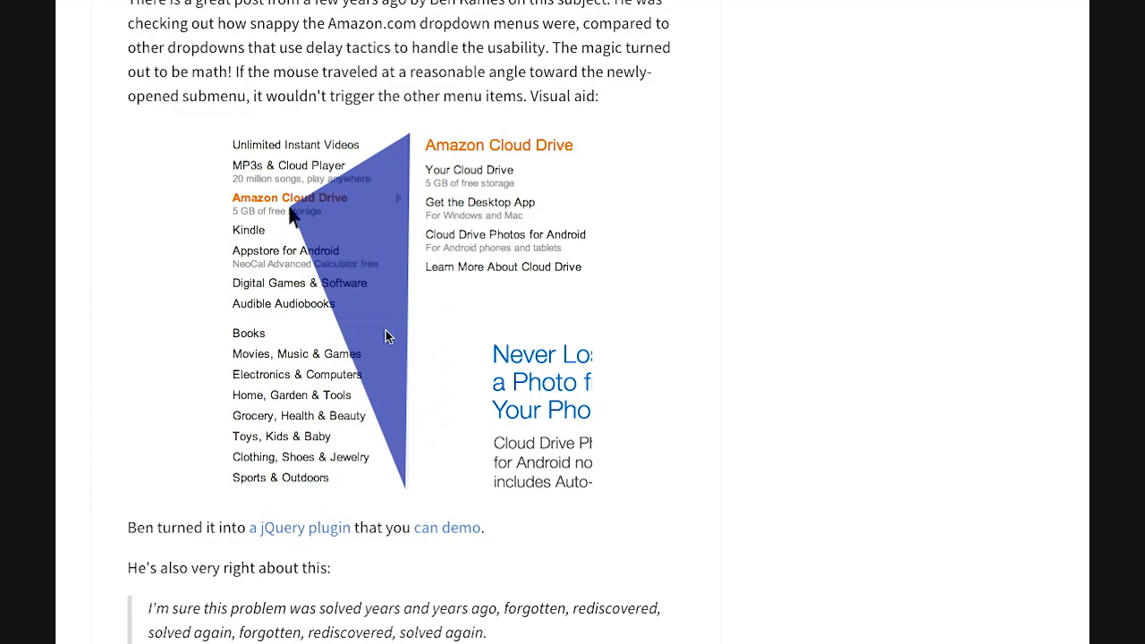
mouse_move(75, 306)
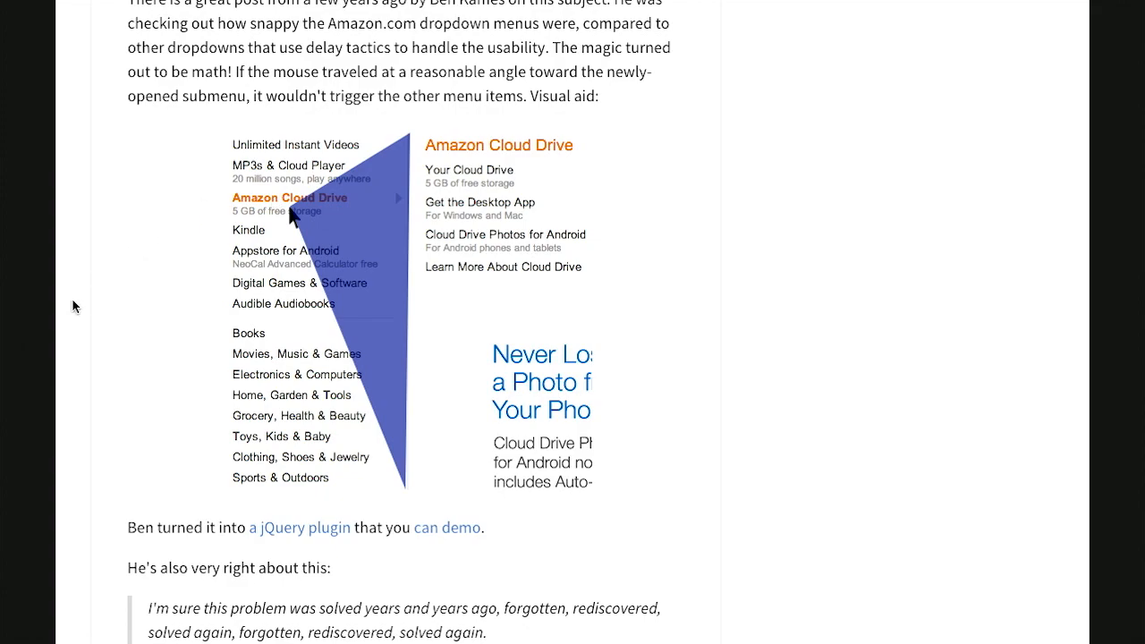
mouse_move(322, 207)
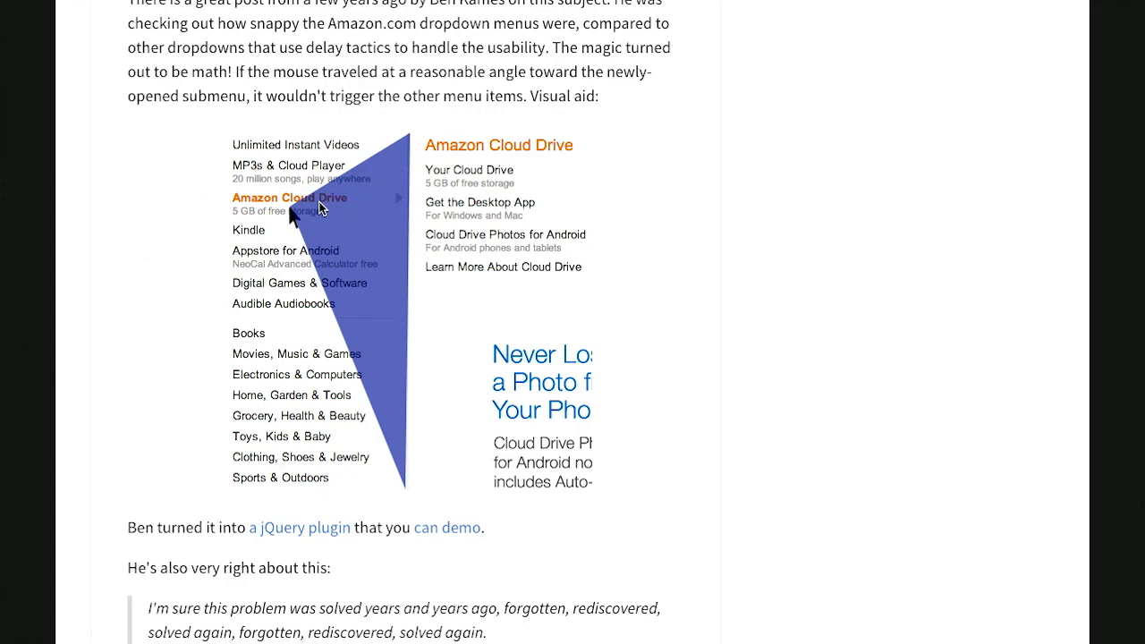
mouse_move(248, 140)
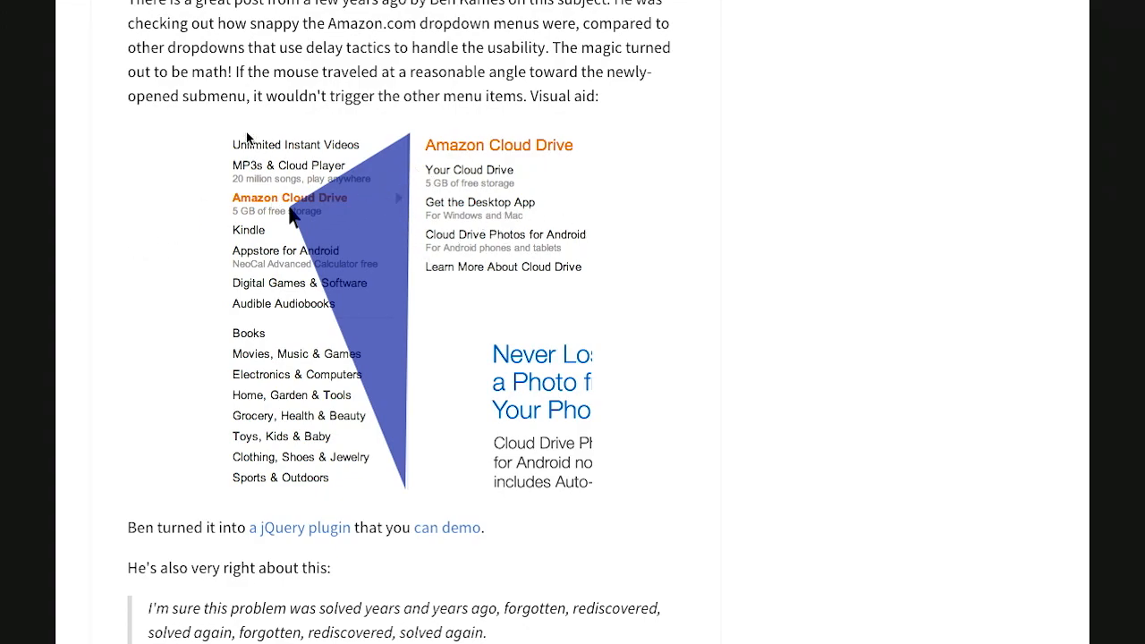
mouse_move(319, 425)
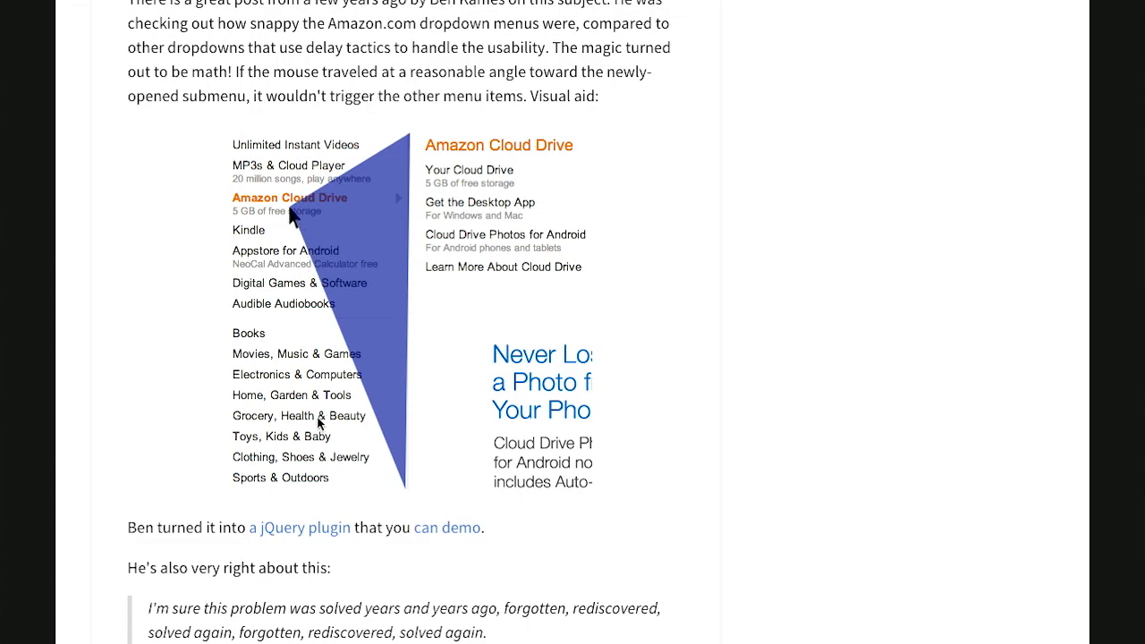
mouse_move(881, 280)
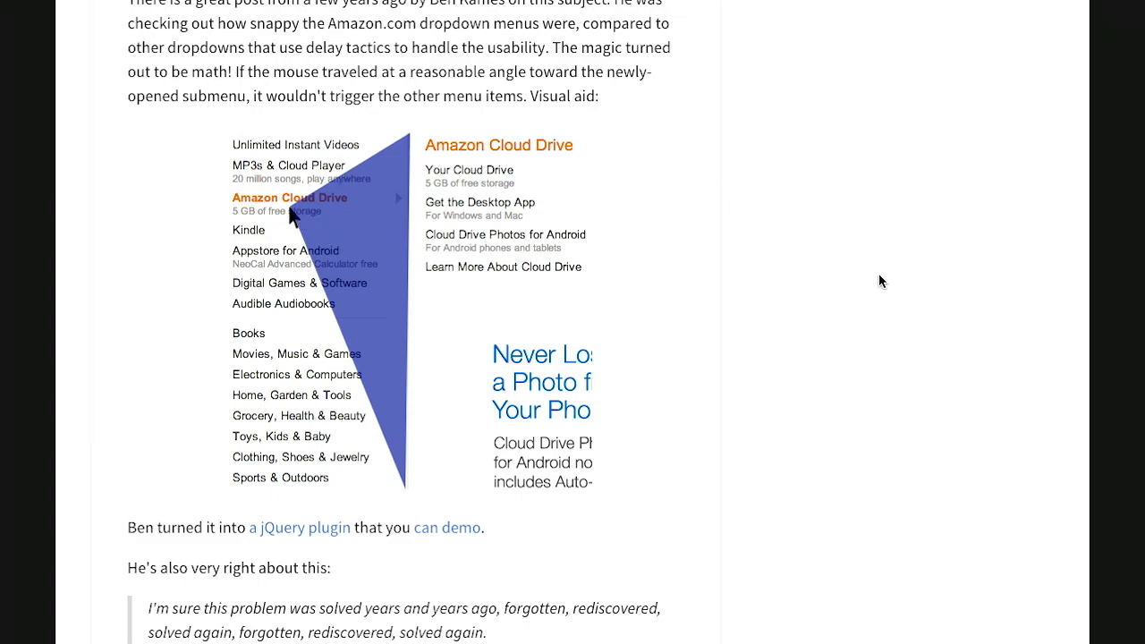